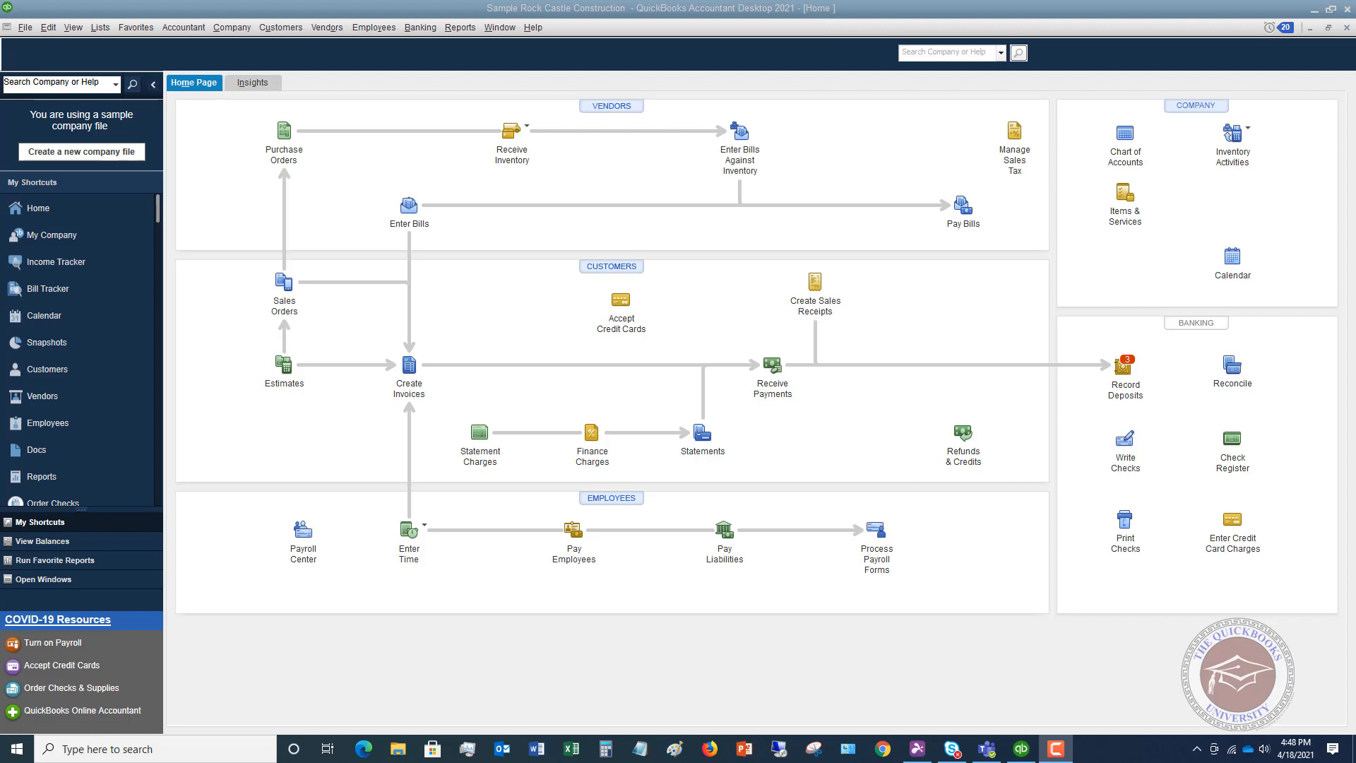
mouse_move(154, 144)
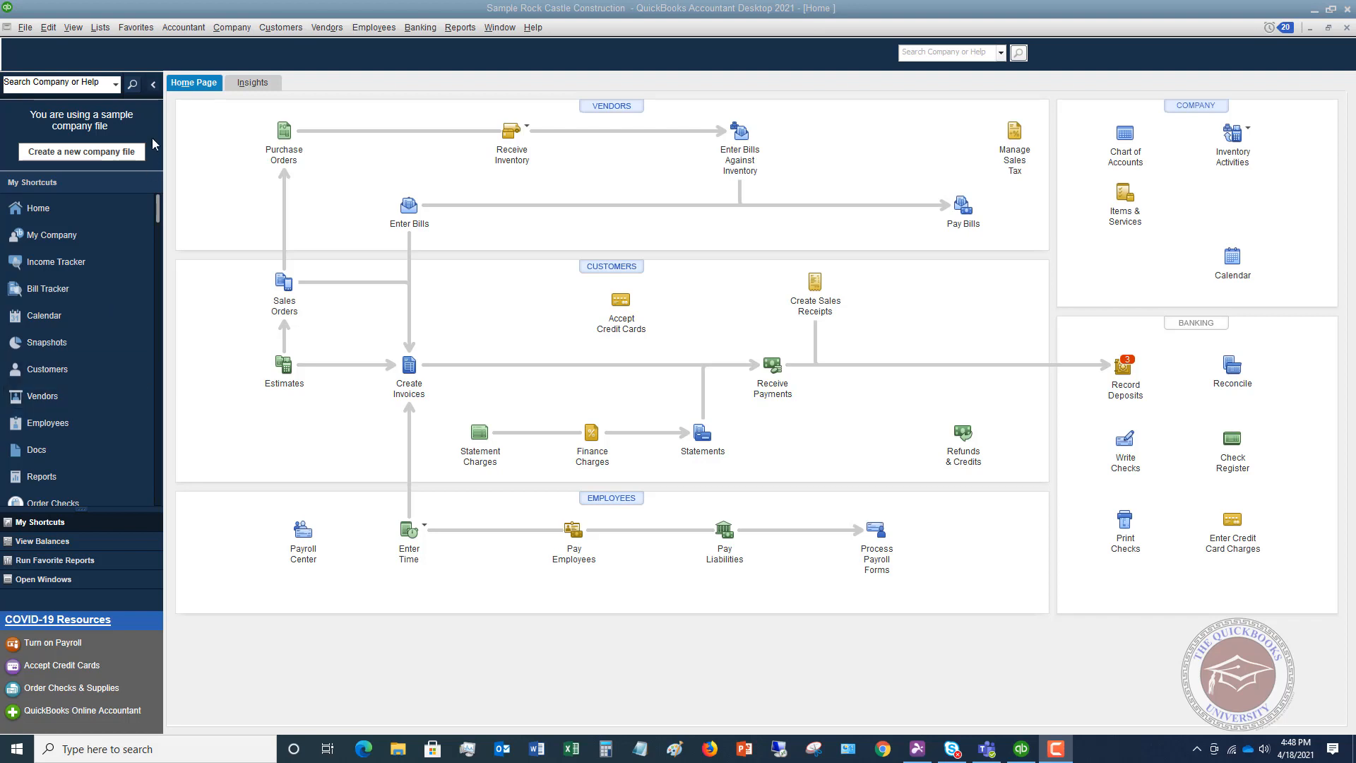
mouse_move(101, 27)
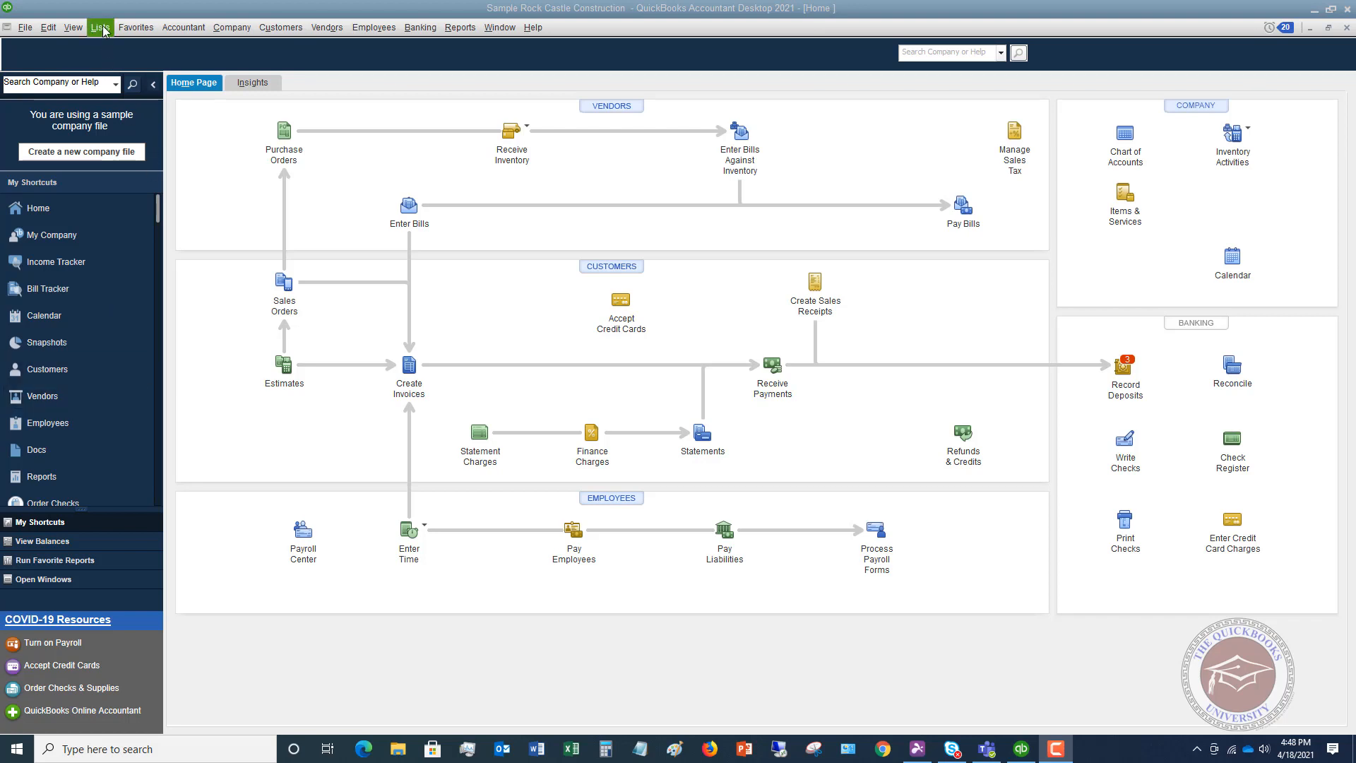
Show the Lists menu of company lists such as accounts and items.
click(99, 27)
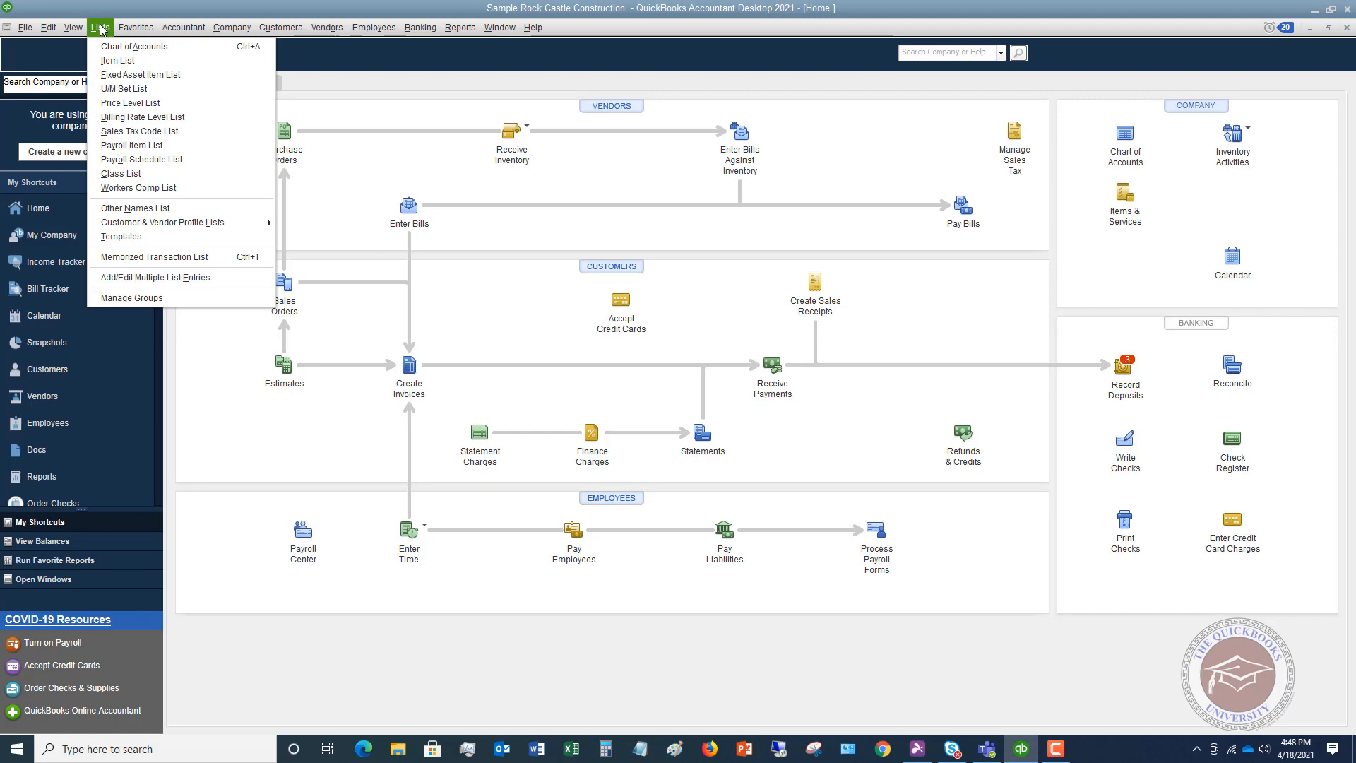
mouse_move(119, 61)
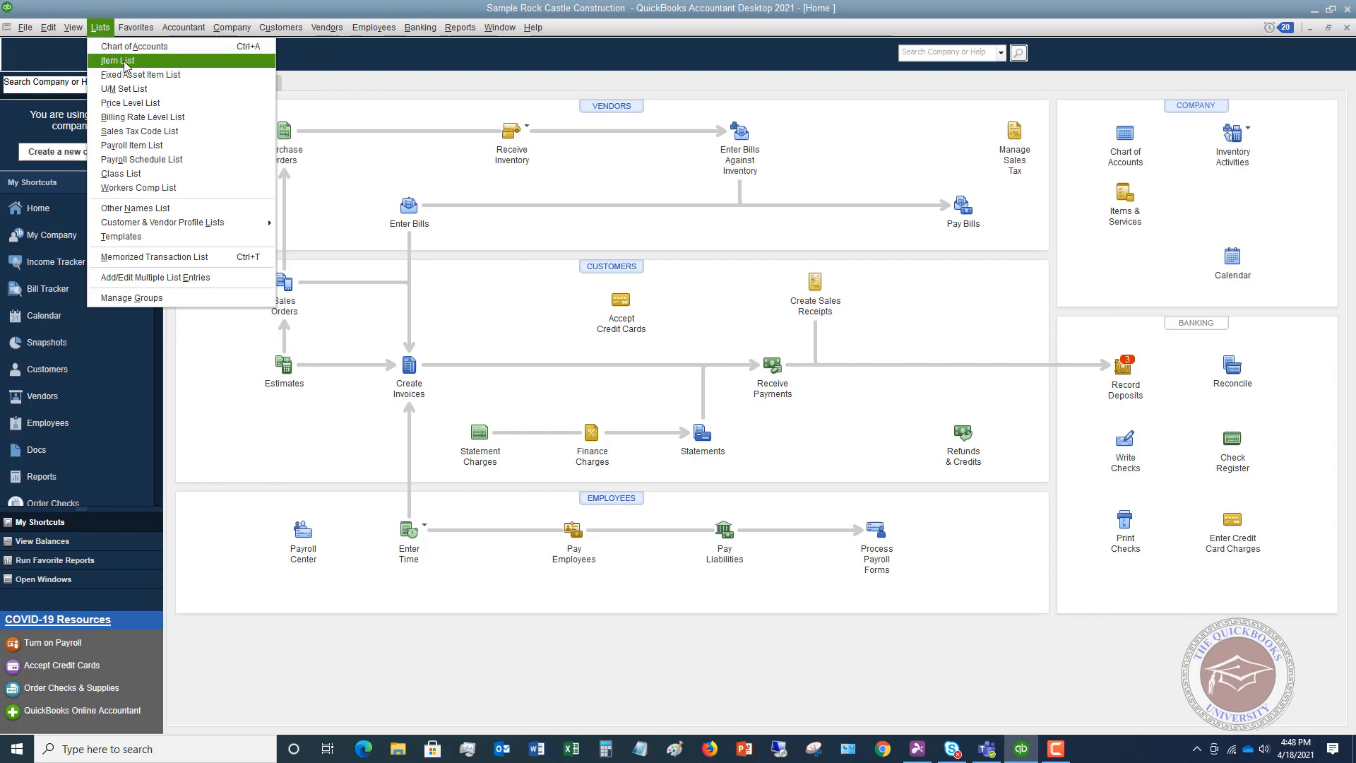
Browse the Item List's services, inventory parts, charges, groups, discounts and tax items.
click(117, 60)
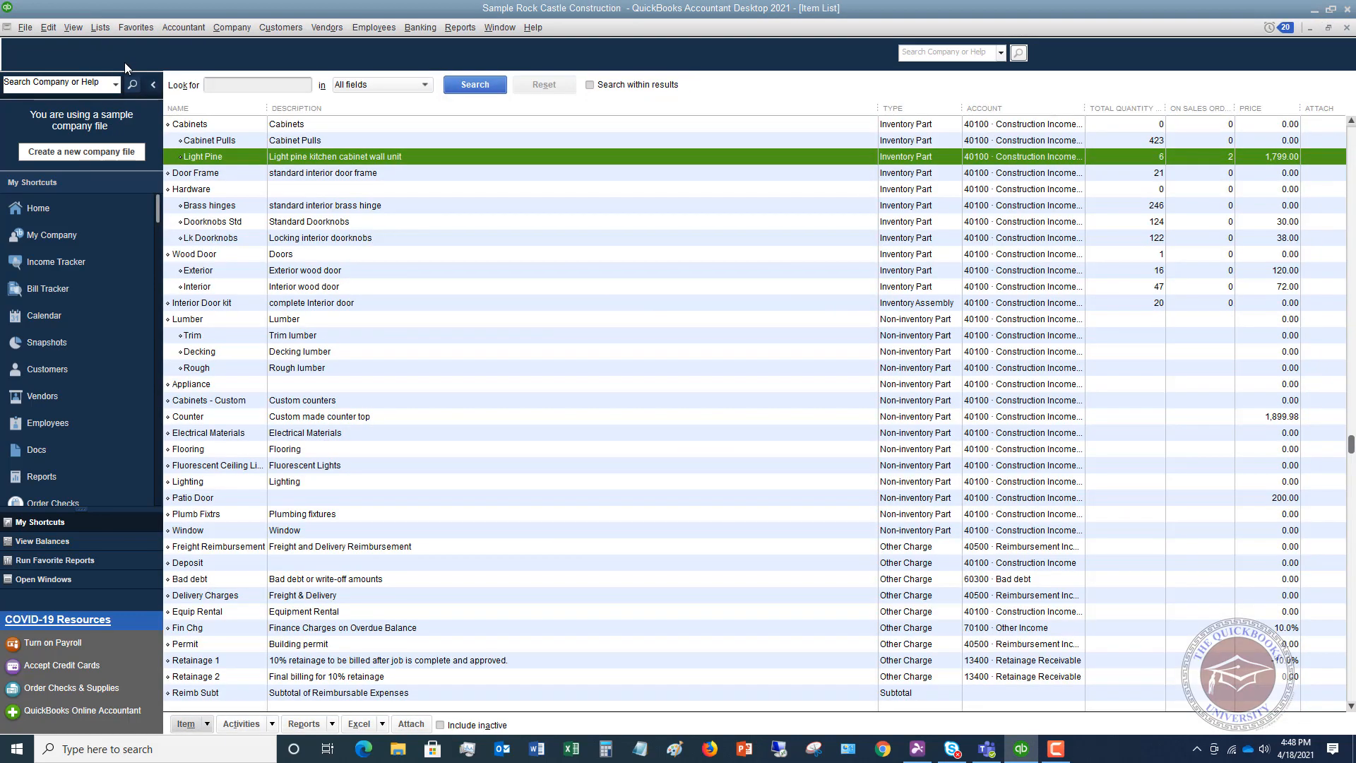
scroll(up, 3)
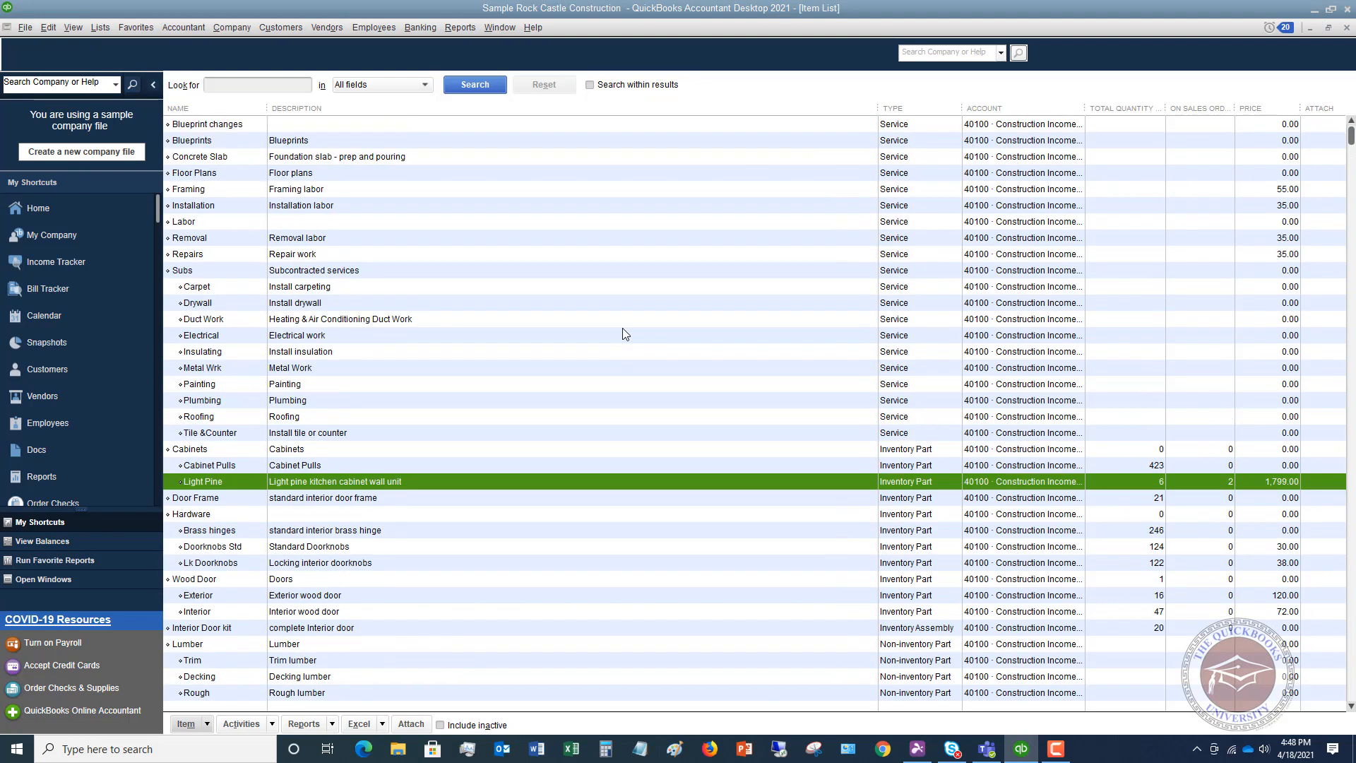
mouse_move(395, 144)
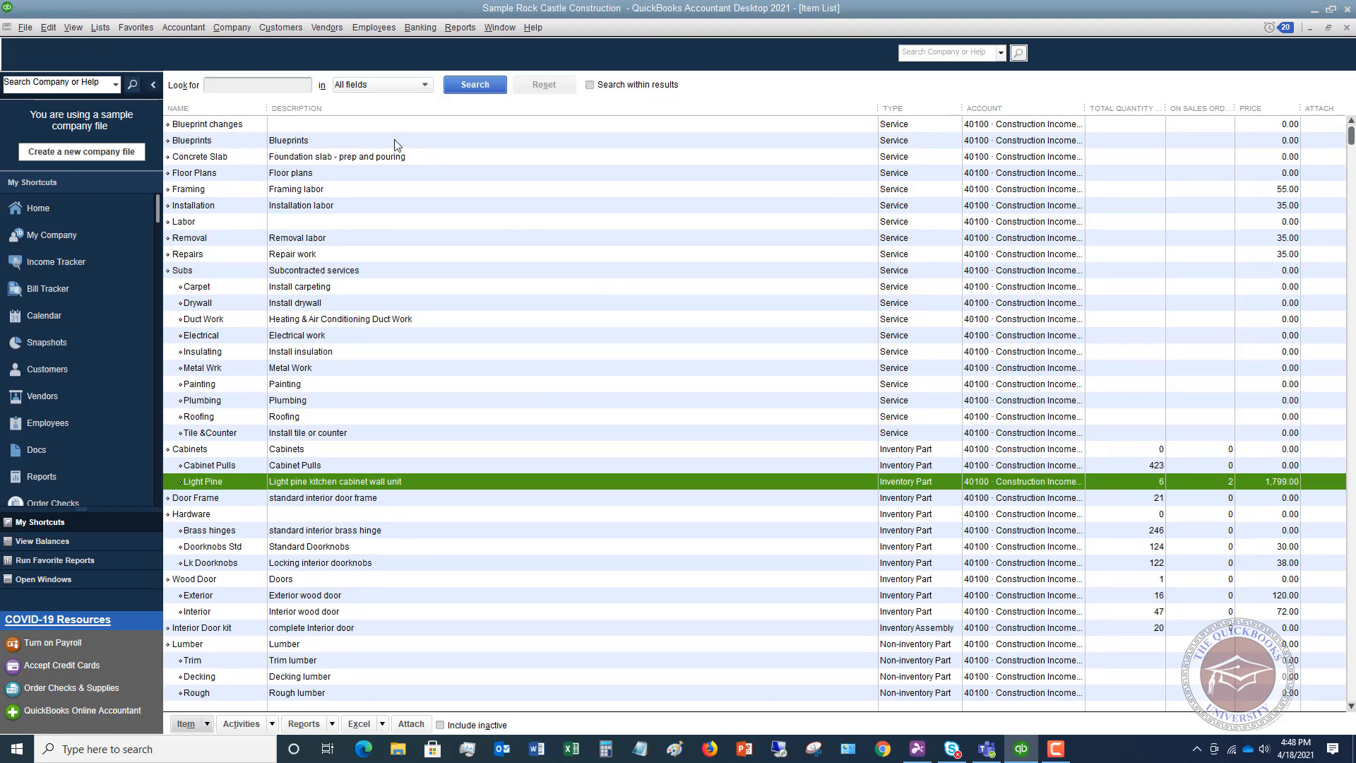
mouse_move(260, 130)
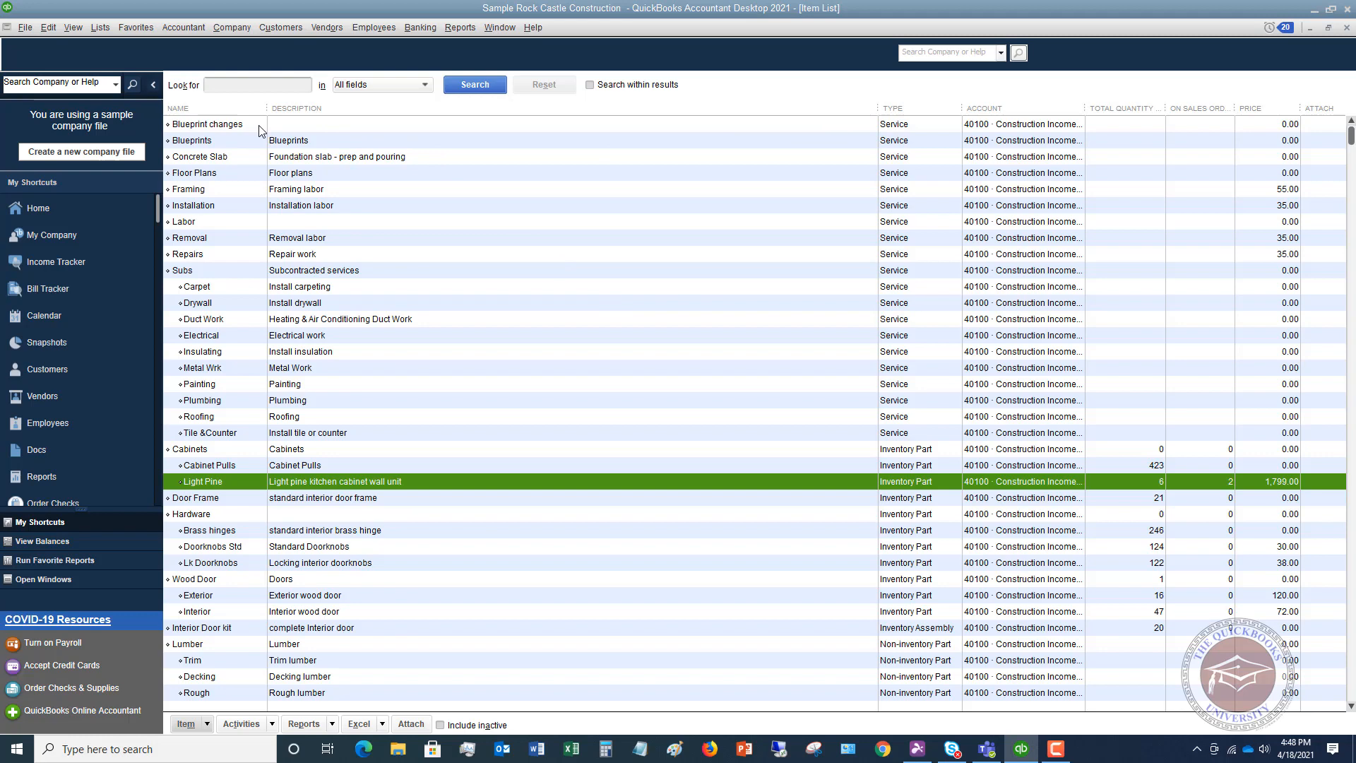
mouse_move(1026, 130)
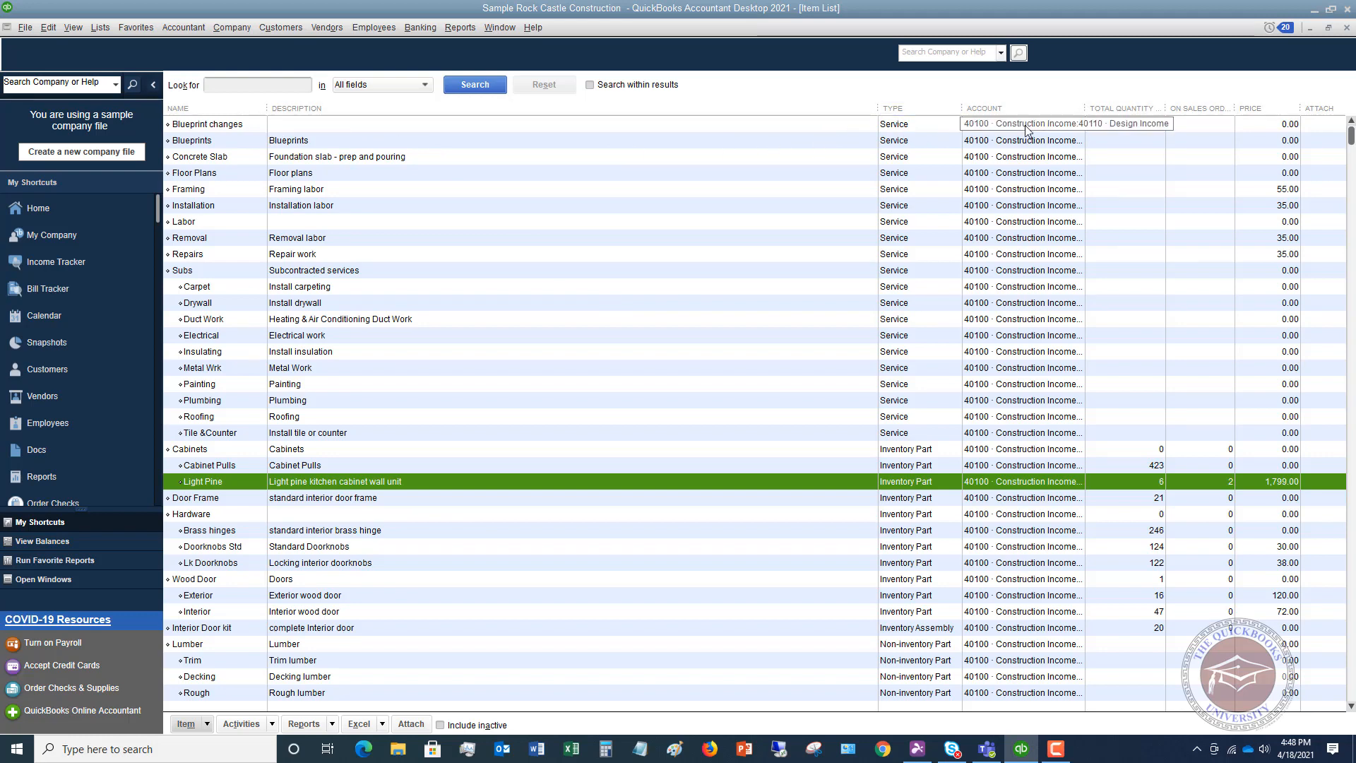
mouse_move(1110, 148)
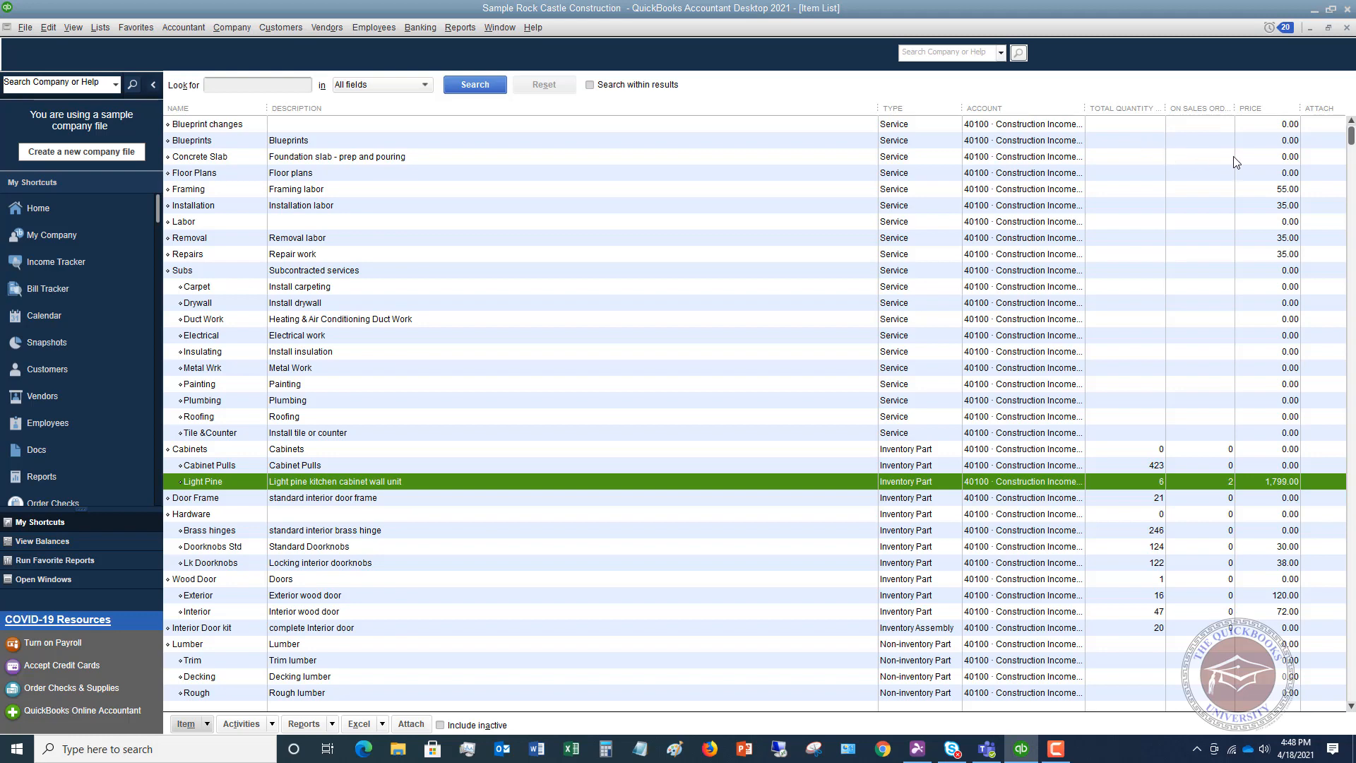
mouse_move(1004, 139)
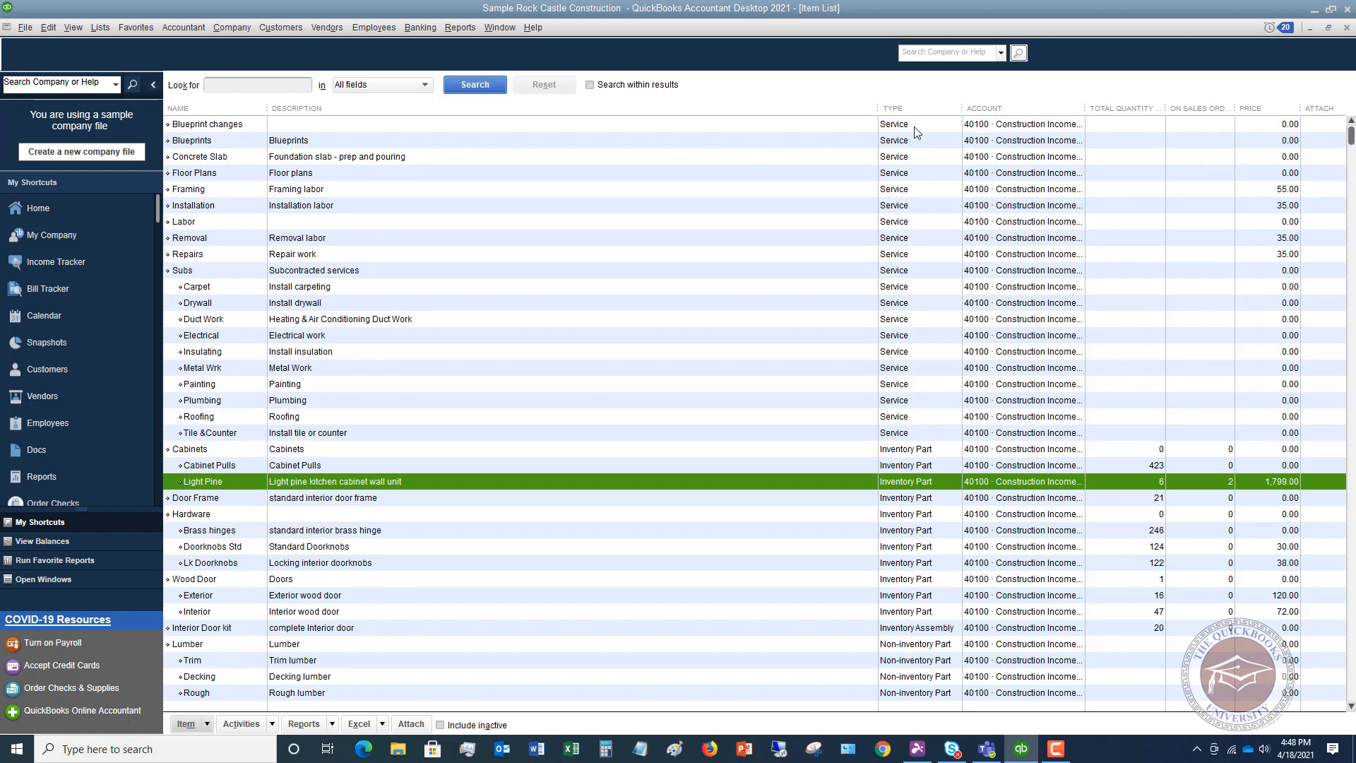
scroll(down, 3)
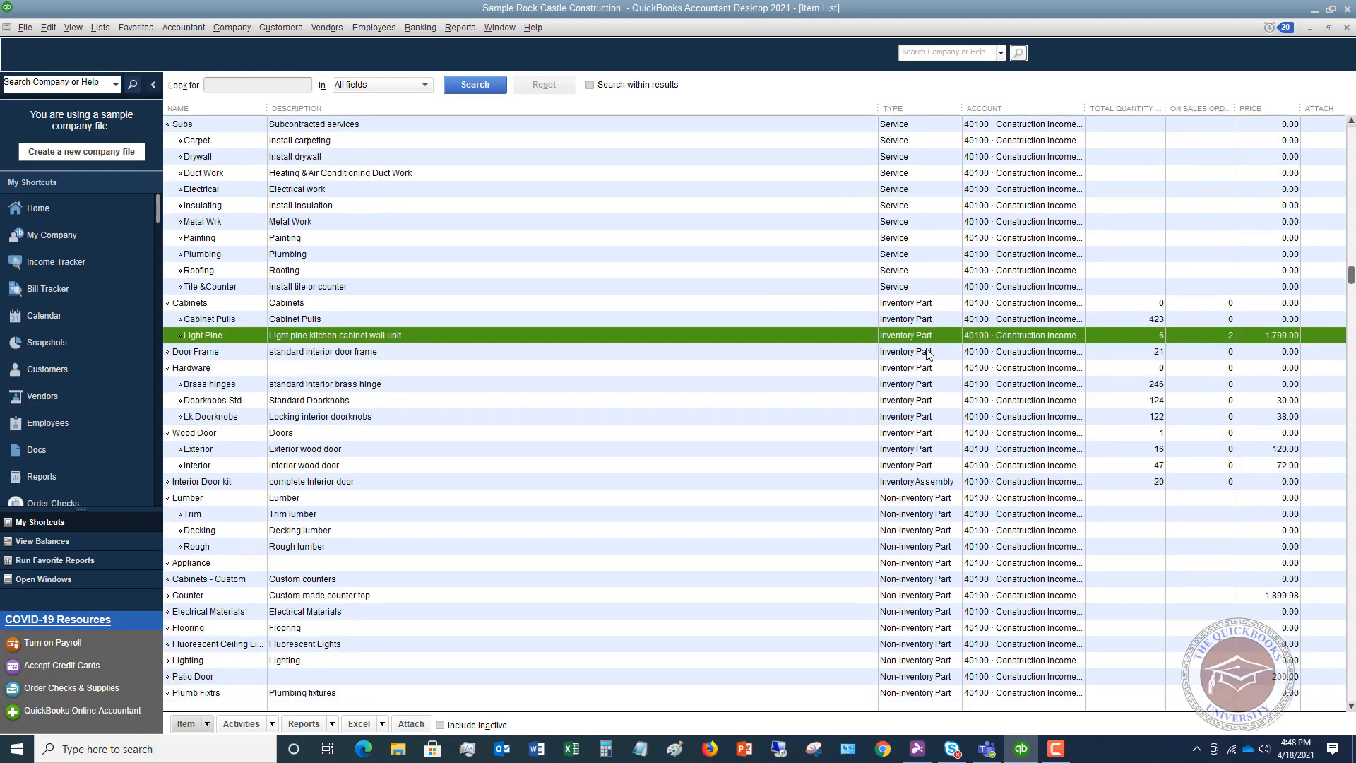
scroll(down, 3)
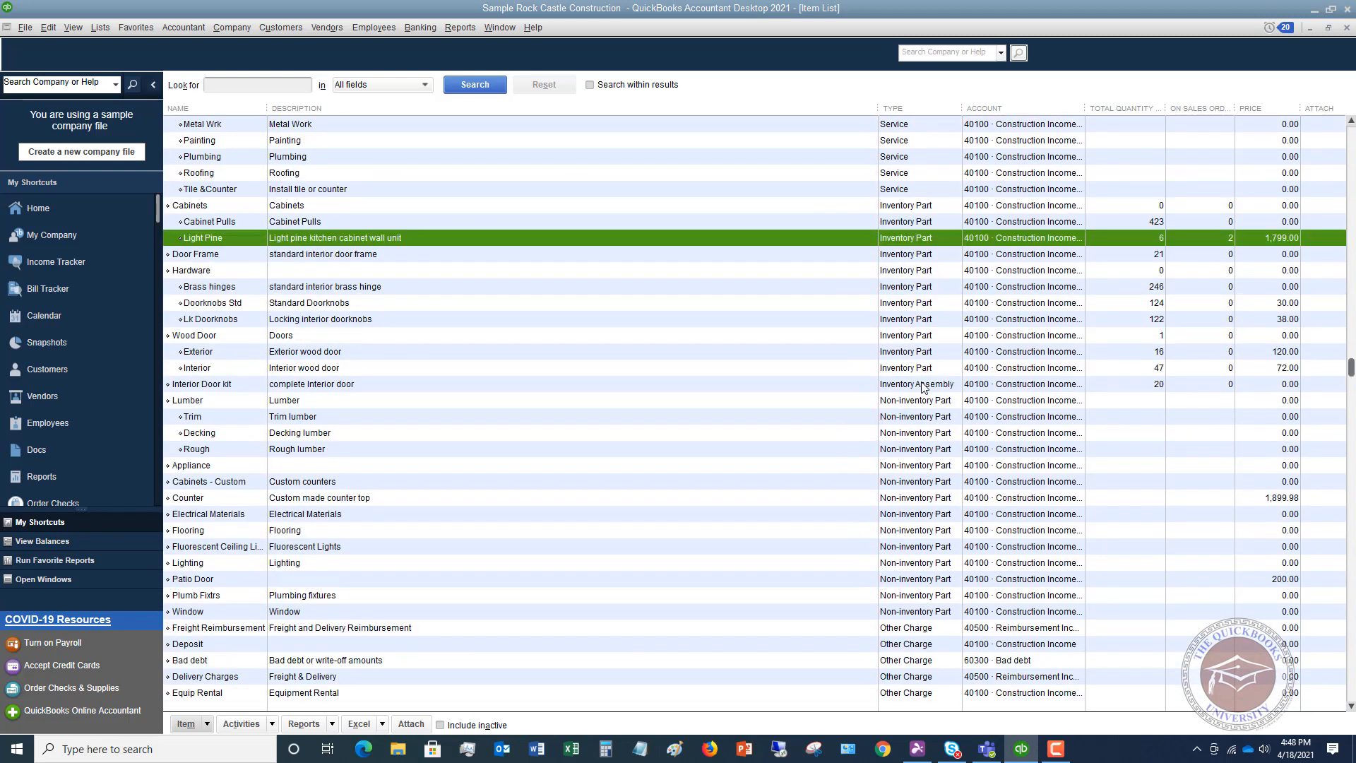
scroll(down, 3)
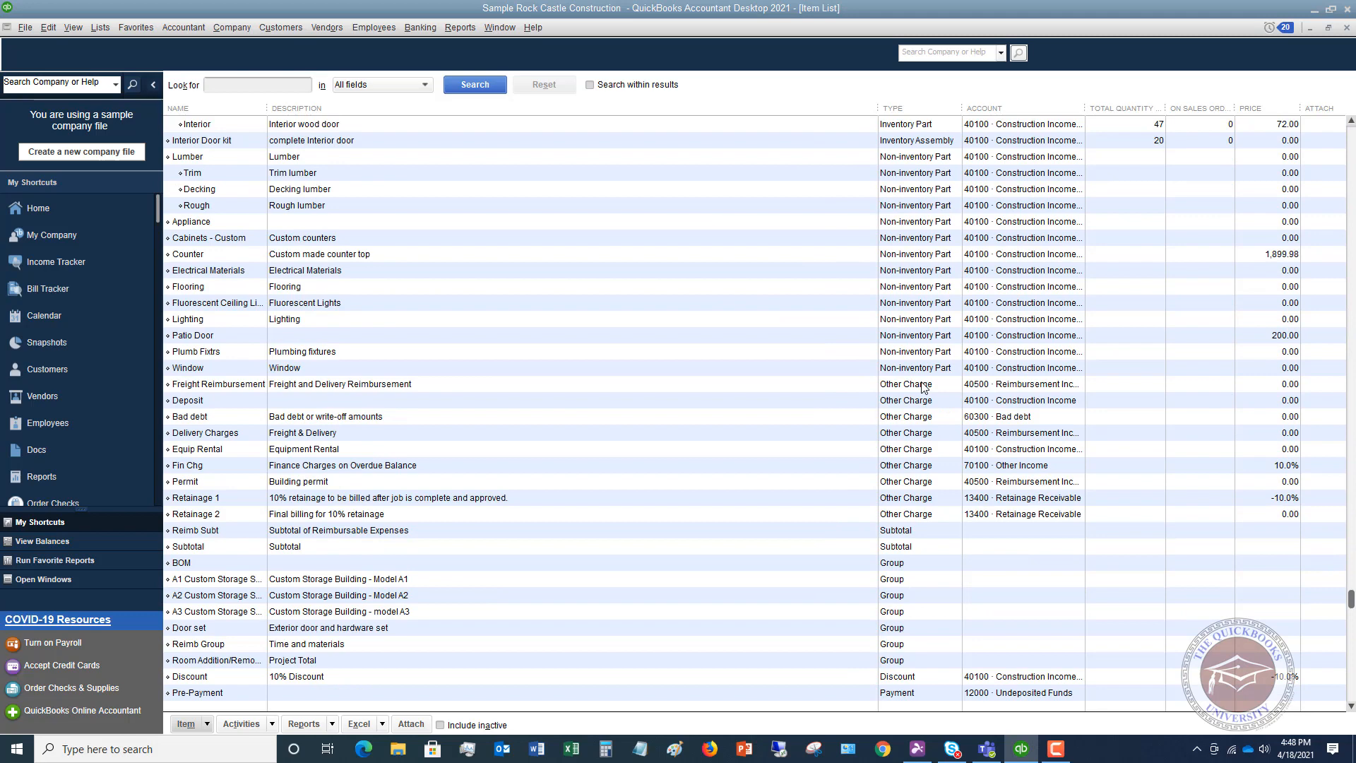
scroll(down, 3)
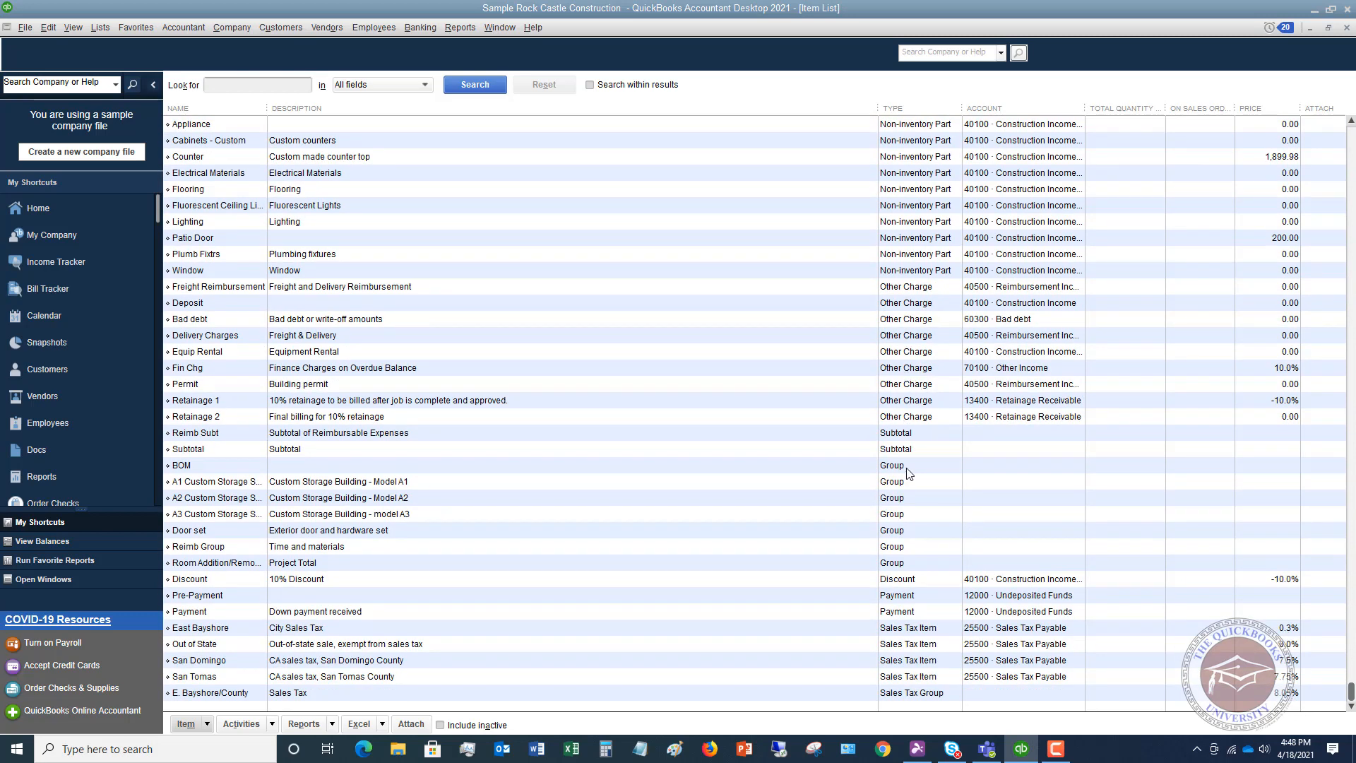
mouse_move(709, 399)
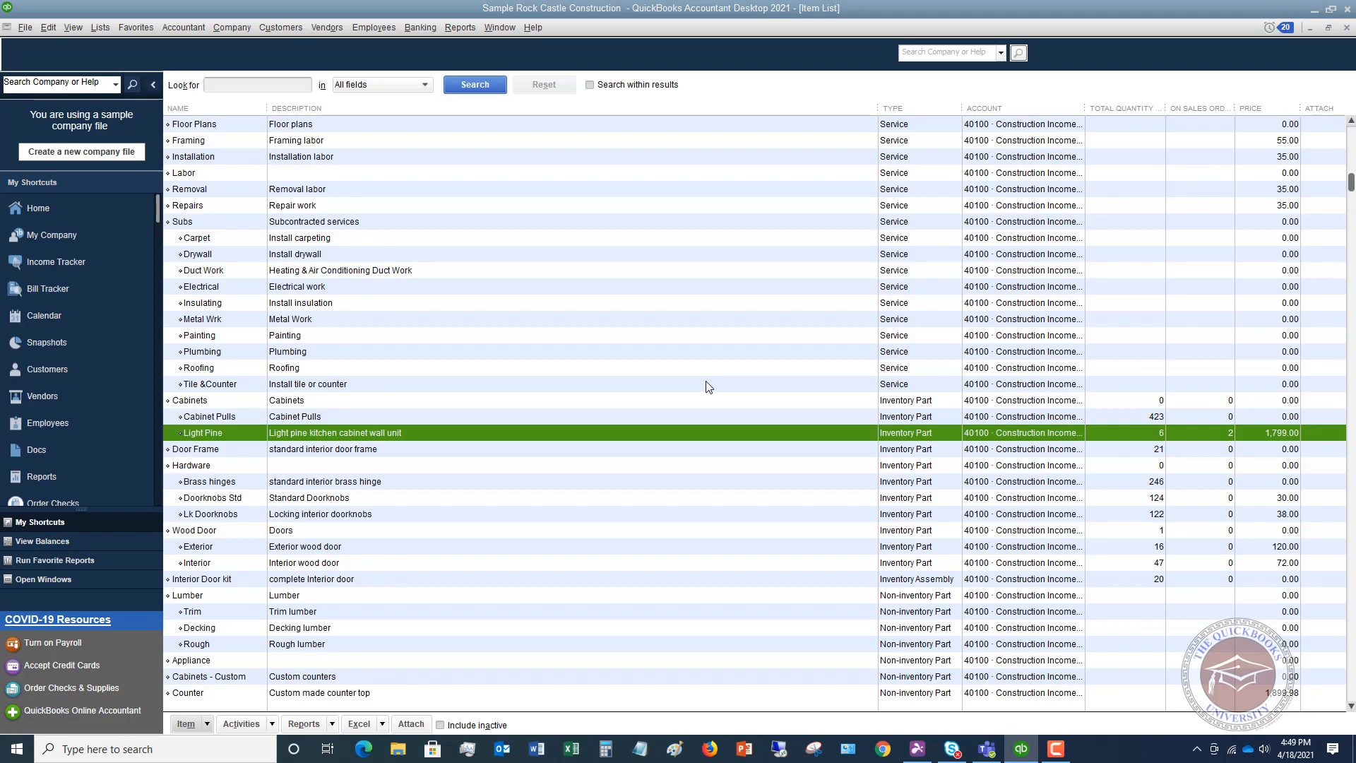
mouse_move(736, 337)
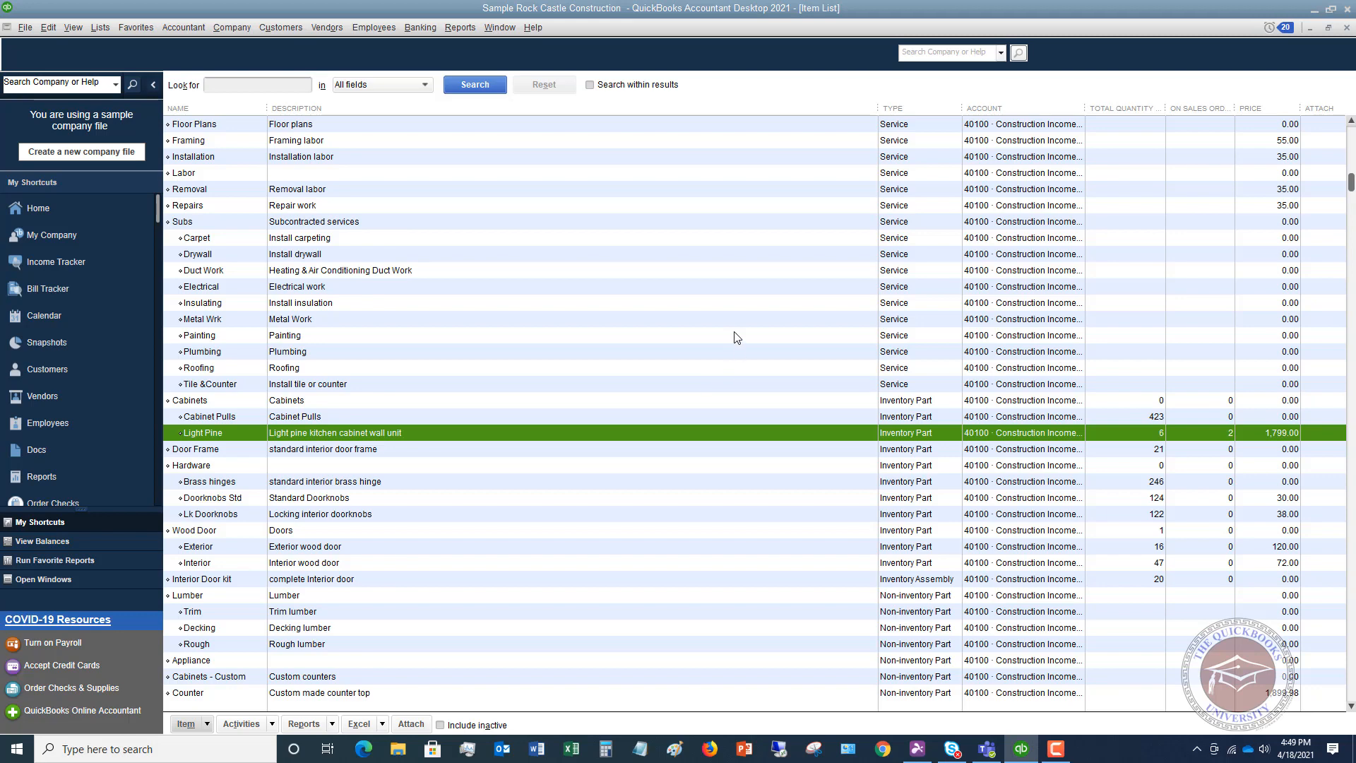
Begin a new invoice and start its first line item.
click(280, 27)
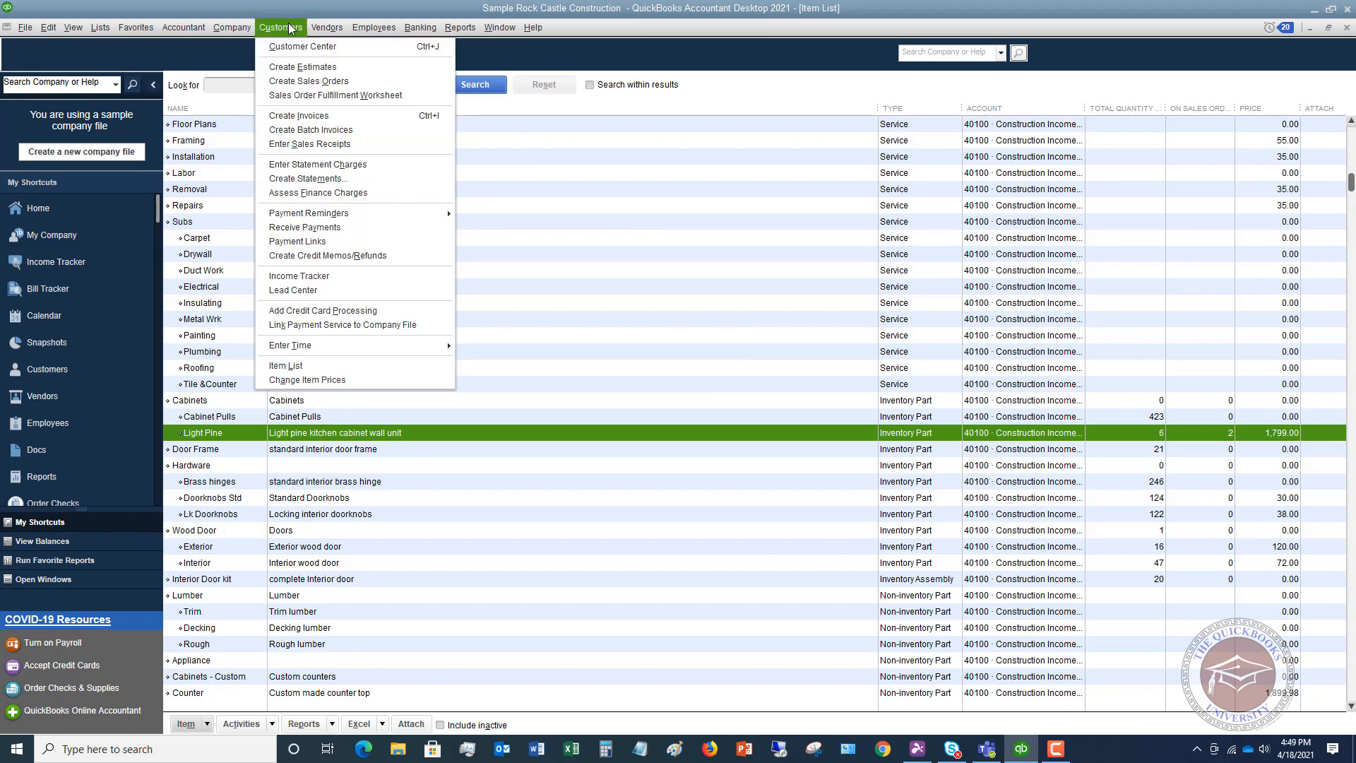
click(298, 115)
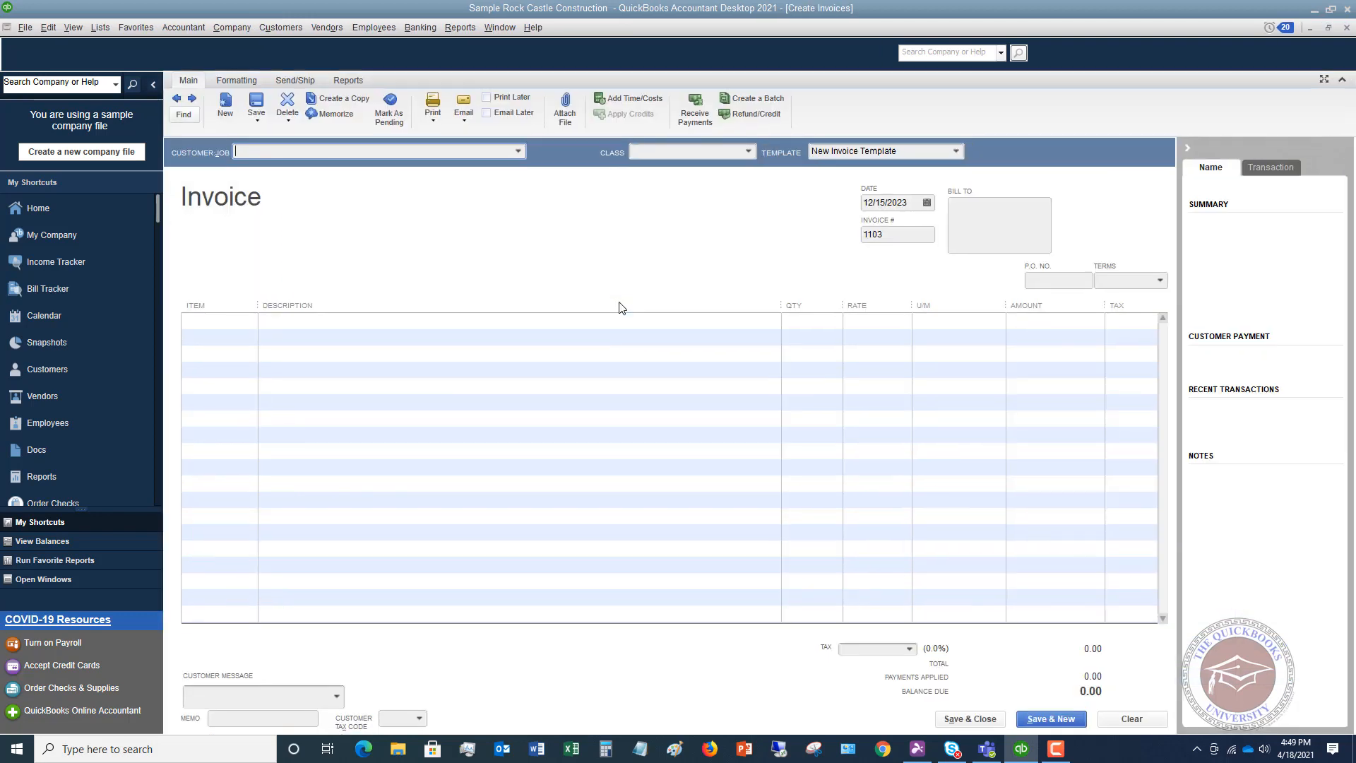
click(219, 320)
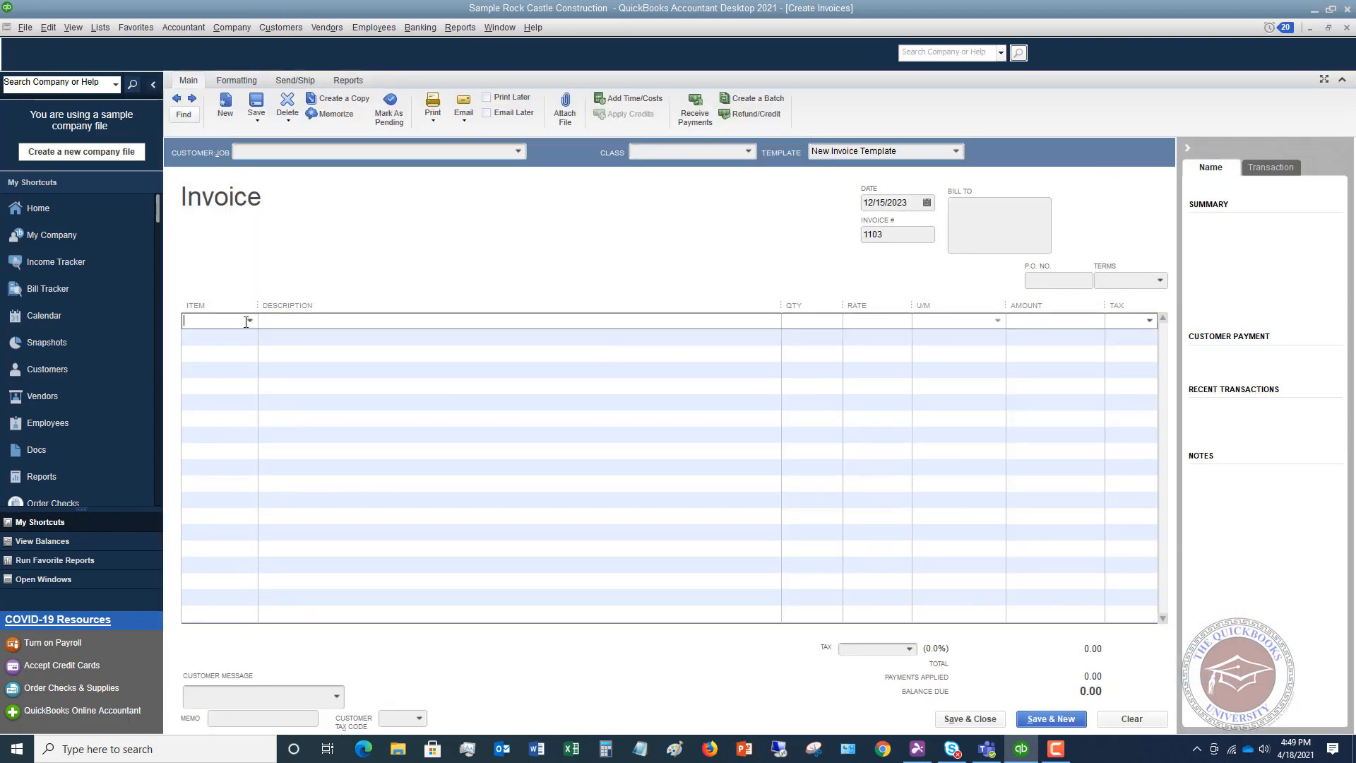
click(218, 321)
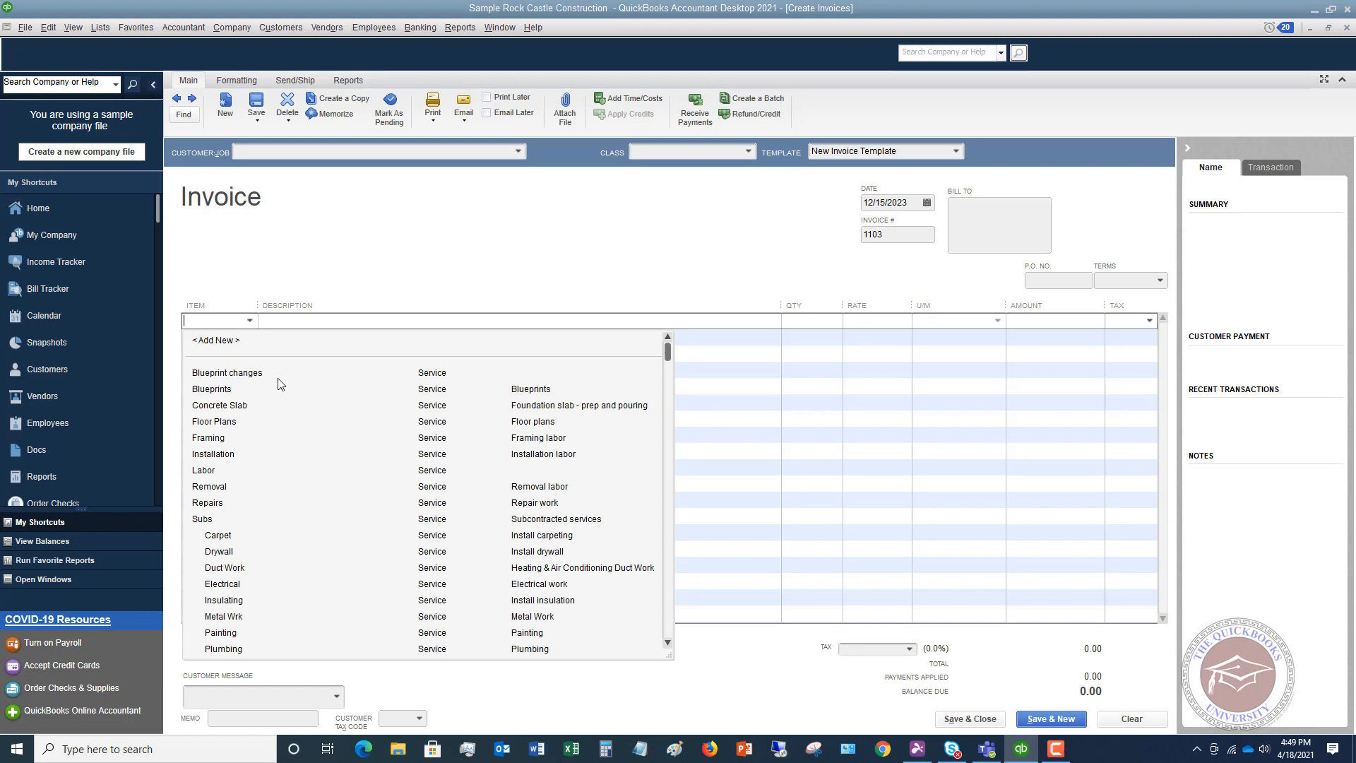
Choose the Subs:Insulating item for the line with quantity 25.
scroll(down, 3)
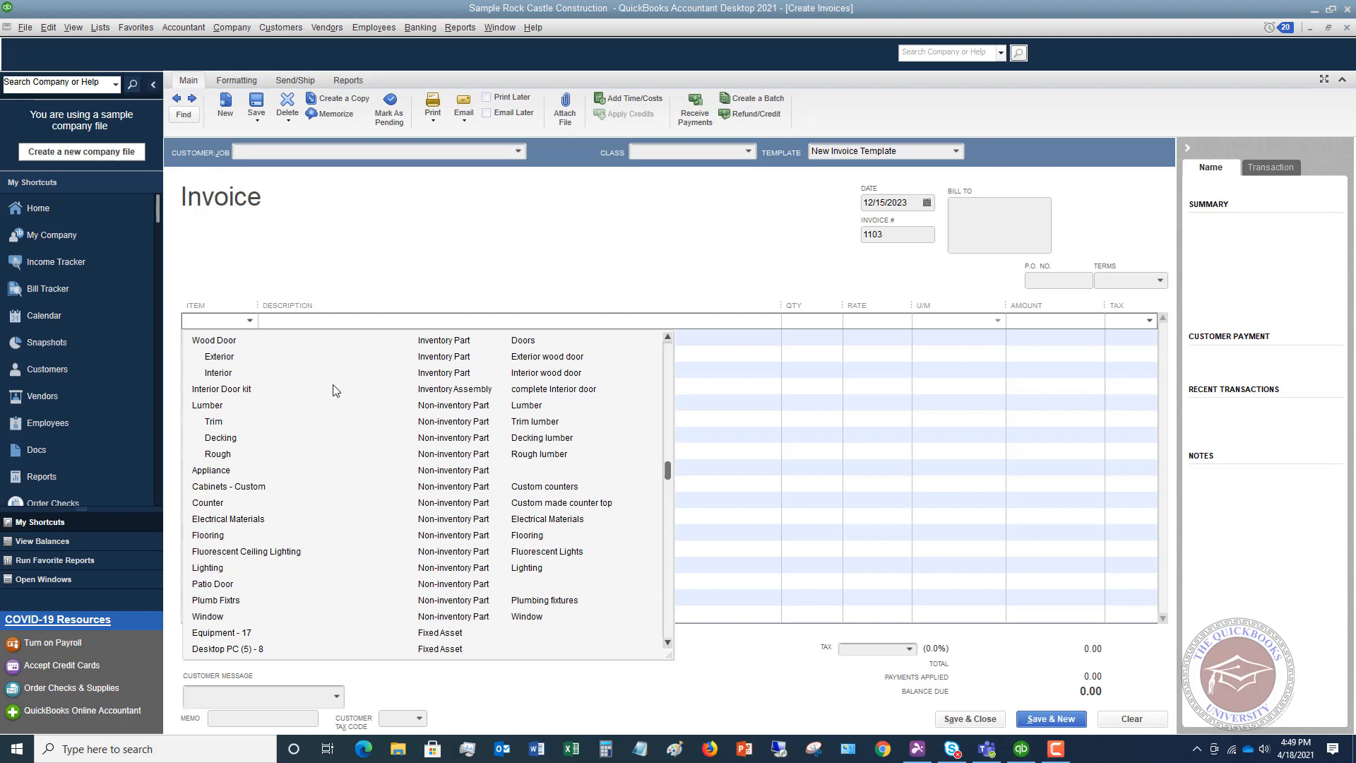
scroll(down, 3)
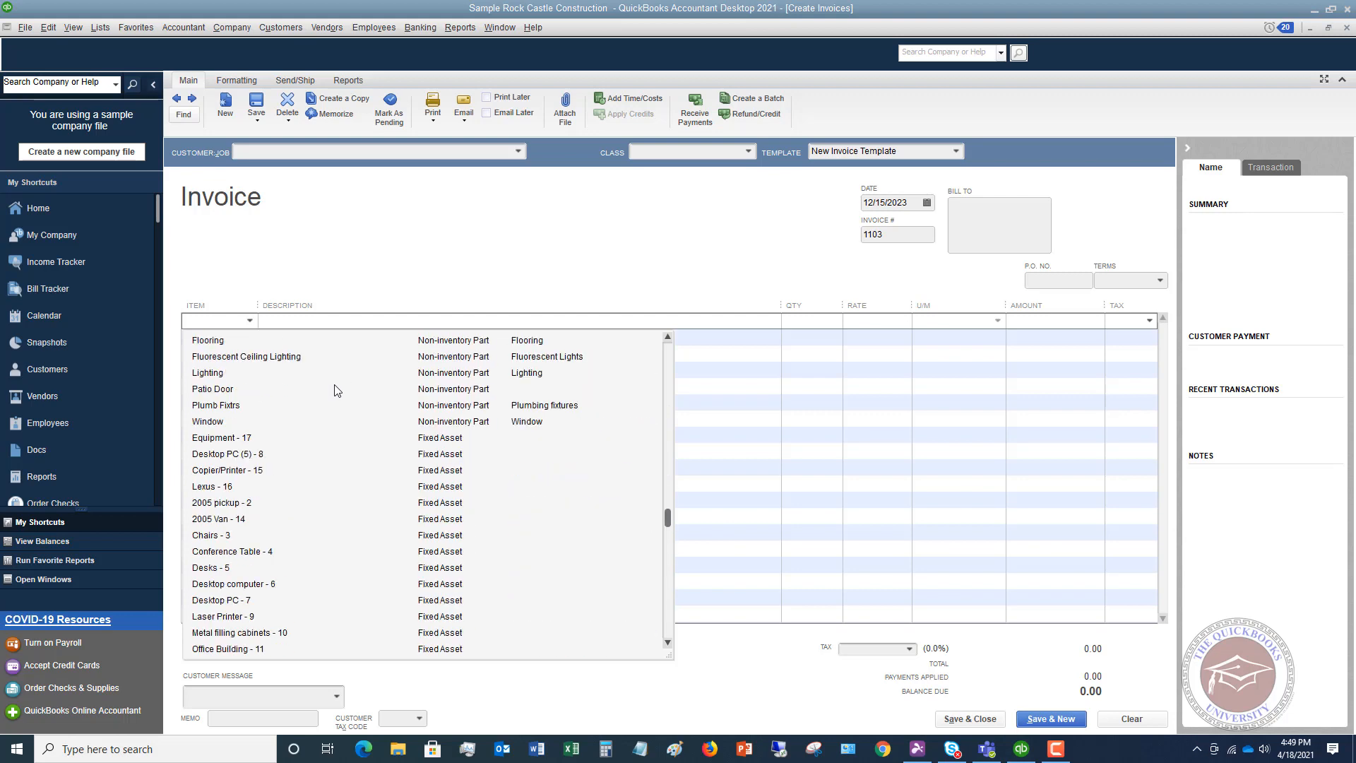
scroll(up, 3)
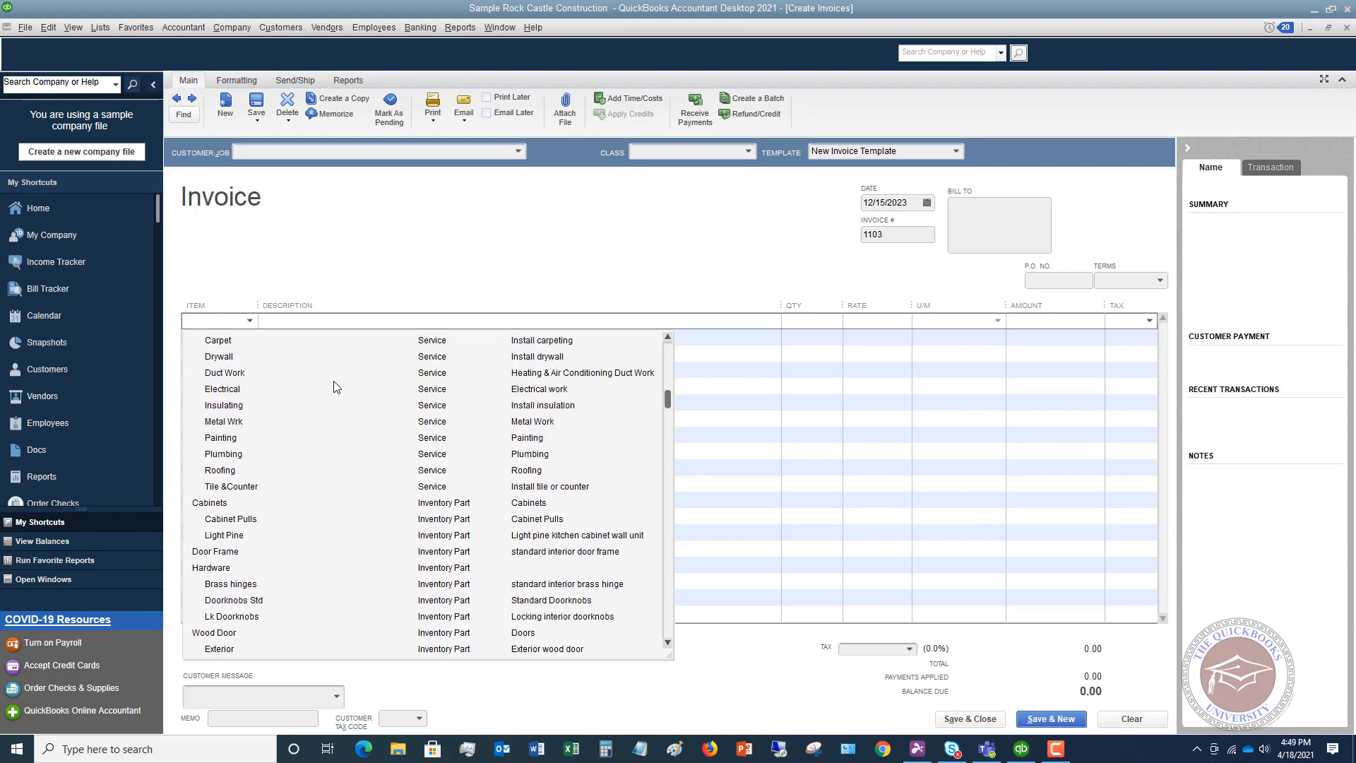
click(223, 406)
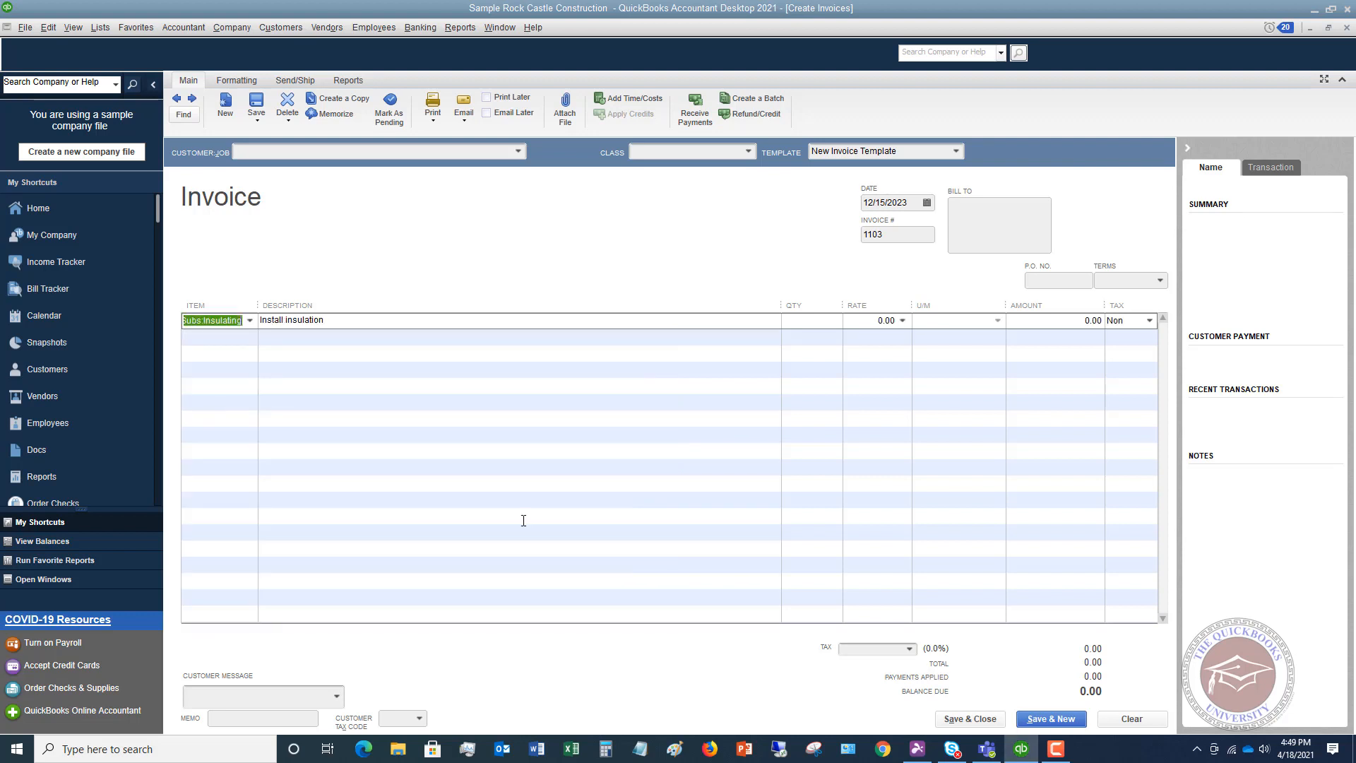
click(813, 321)
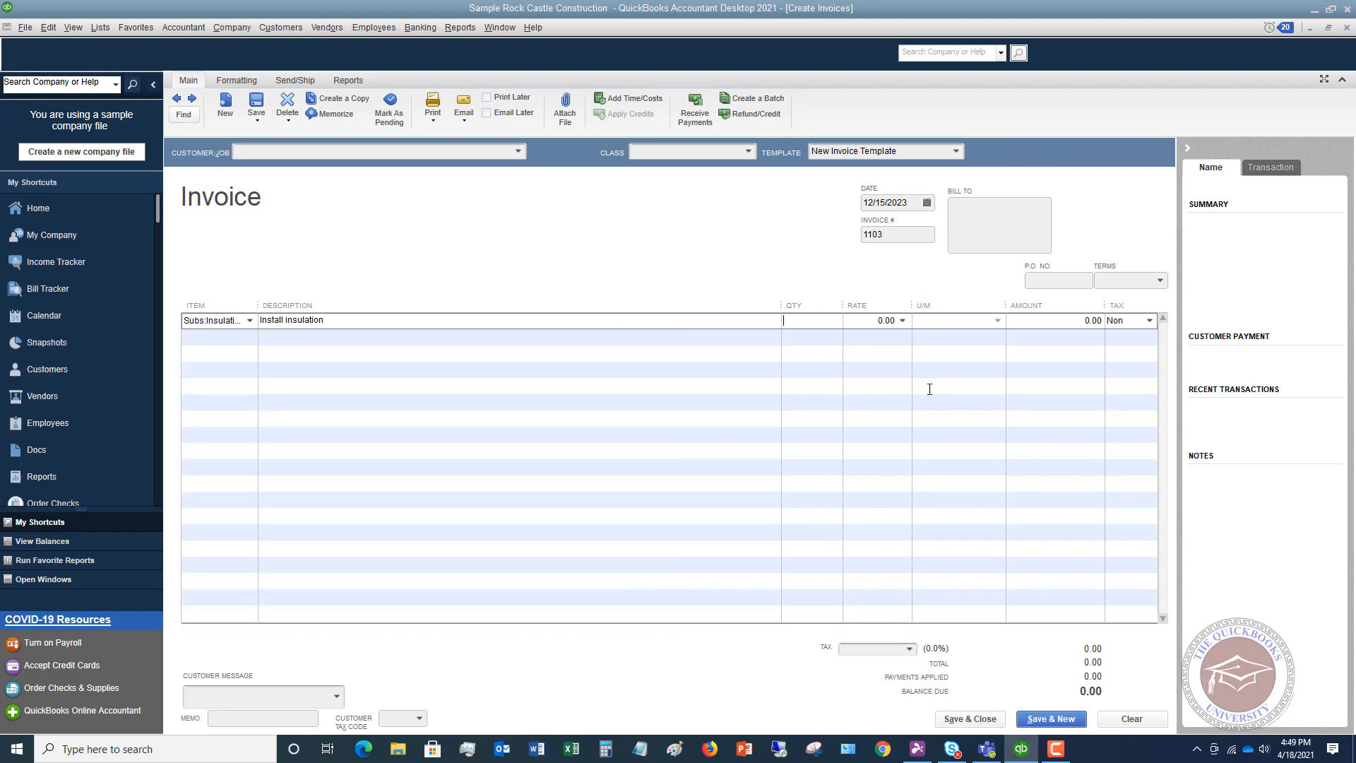
text(25)
click(877, 320)
text(15)
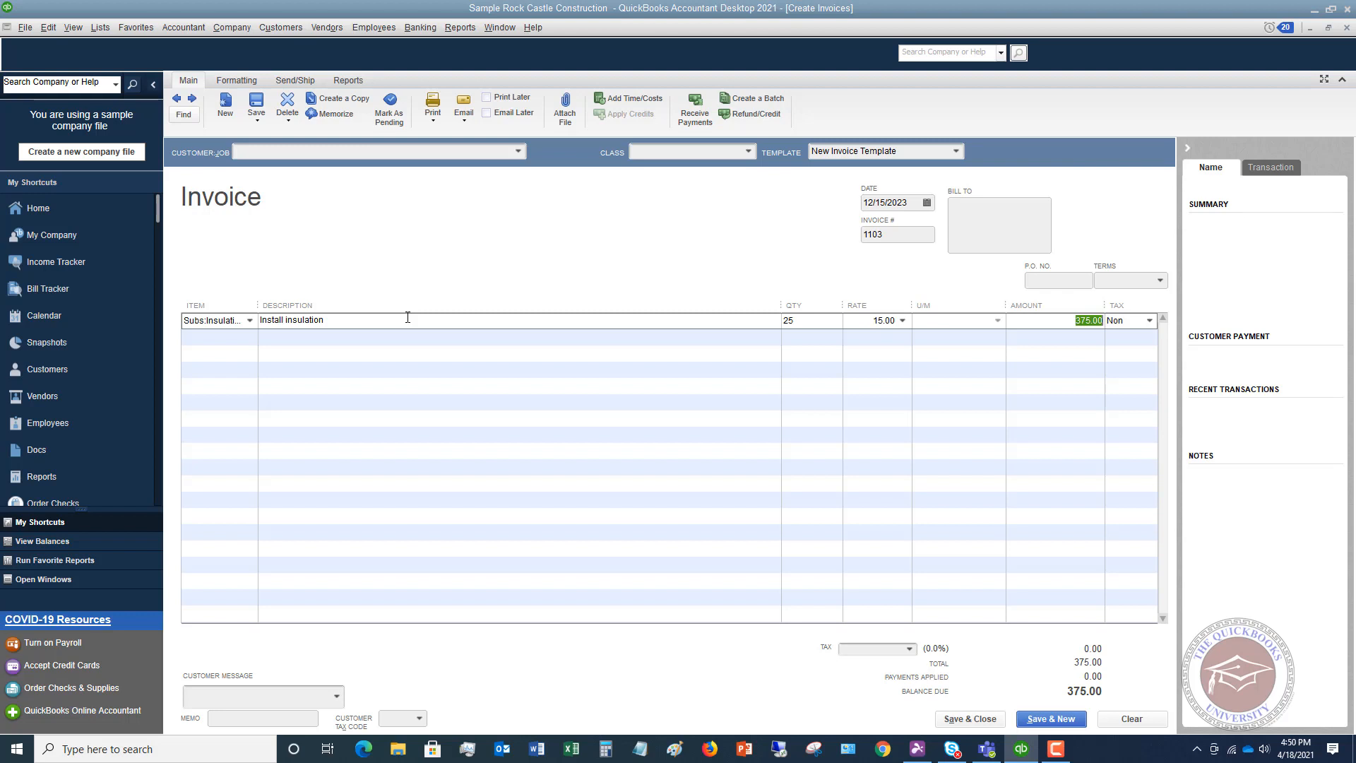
mouse_move(241, 327)
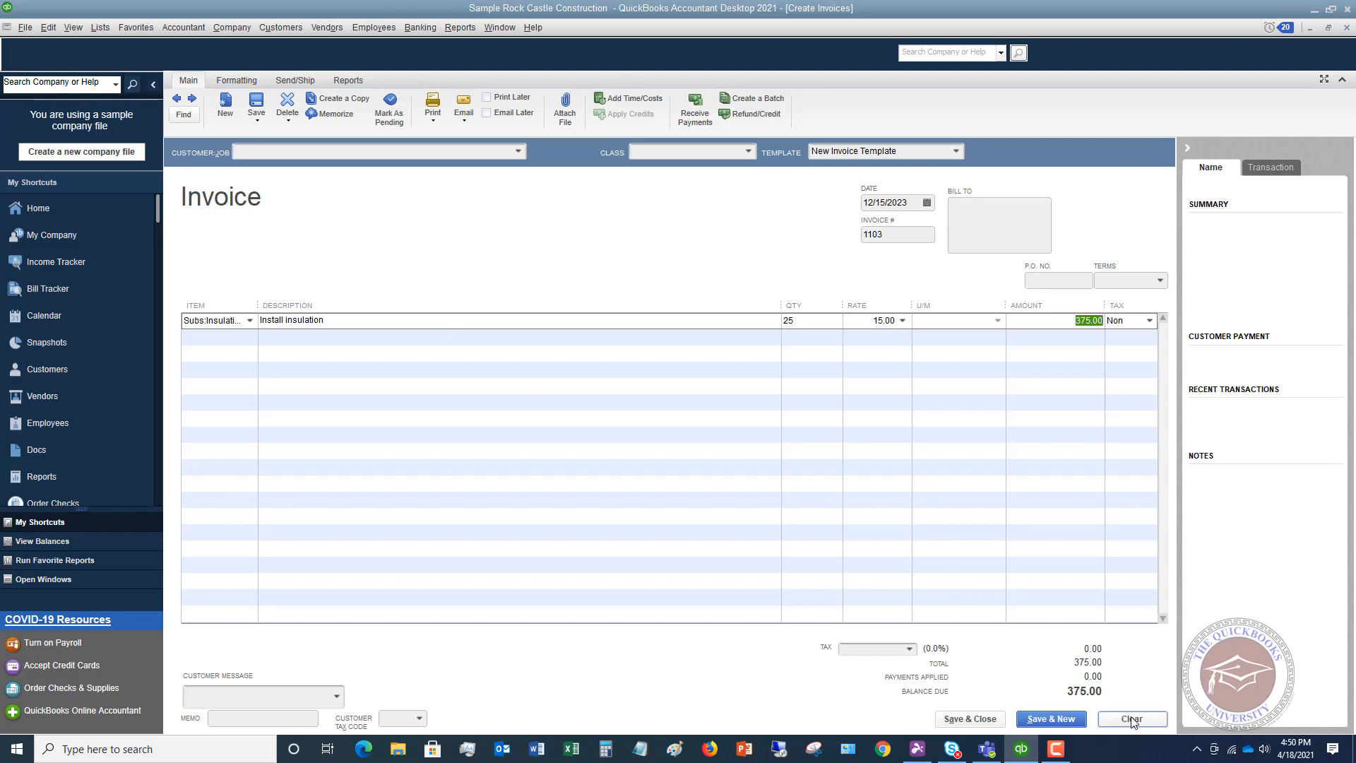
Clear the insulation line off the invoice and return to the Item List.
click(1132, 719)
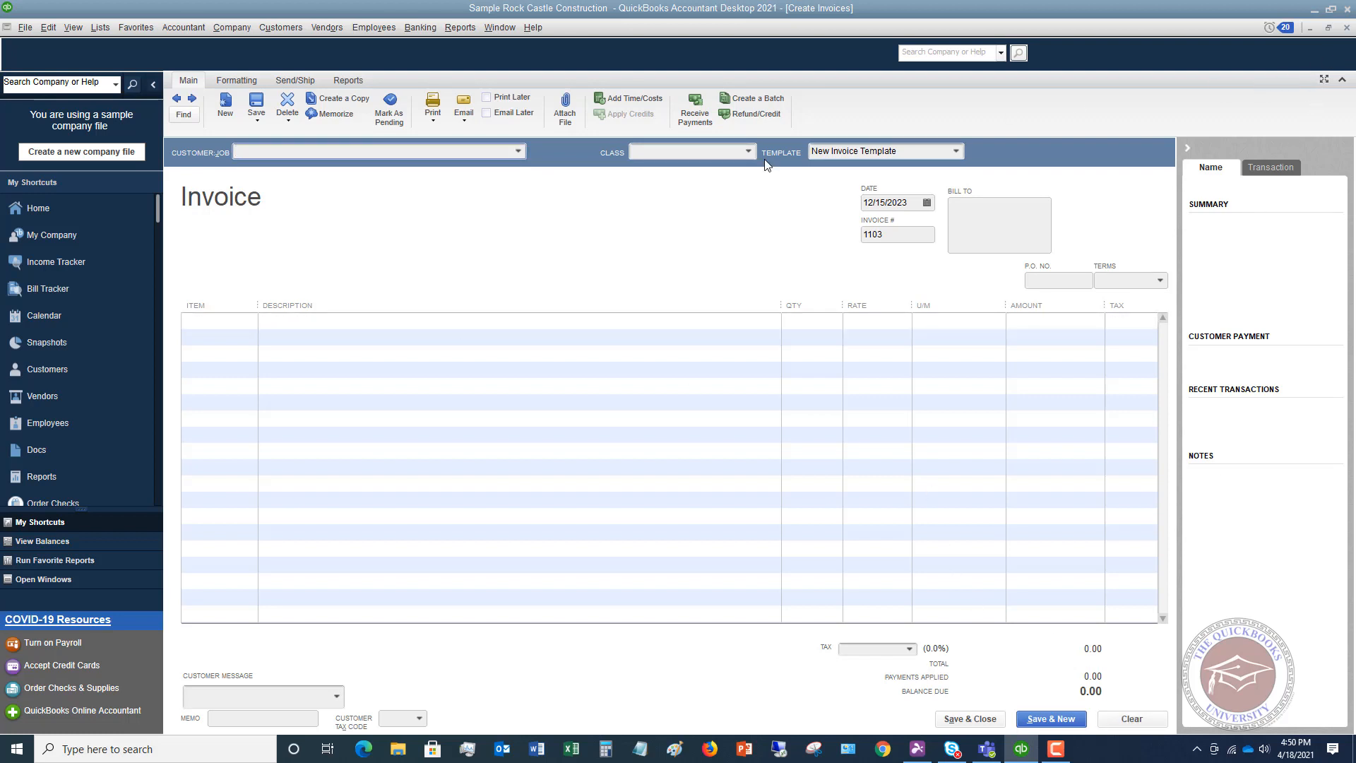
mouse_move(101, 27)
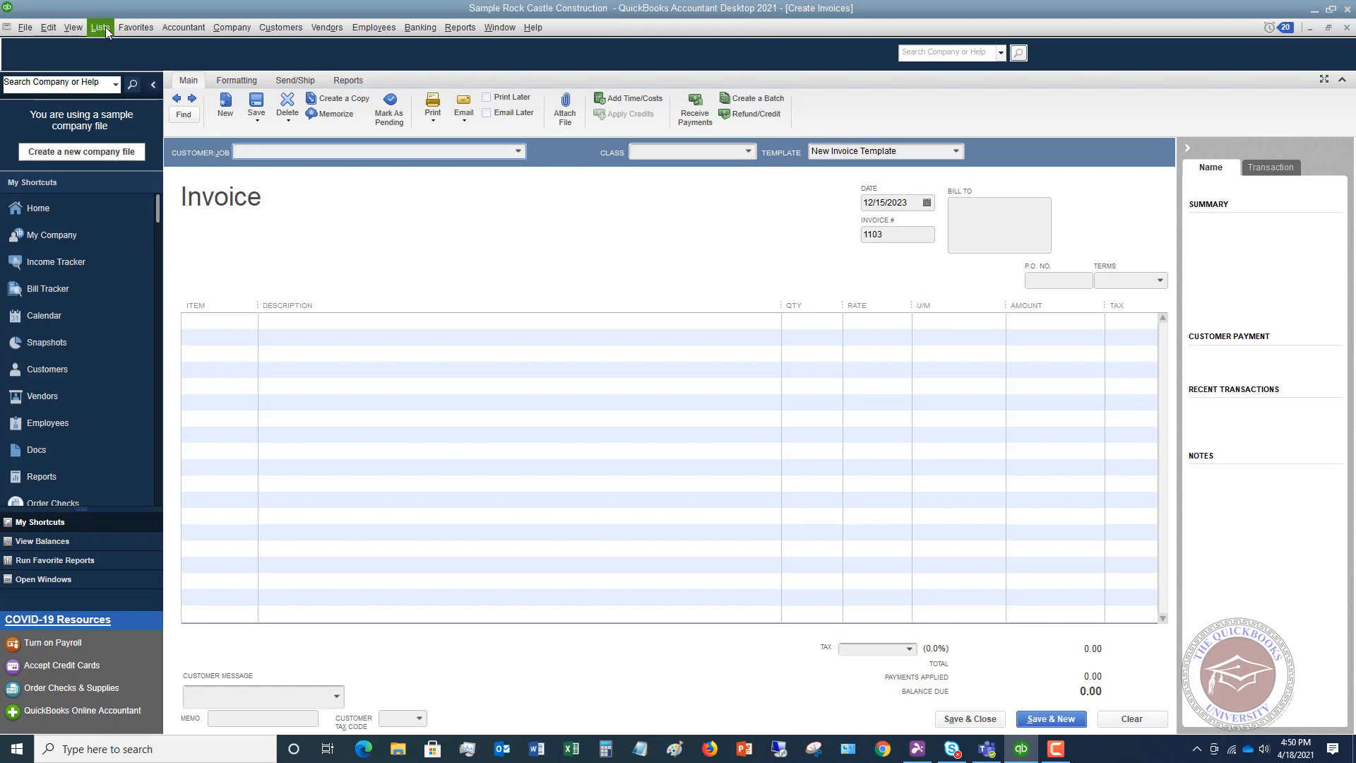
click(100, 27)
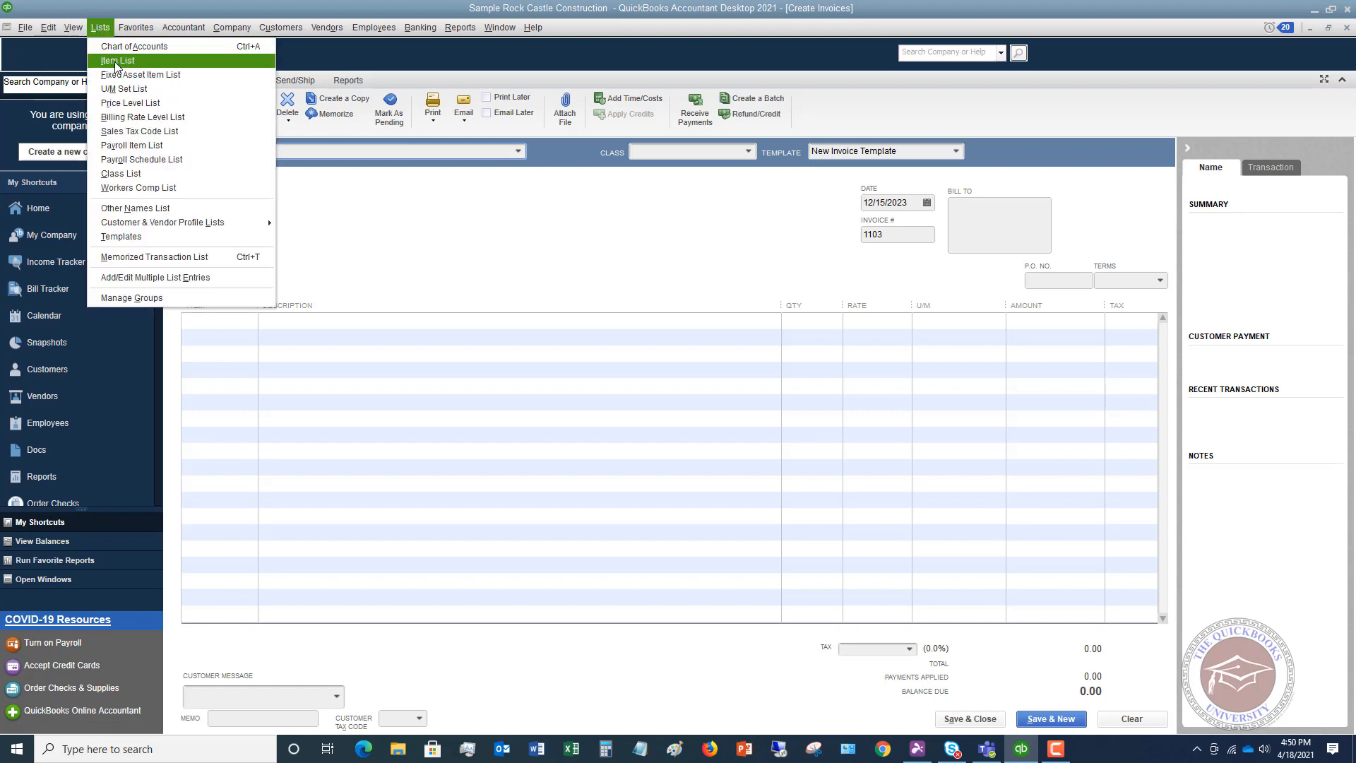
click(117, 61)
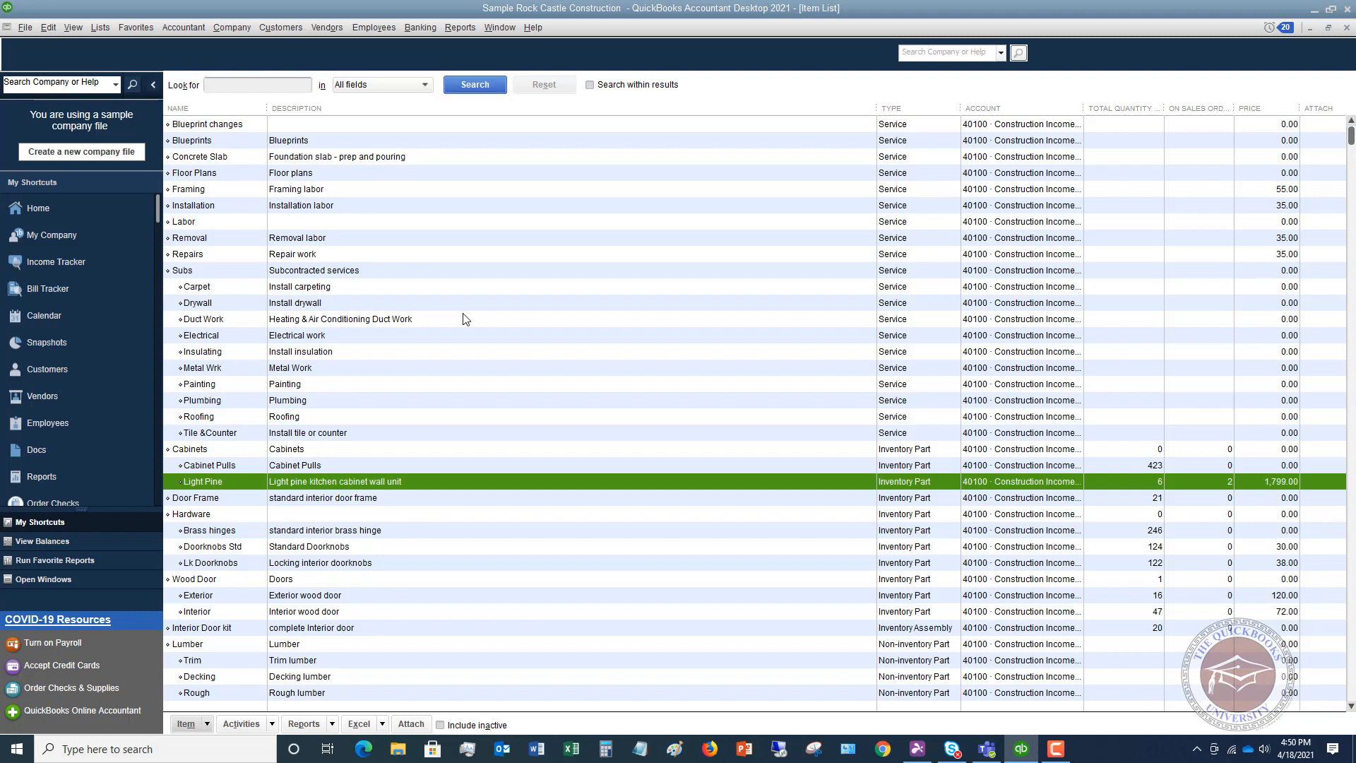
mouse_move(447, 266)
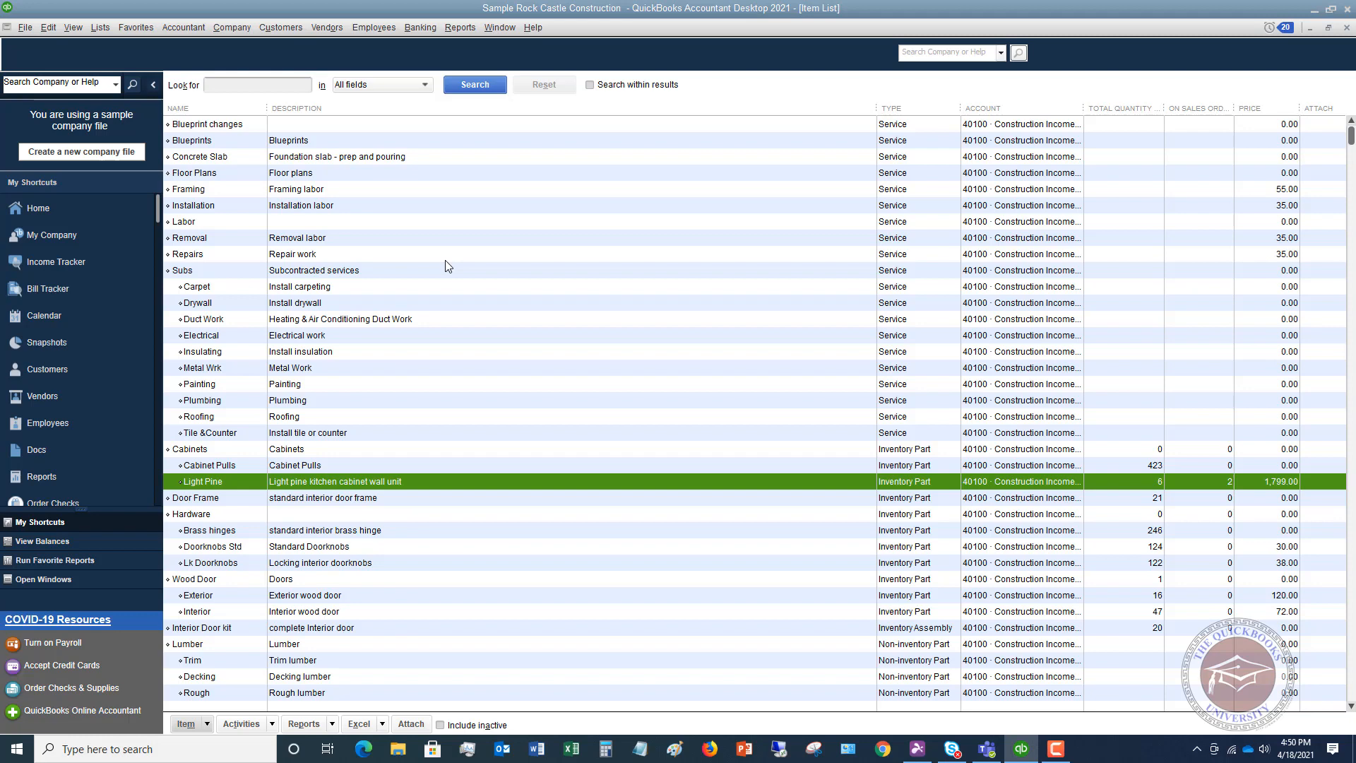
mouse_move(859, 455)
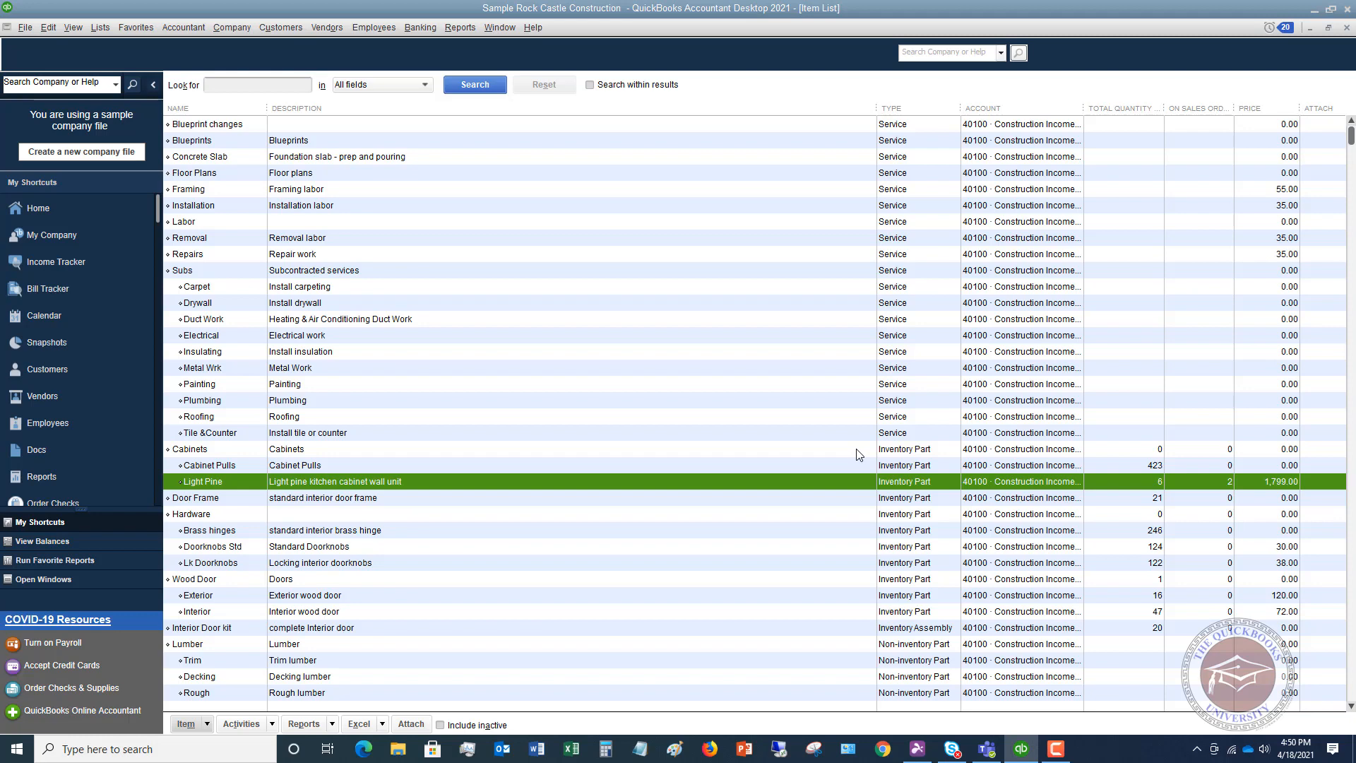
mouse_move(580, 309)
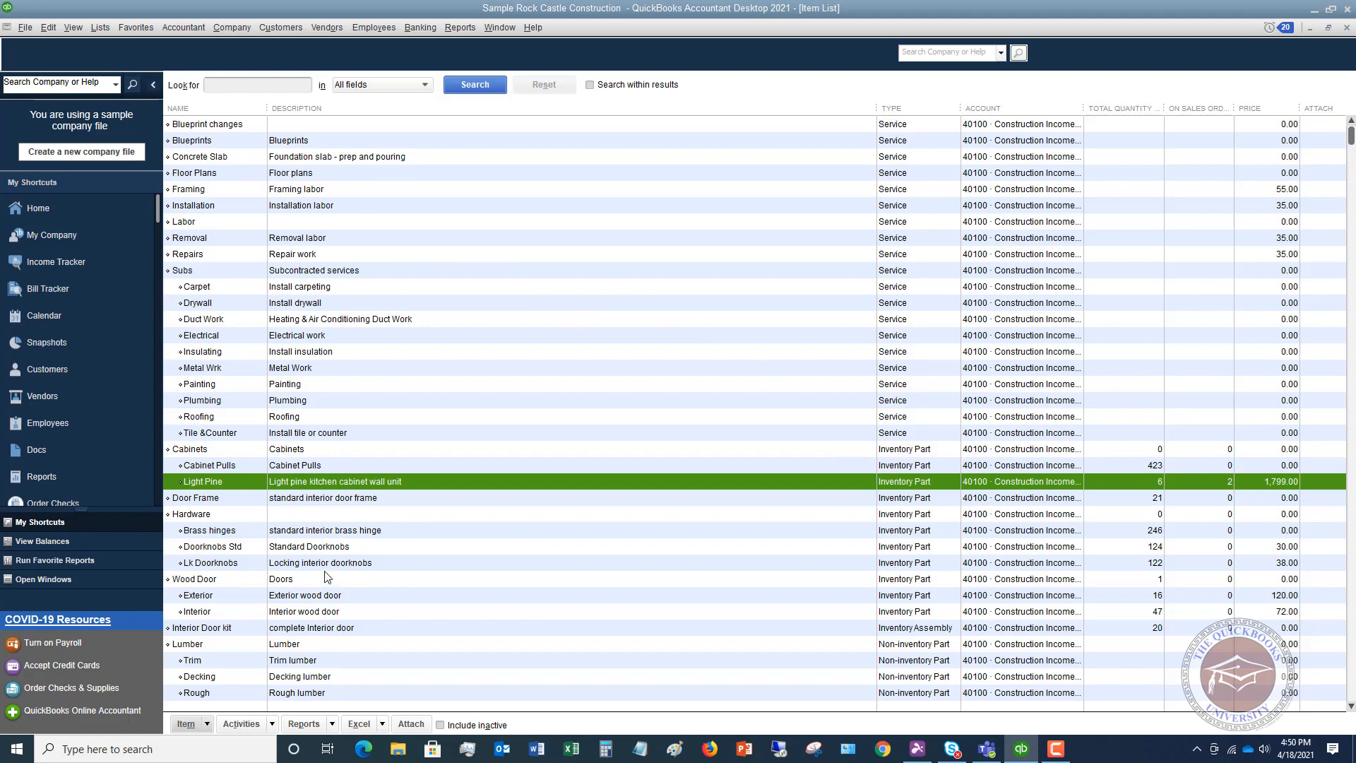
Choose New from the Item actions to begin a new item.
click(187, 724)
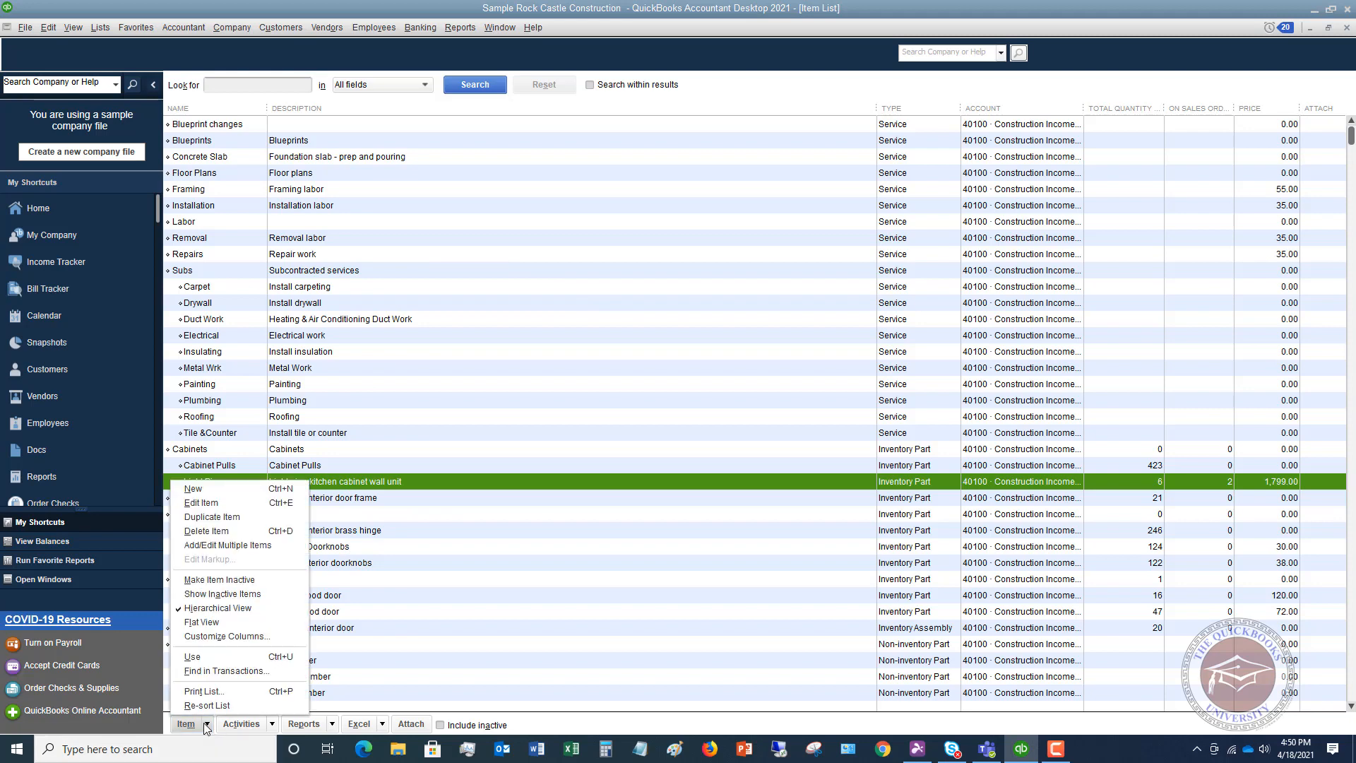
mouse_move(253, 360)
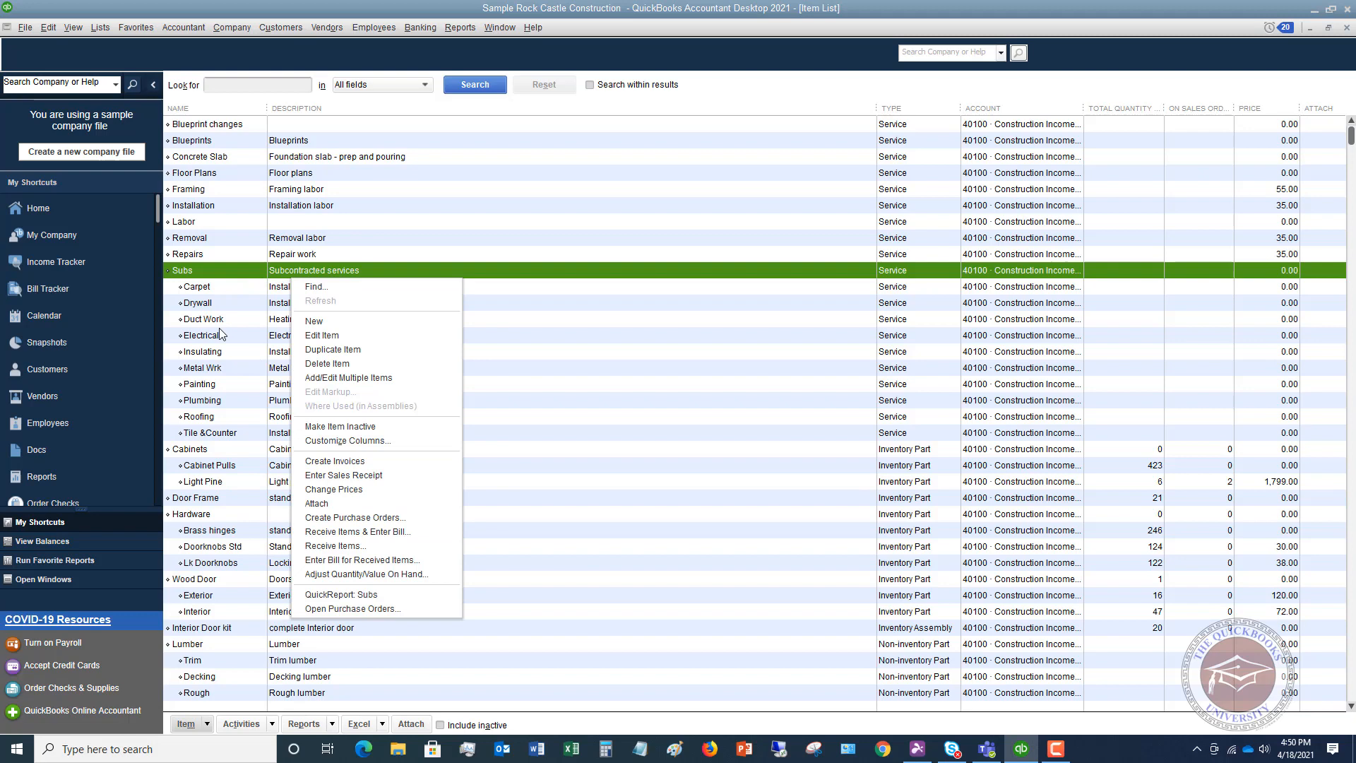
mouse_move(314, 321)
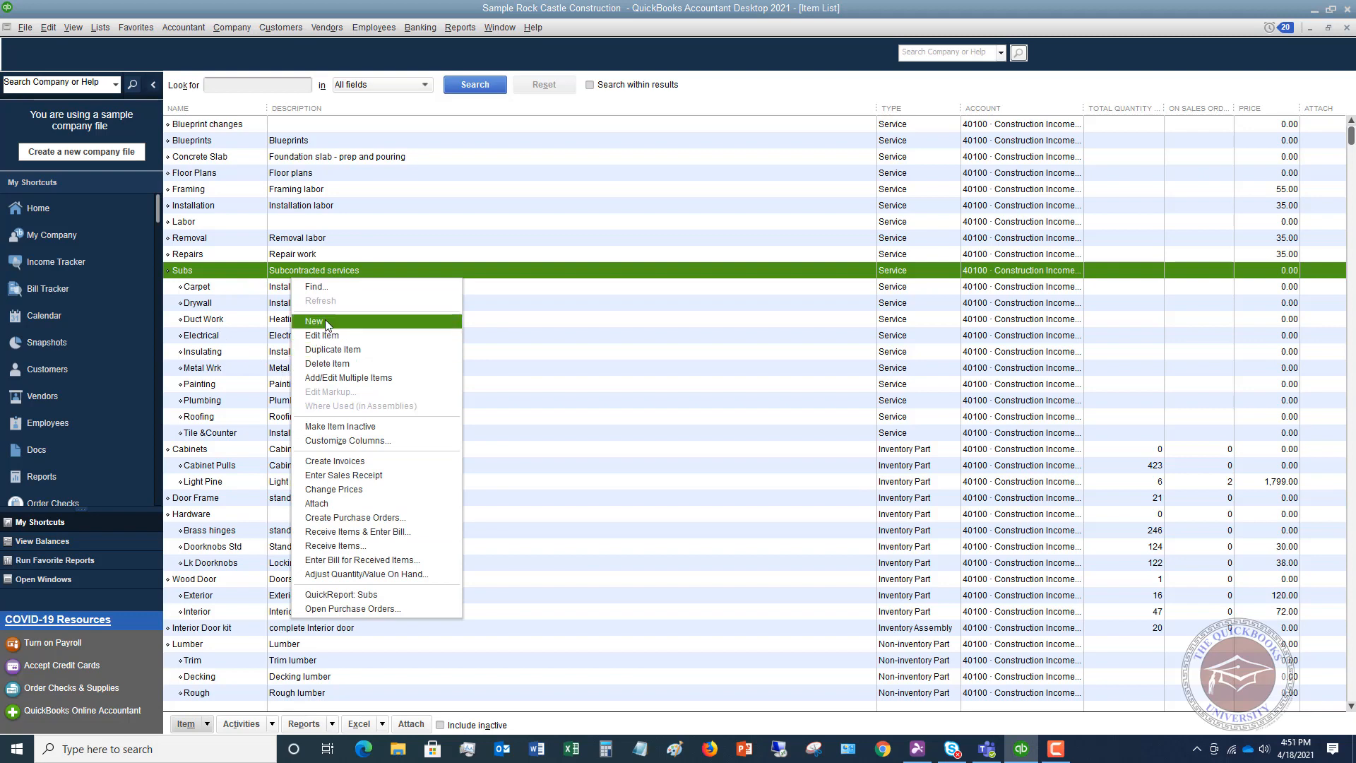
click(315, 321)
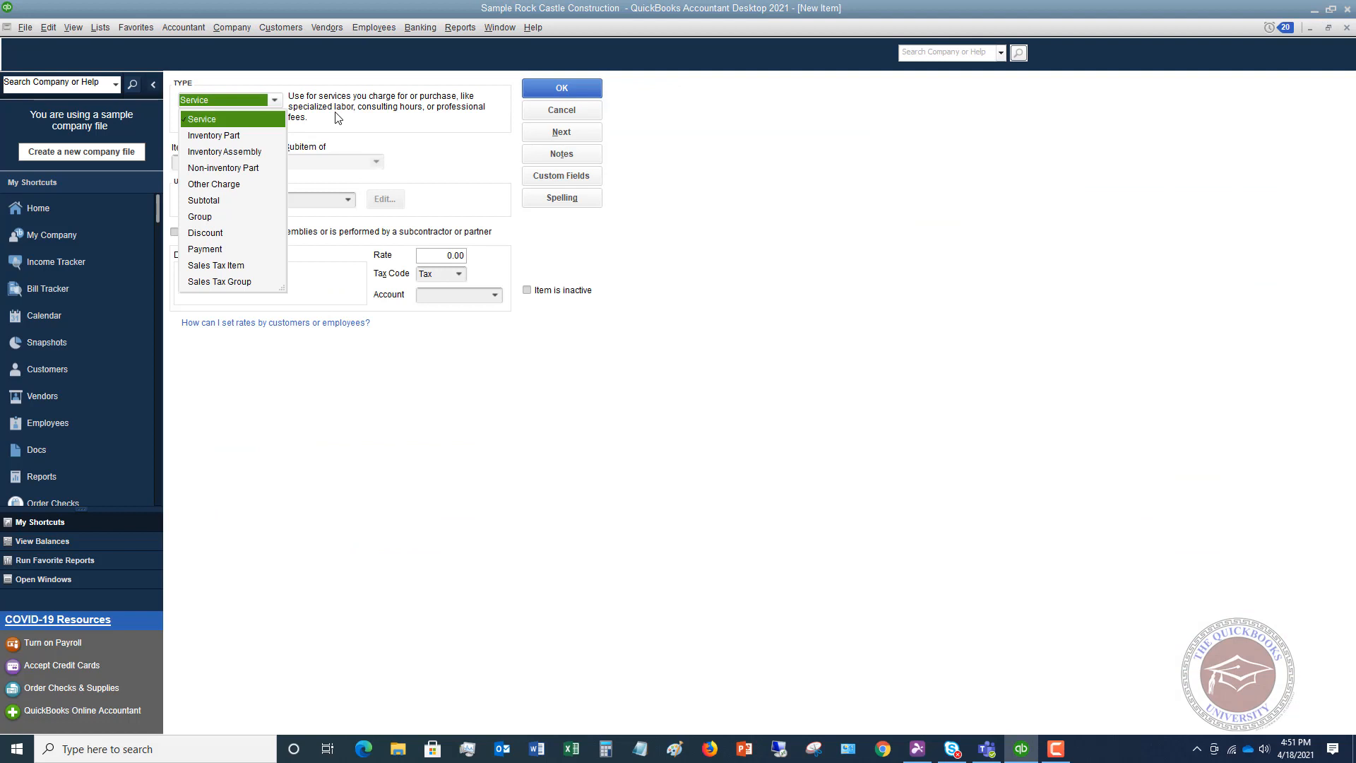
mouse_move(271, 122)
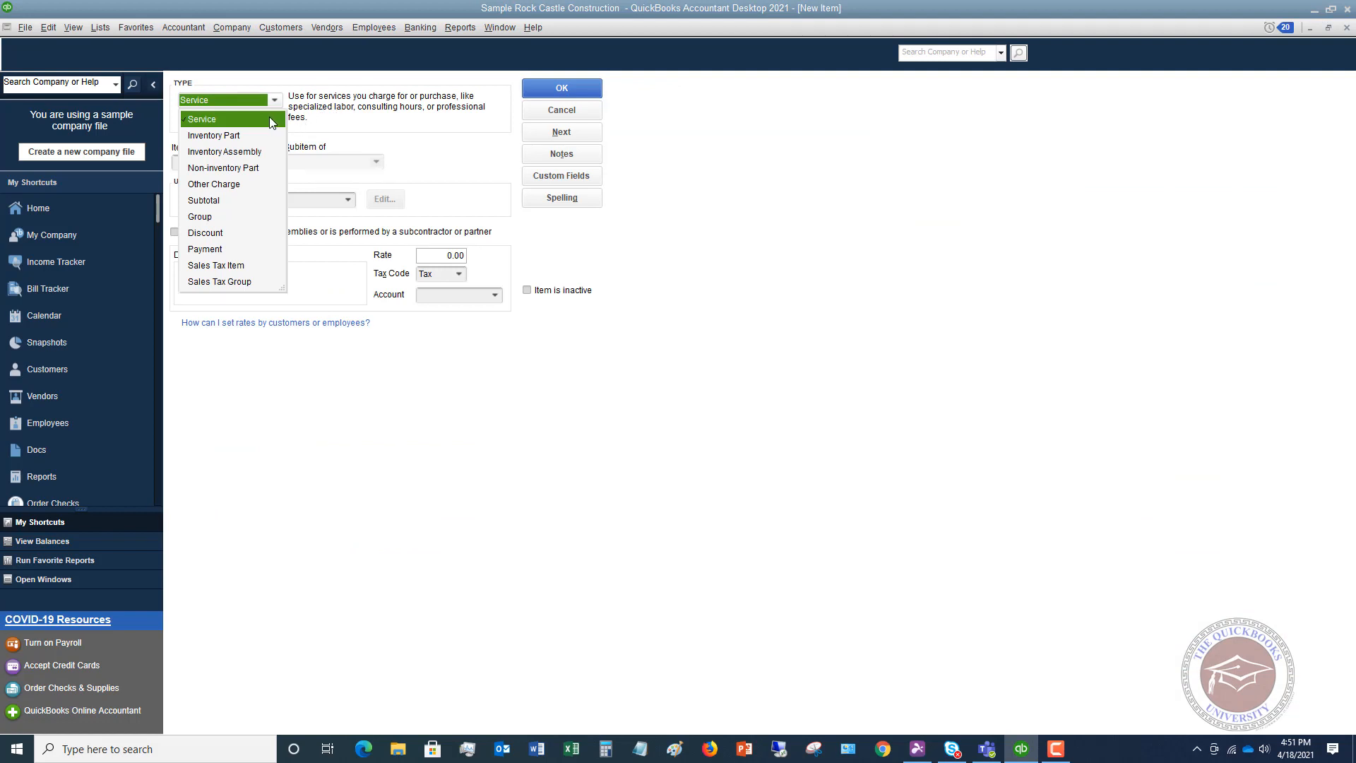
mouse_move(222, 131)
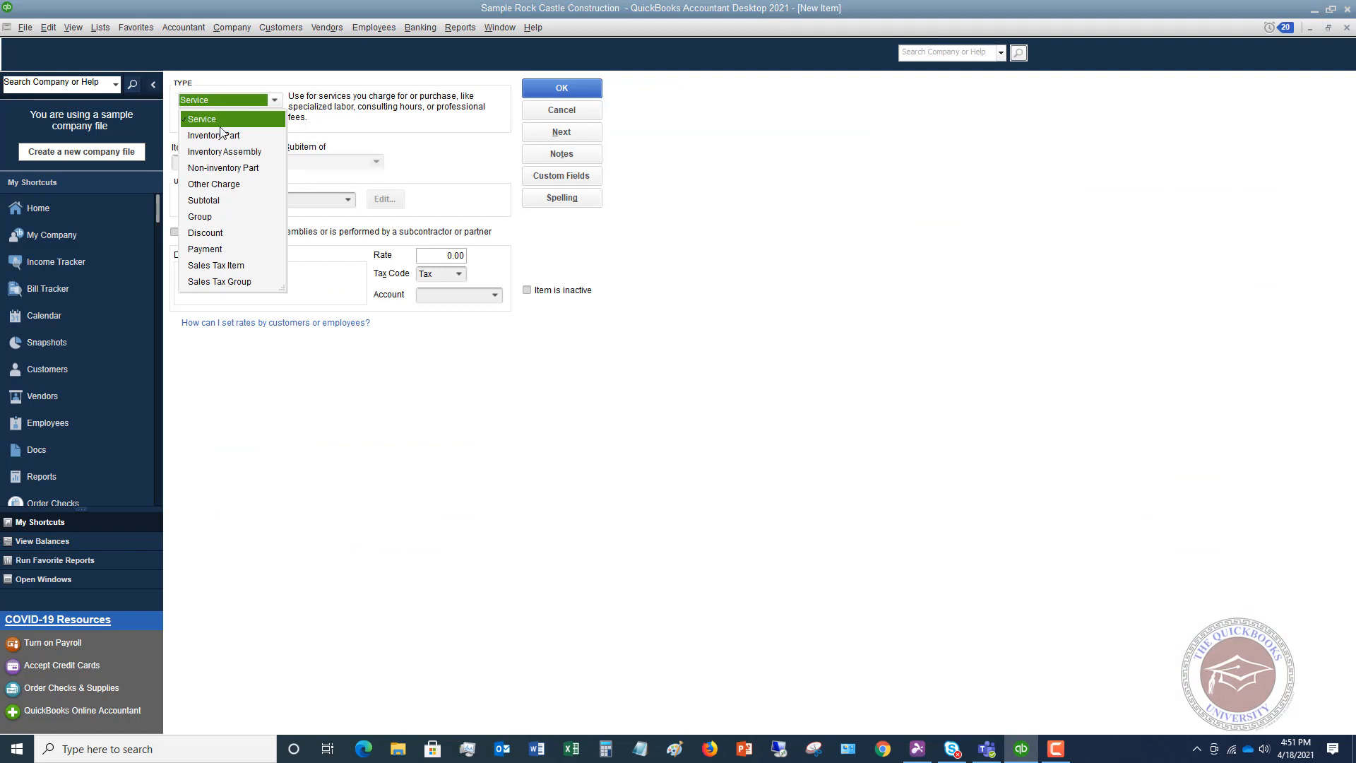
mouse_move(236, 139)
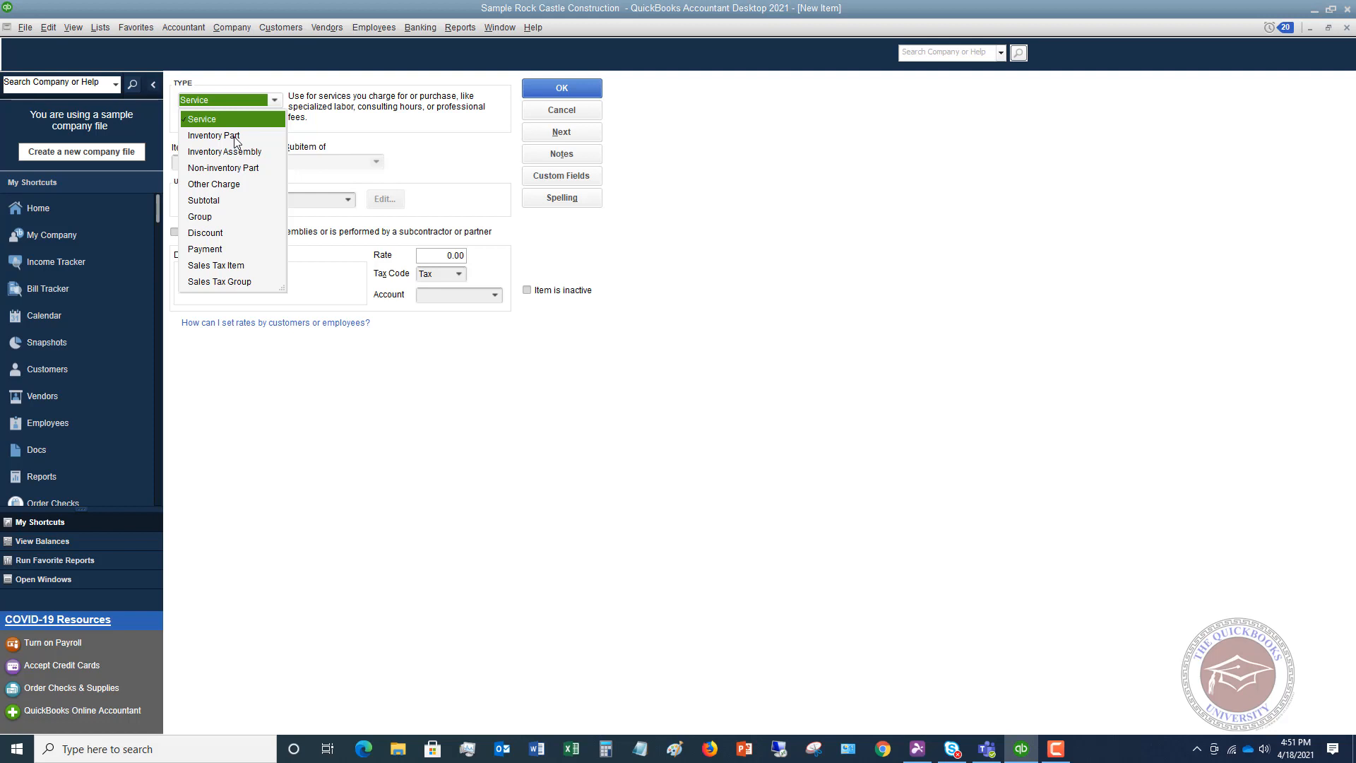
mouse_move(236, 160)
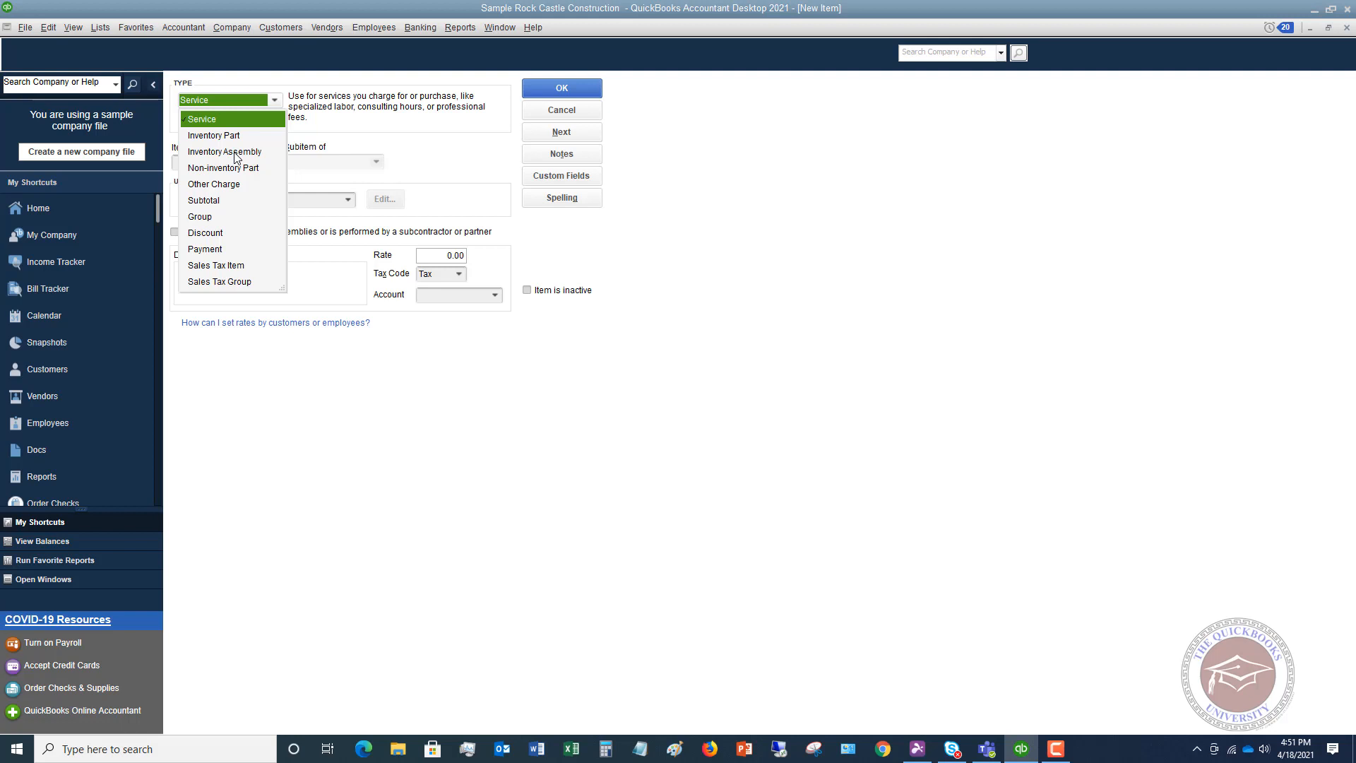
mouse_move(232, 176)
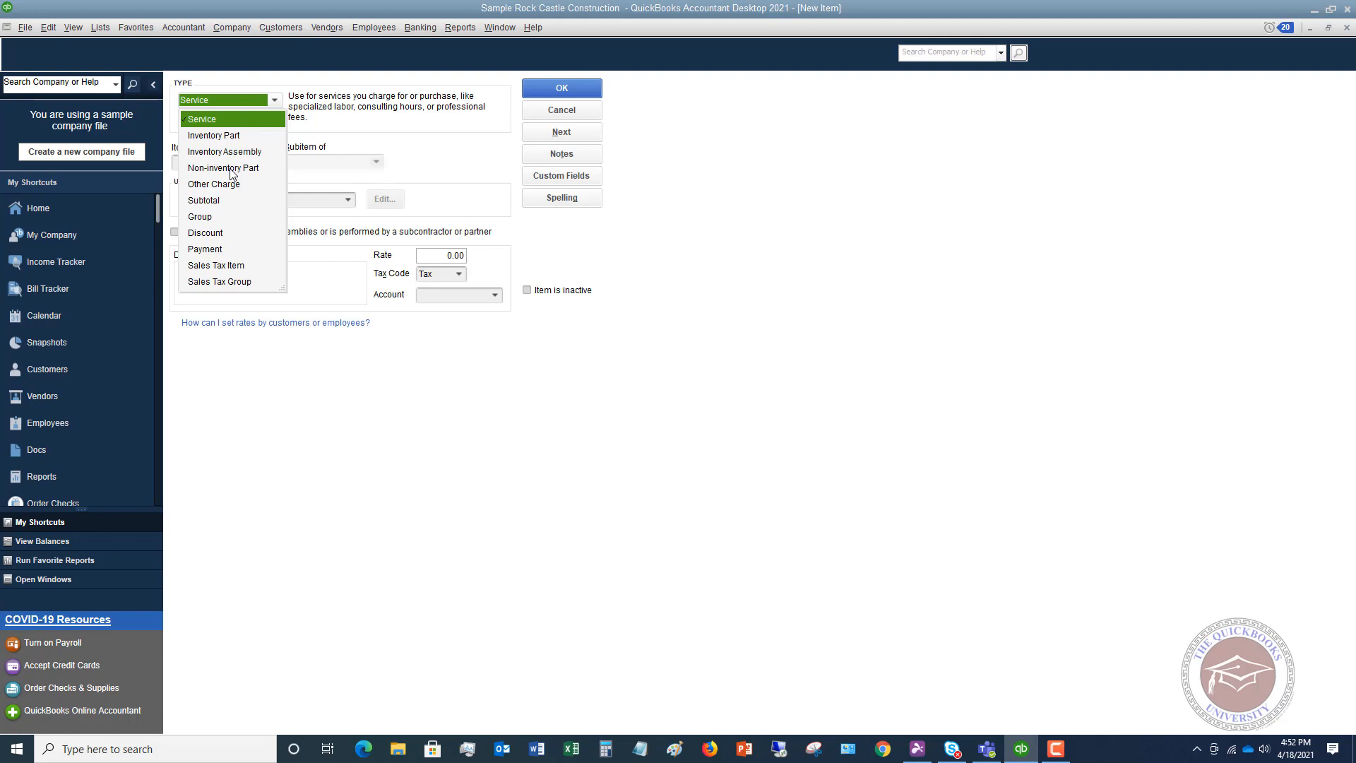
mouse_move(232, 188)
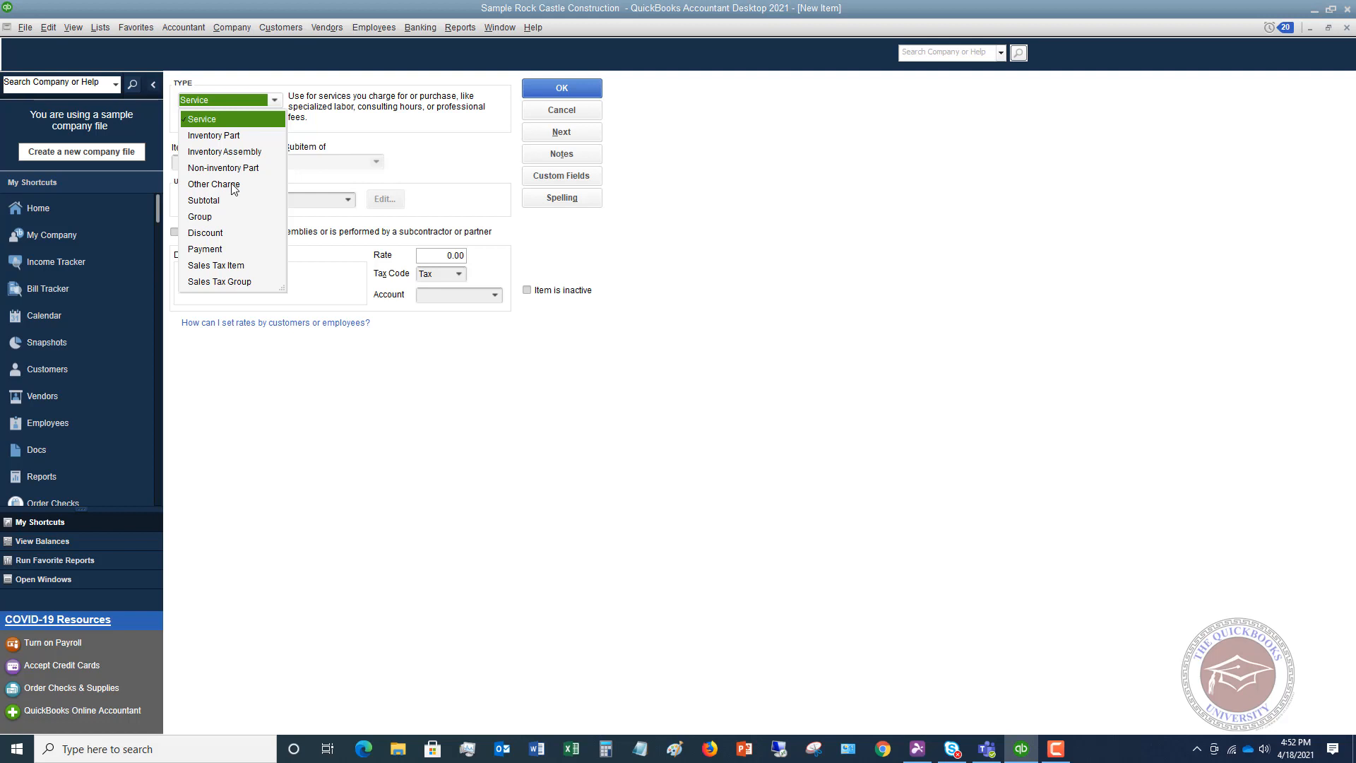
mouse_move(220, 205)
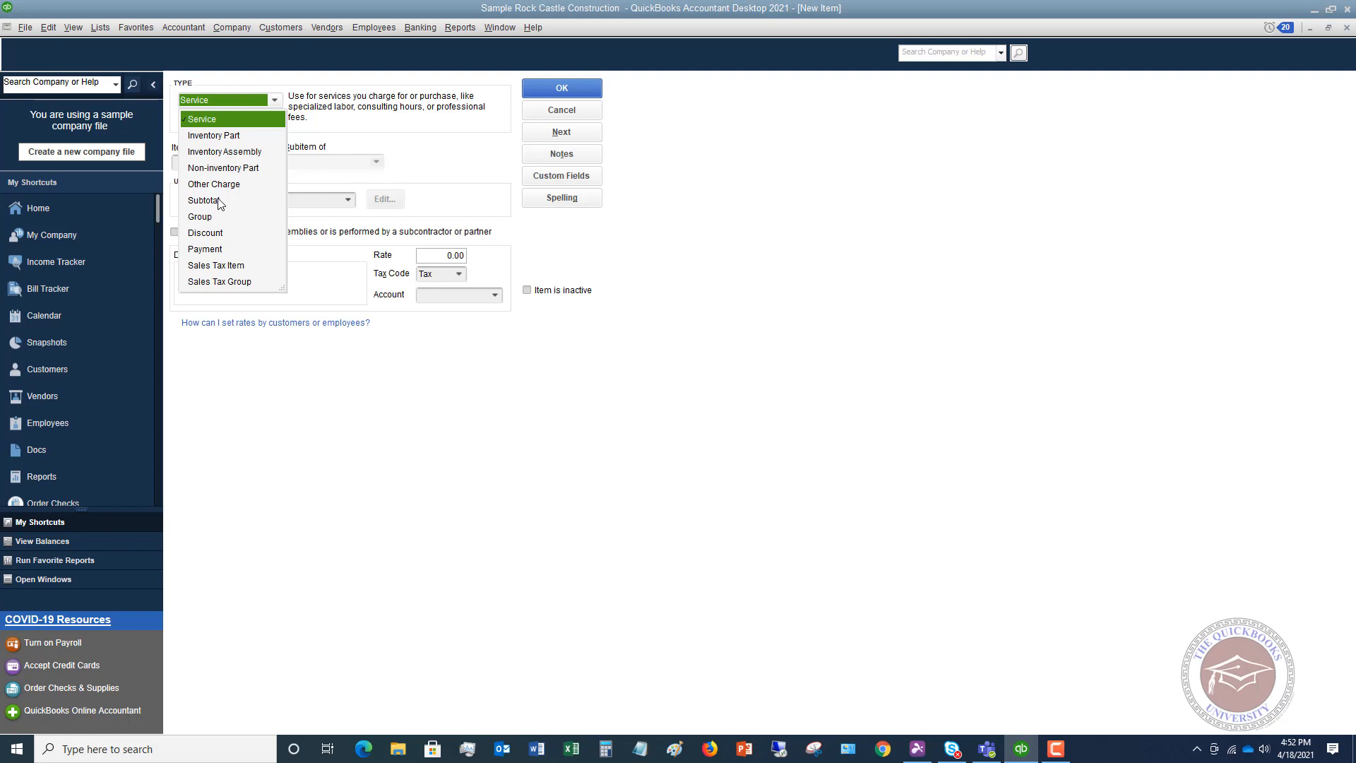
mouse_move(213, 204)
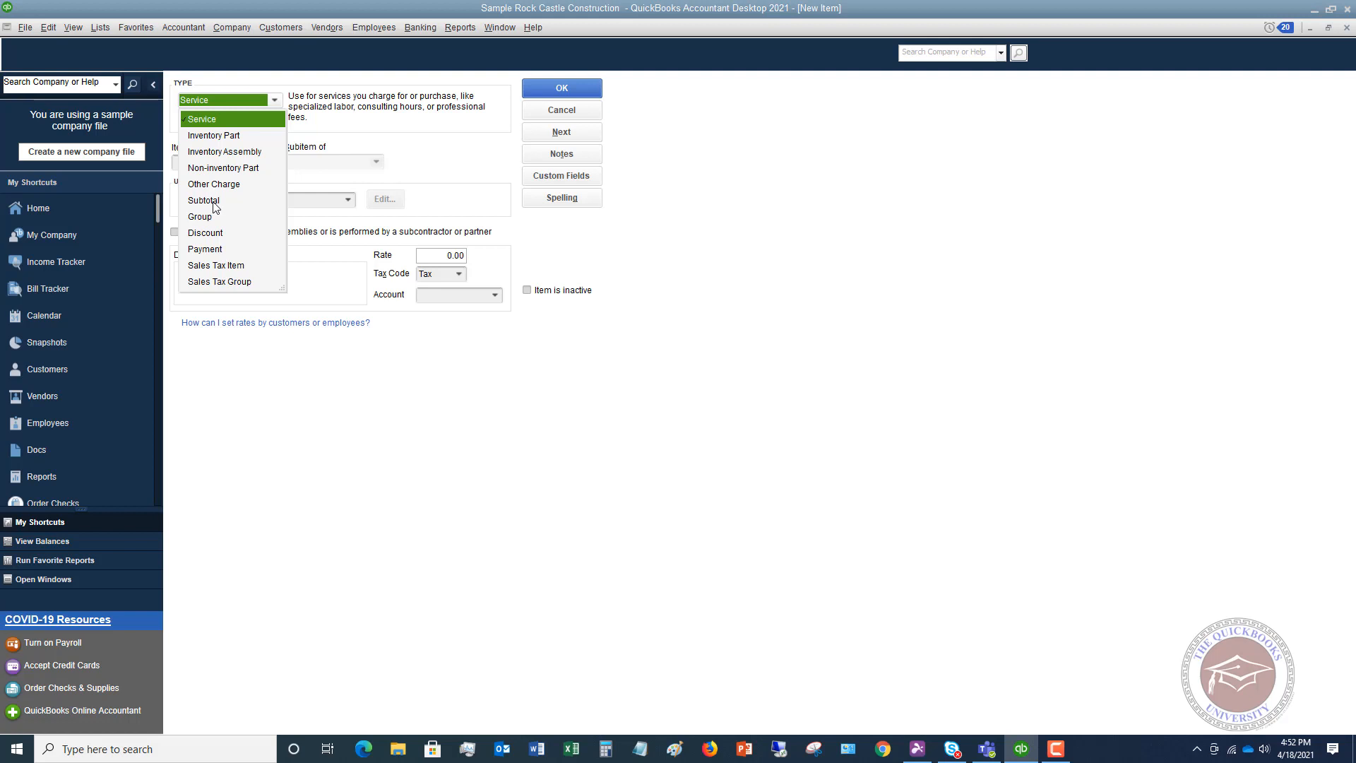
mouse_move(213, 217)
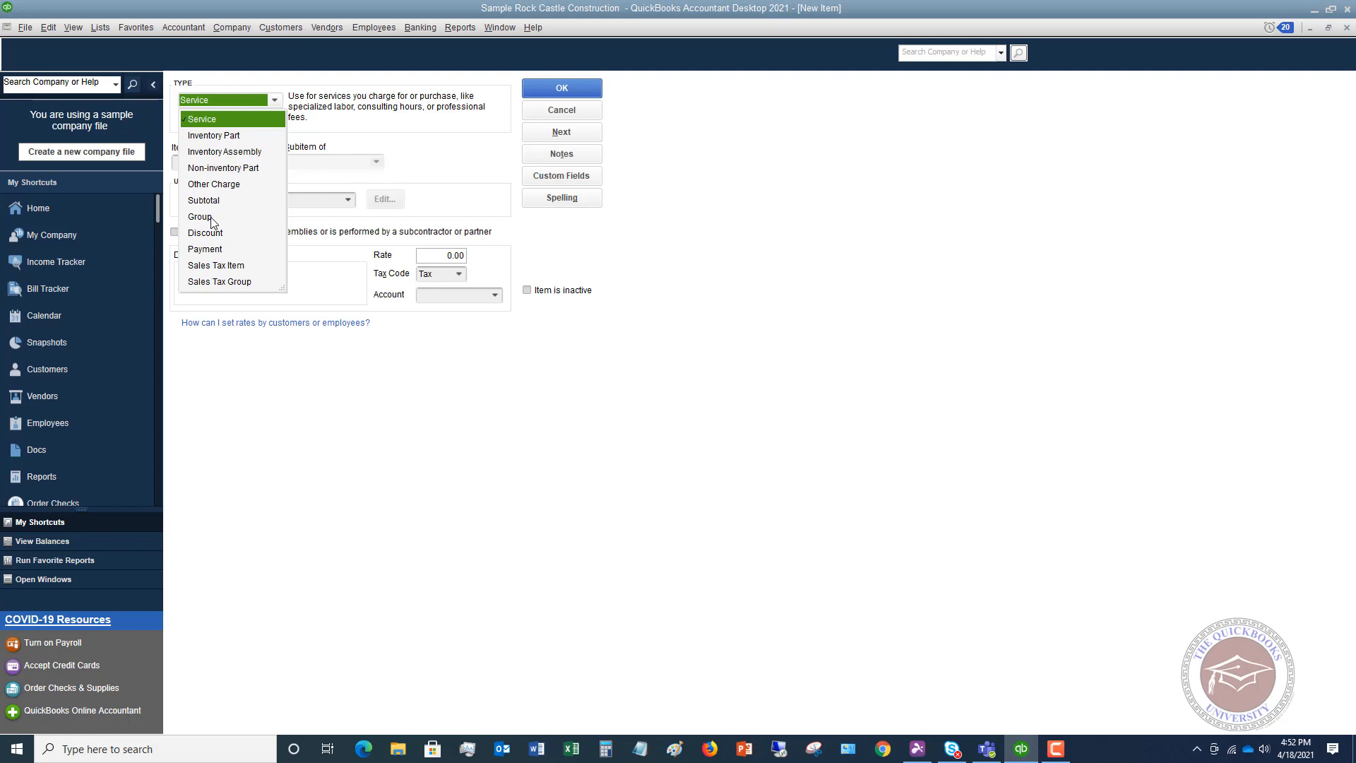
mouse_move(214, 240)
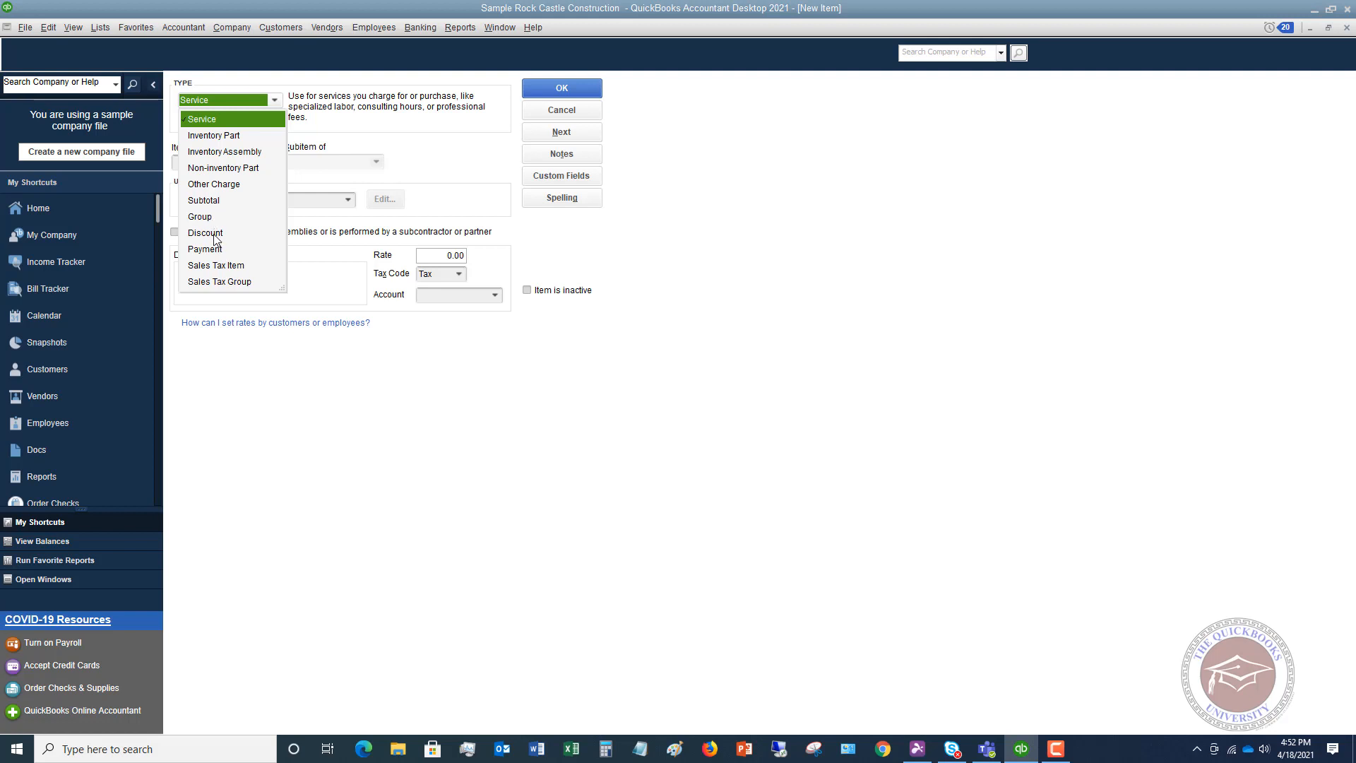
mouse_move(216, 256)
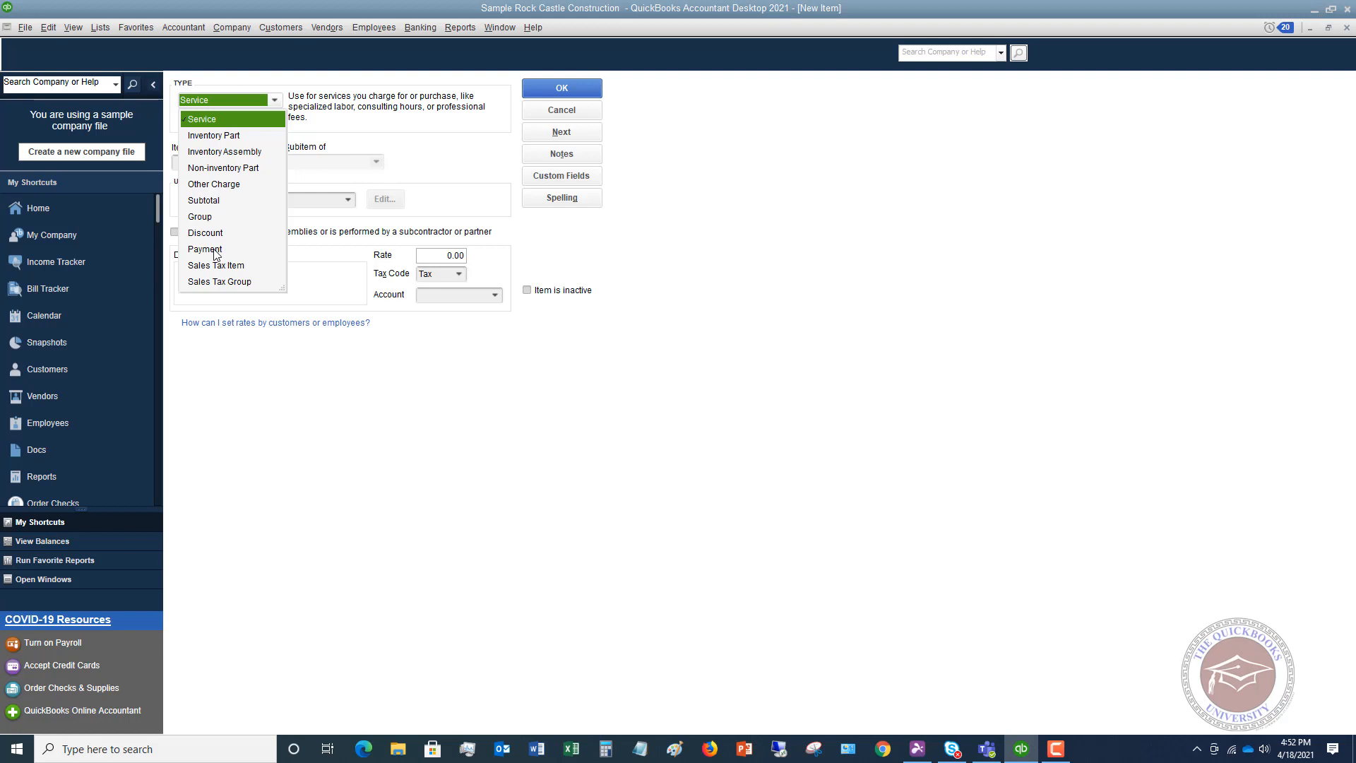
mouse_move(228, 257)
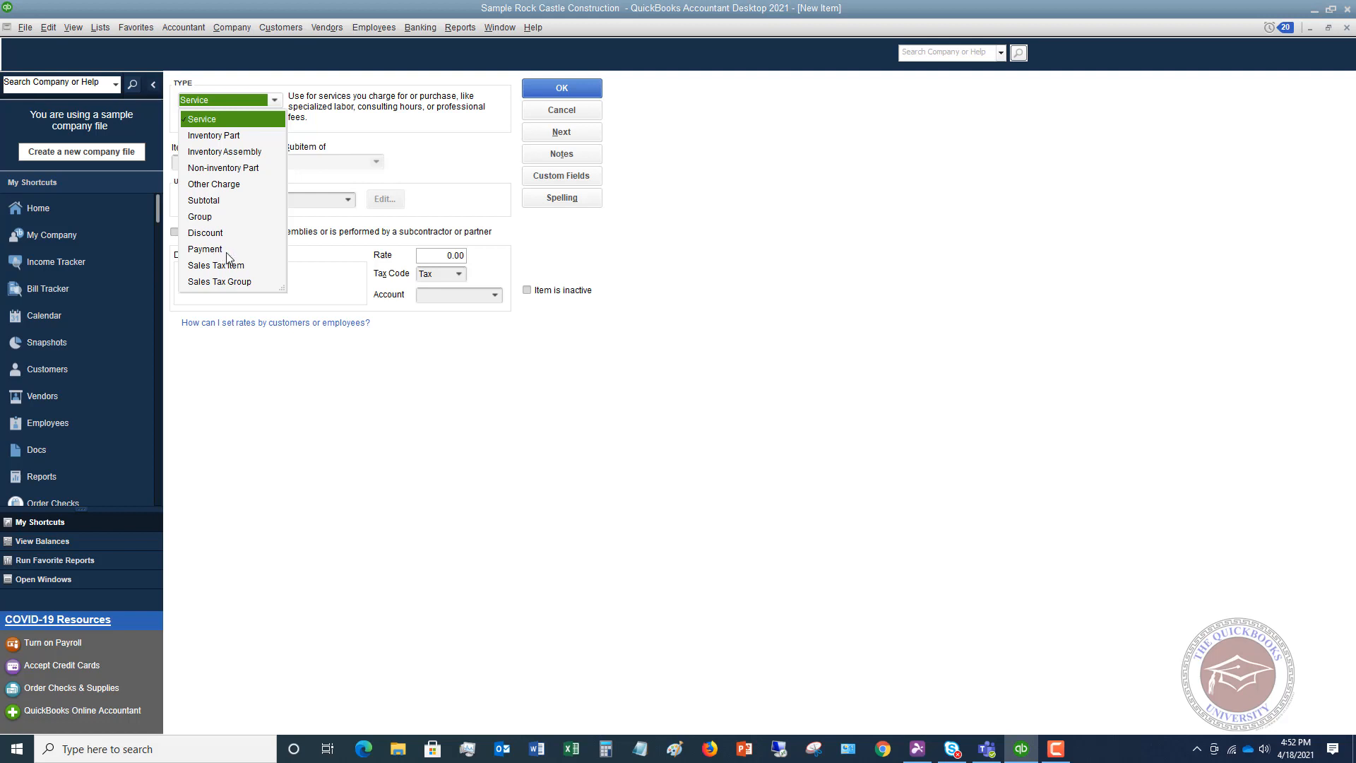
mouse_move(219, 288)
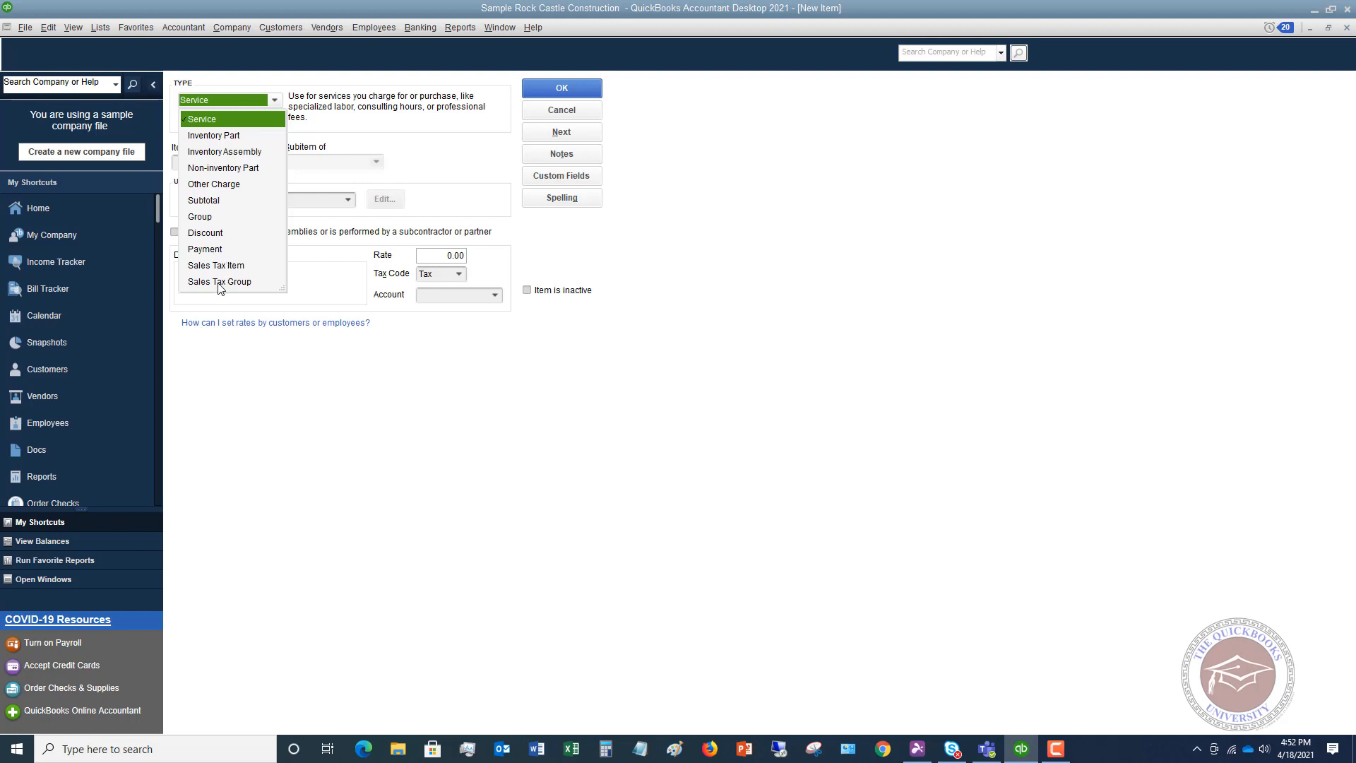
mouse_move(210, 272)
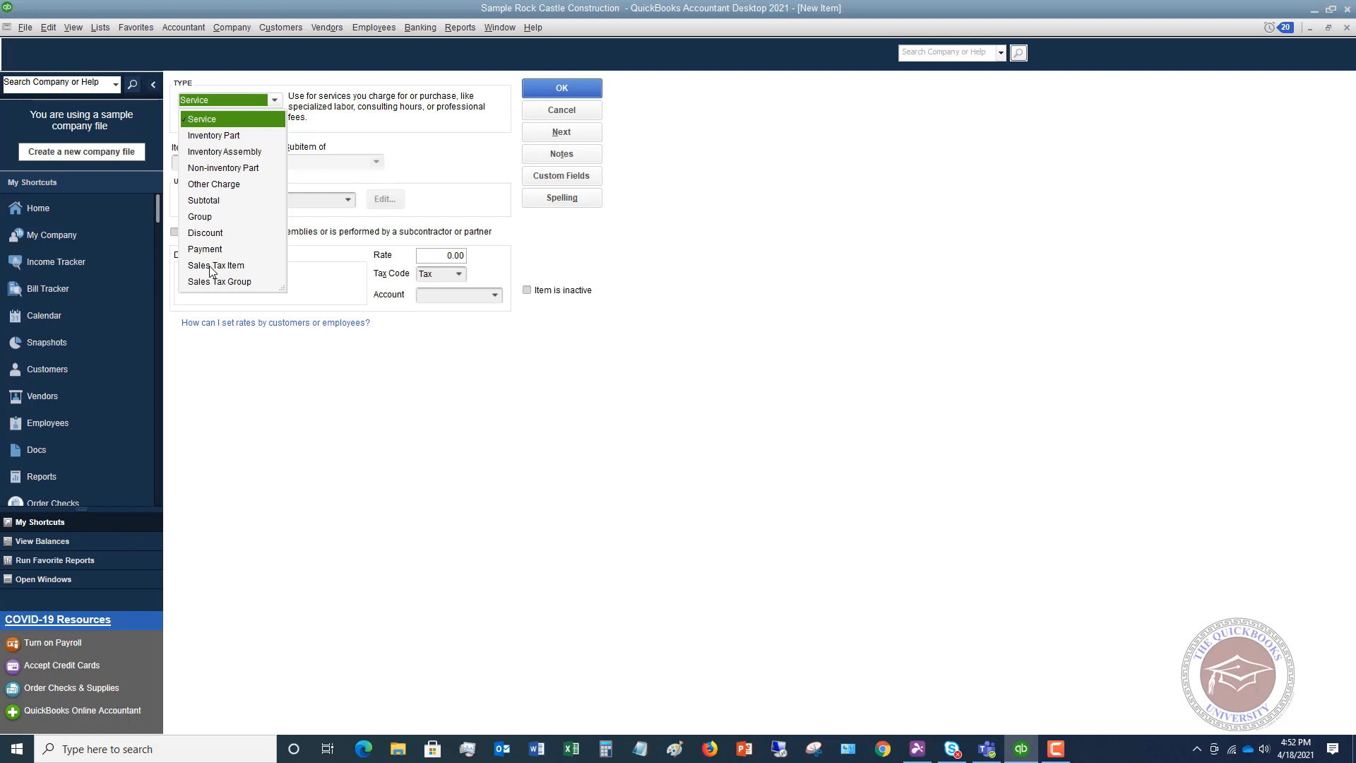
mouse_move(214, 284)
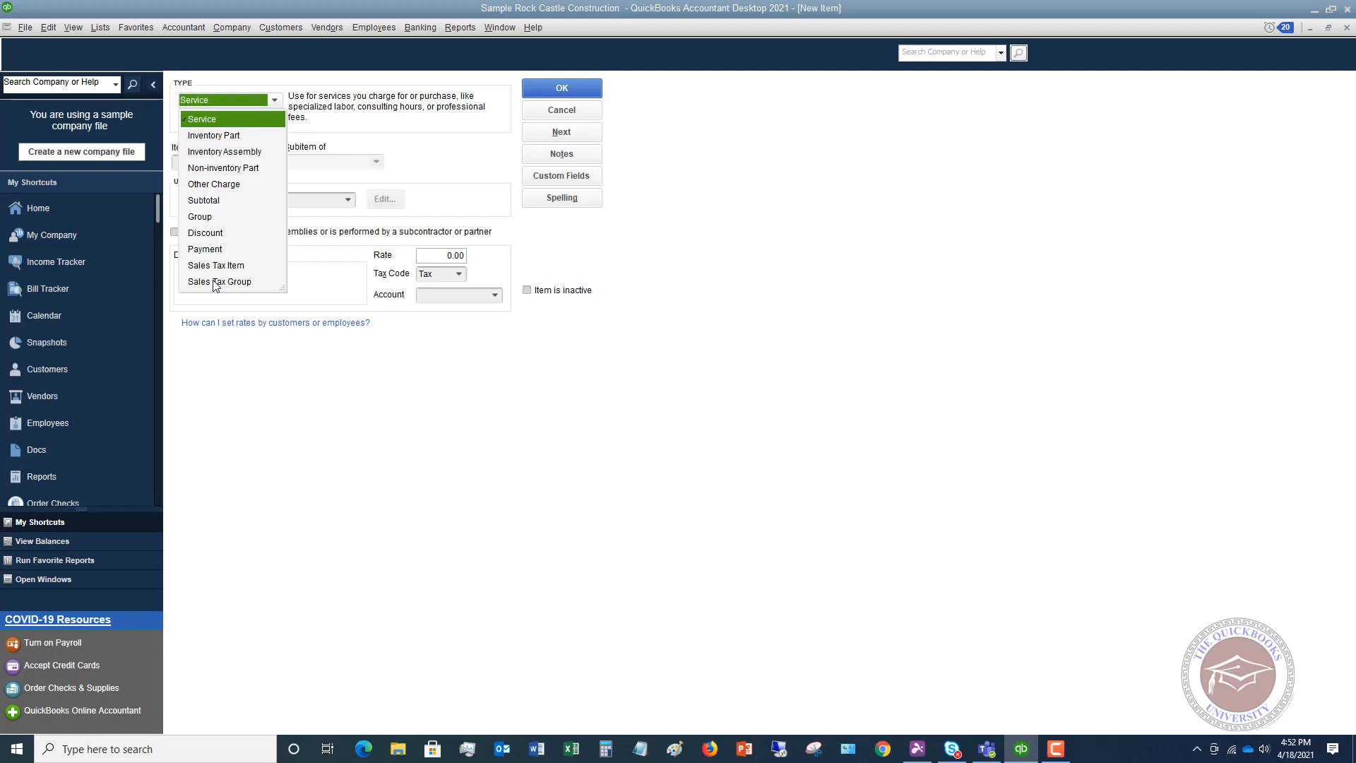
mouse_move(226, 125)
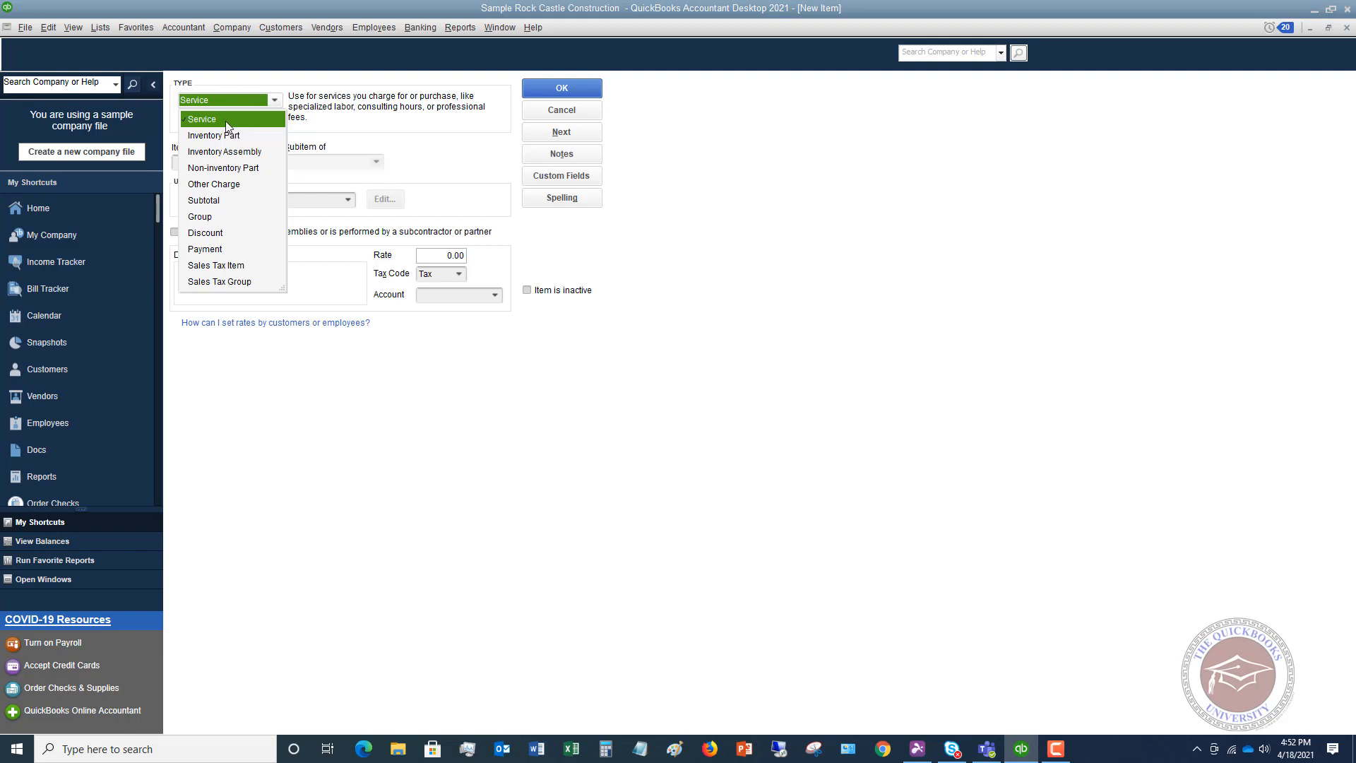
Choose Service as the new item's type.
click(200, 119)
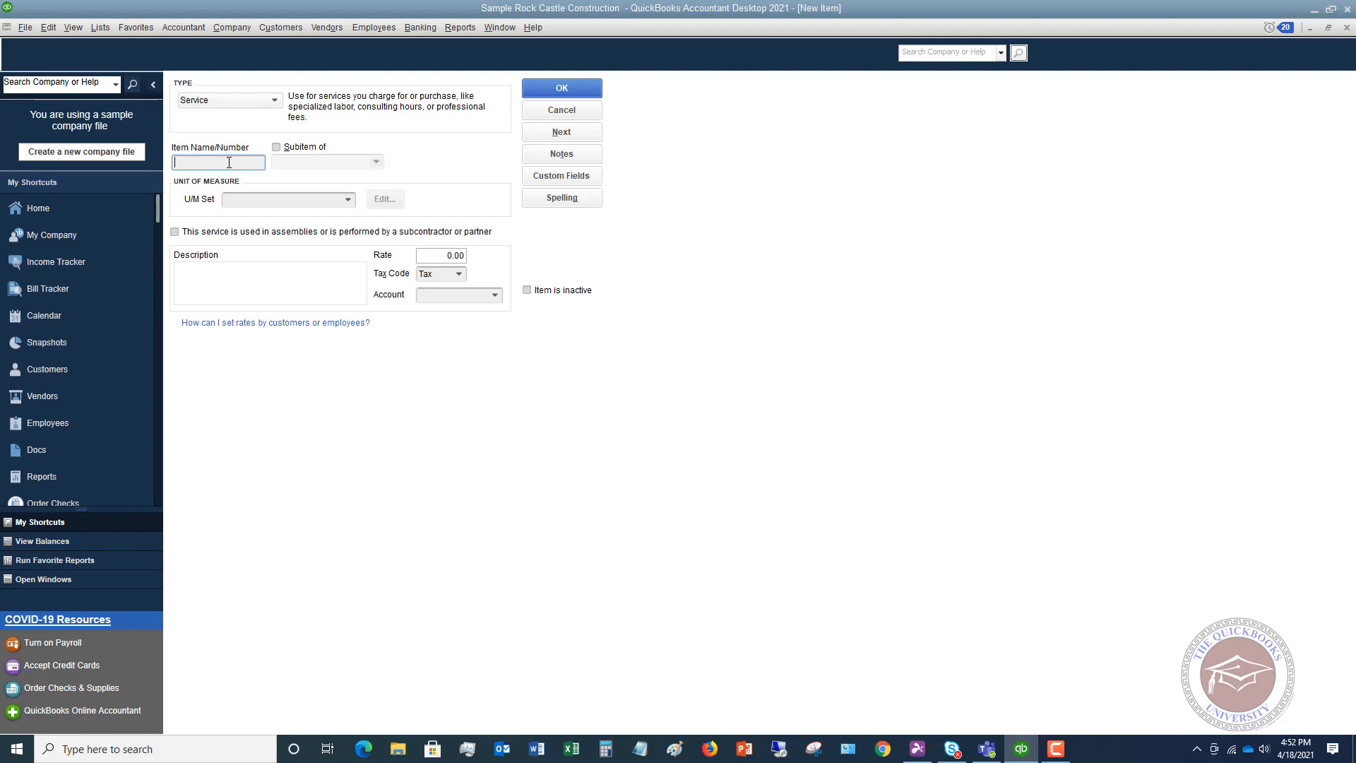
Enter Delivery Charge as the item name.
text(De)
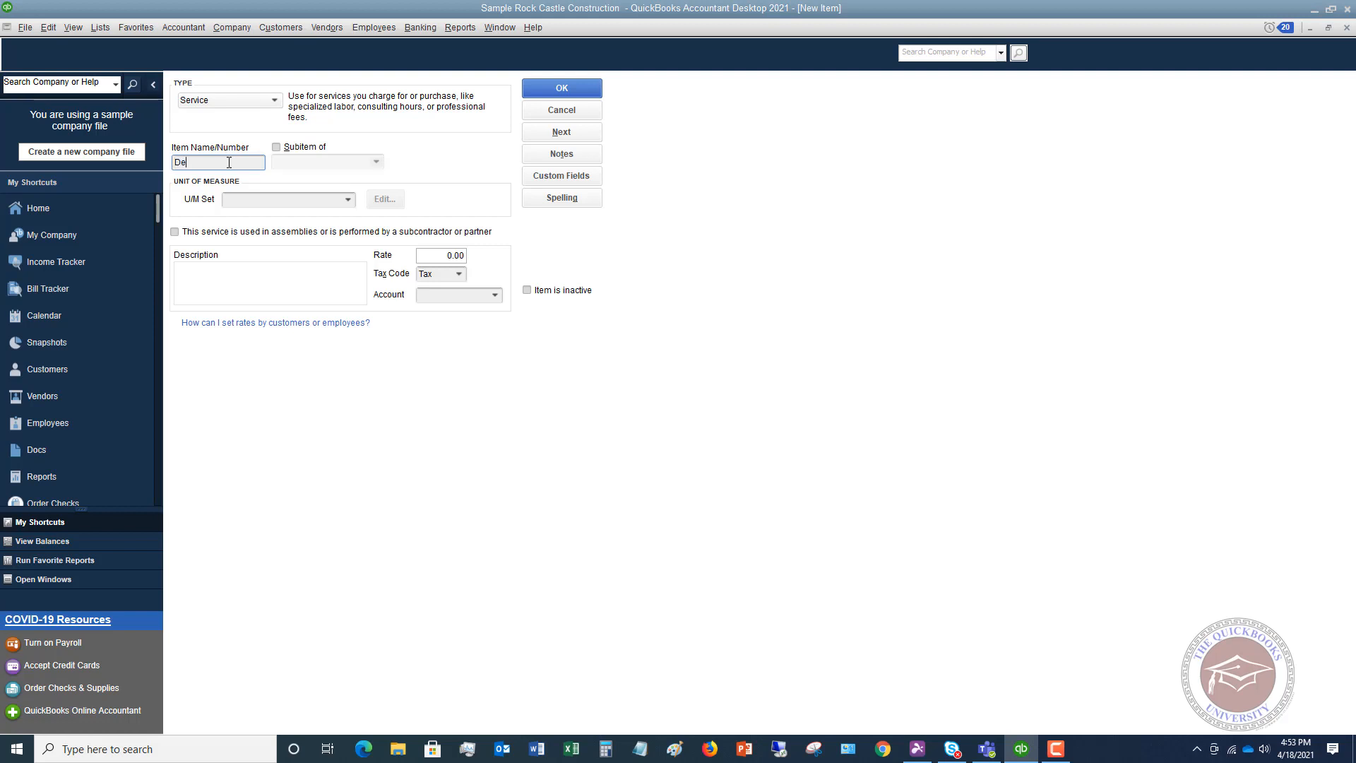
text(livery C)
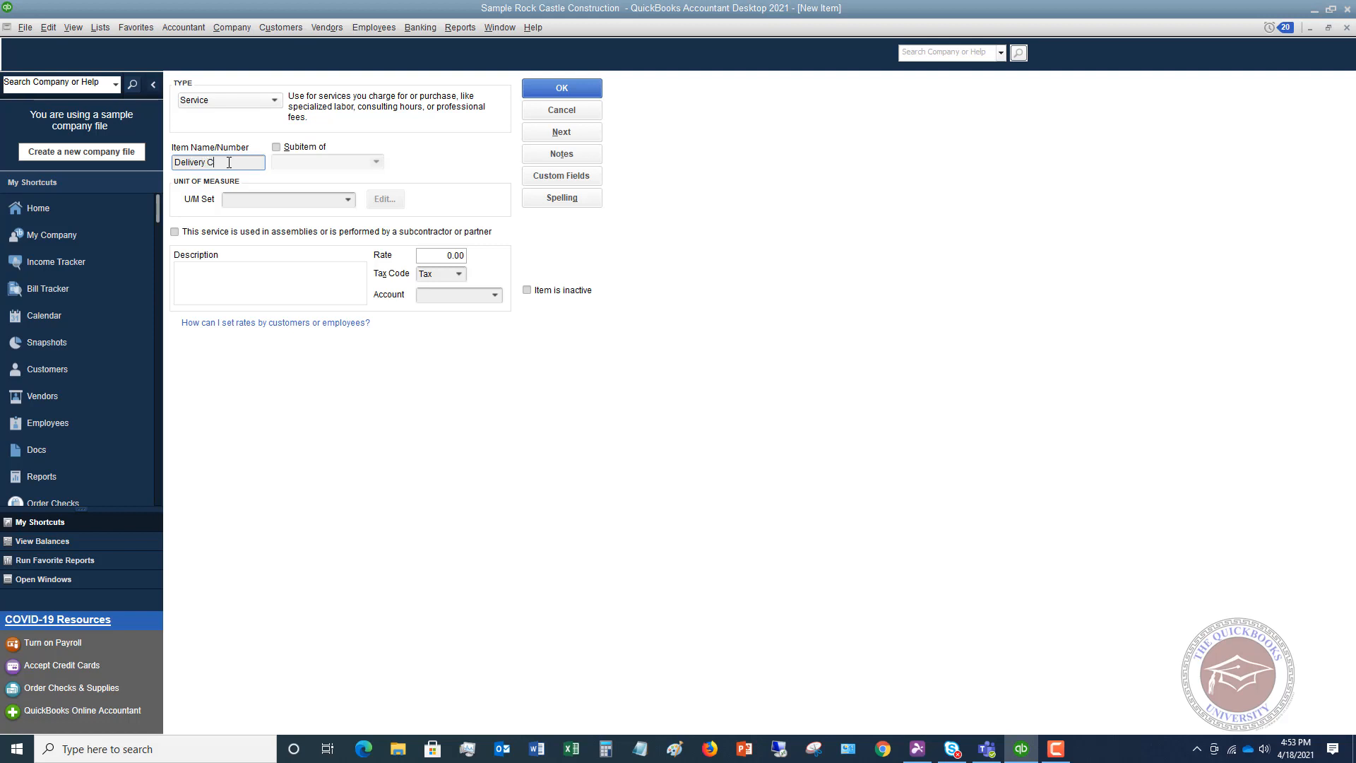
text(harge)
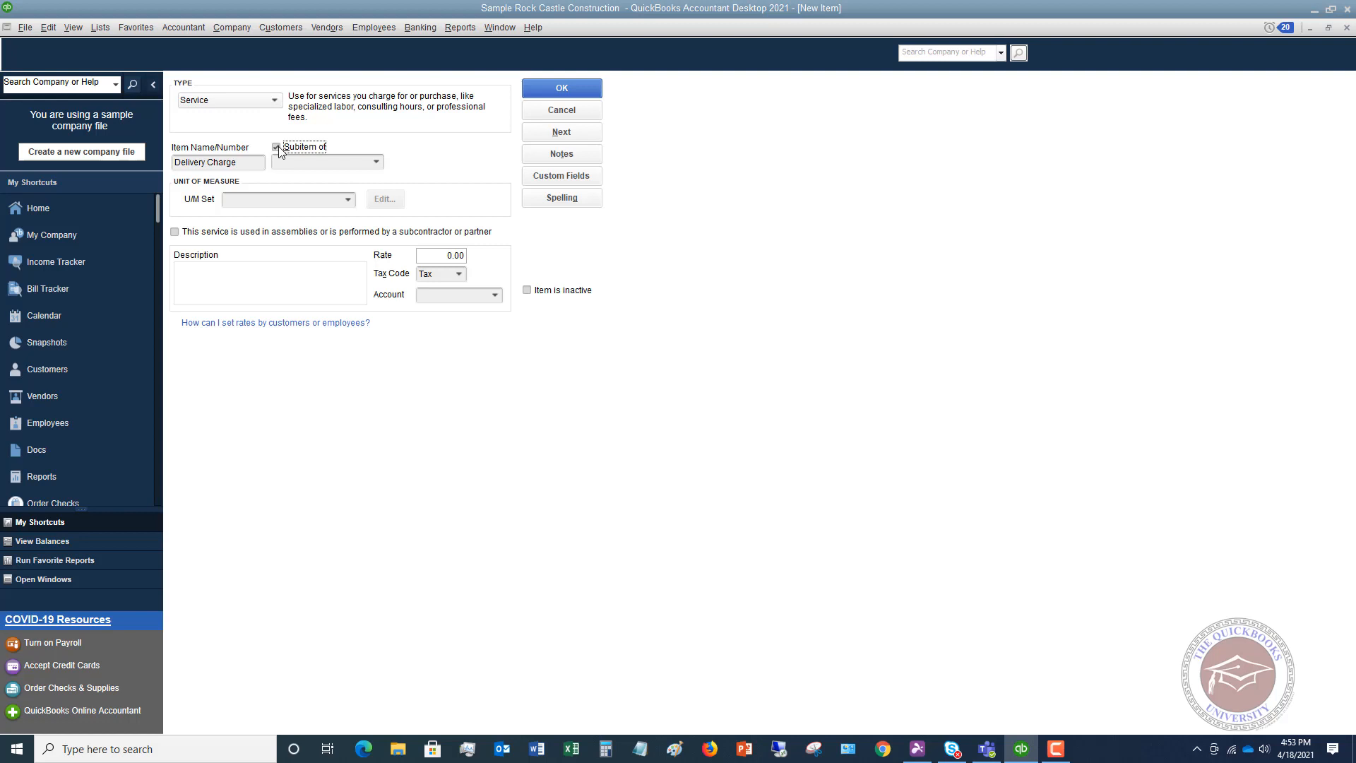
click(376, 161)
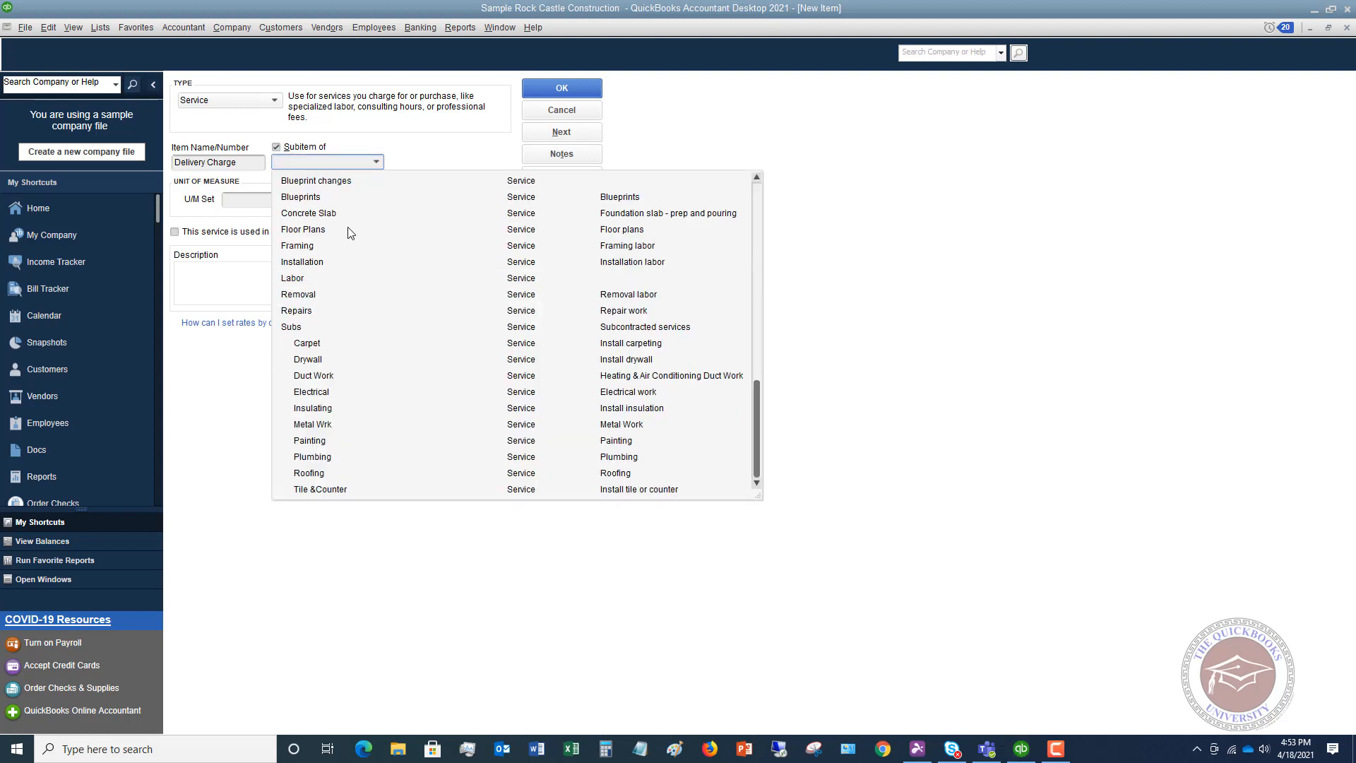
scroll(up, 3)
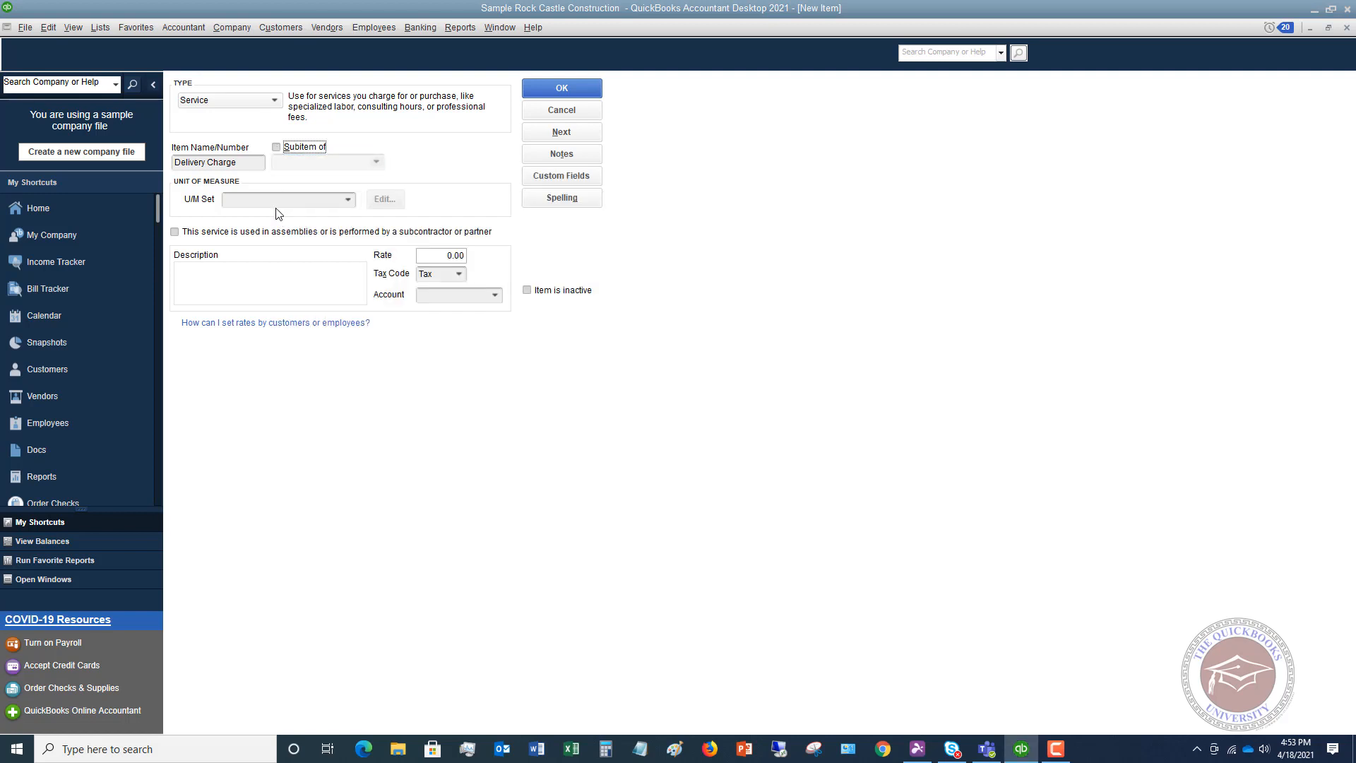
click(285, 199)
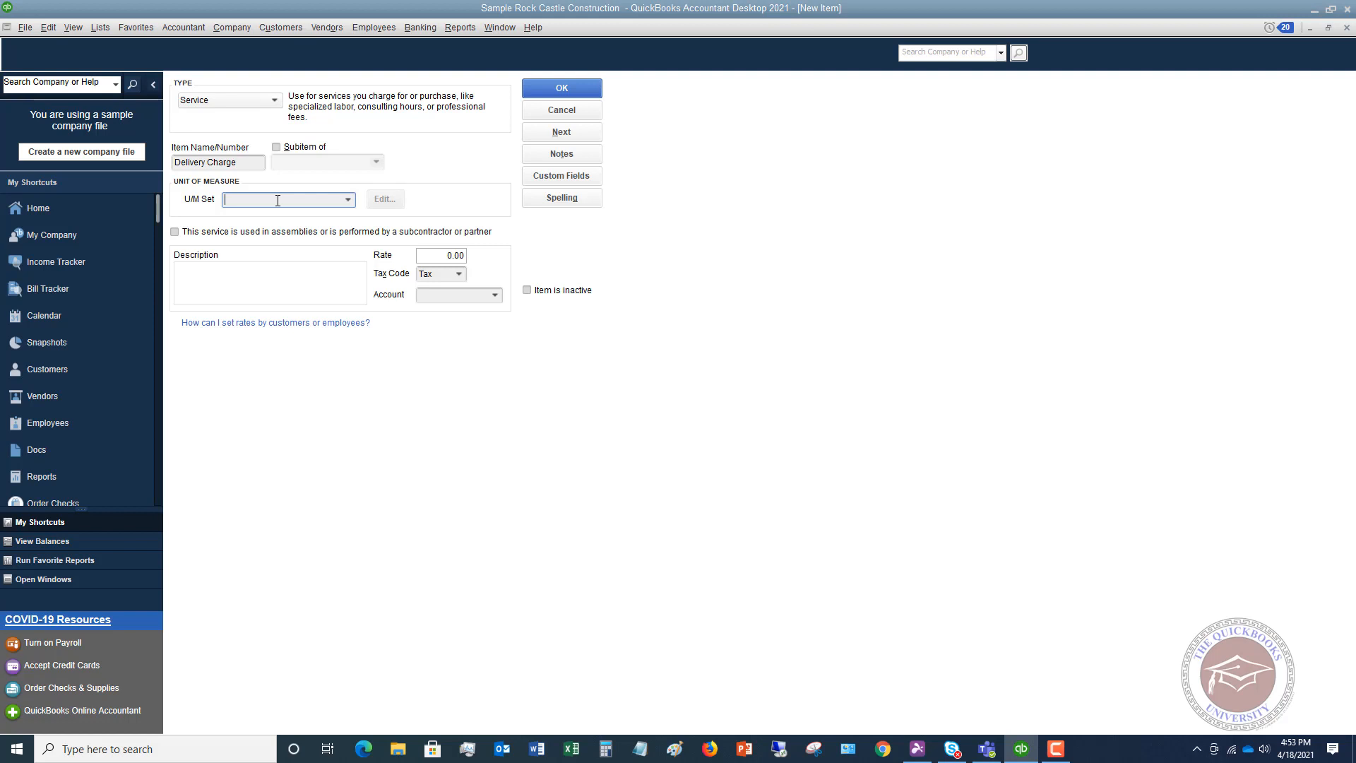
mouse_move(311, 217)
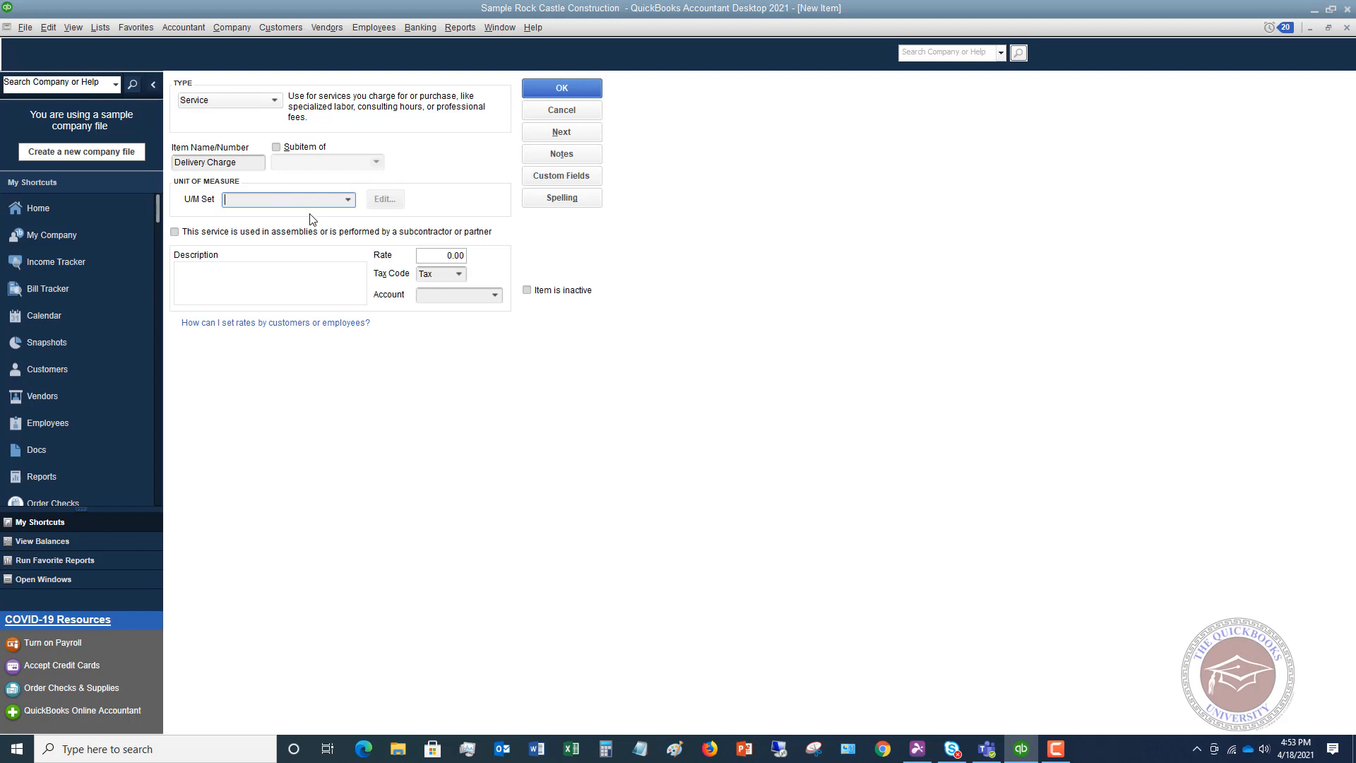
mouse_move(272, 213)
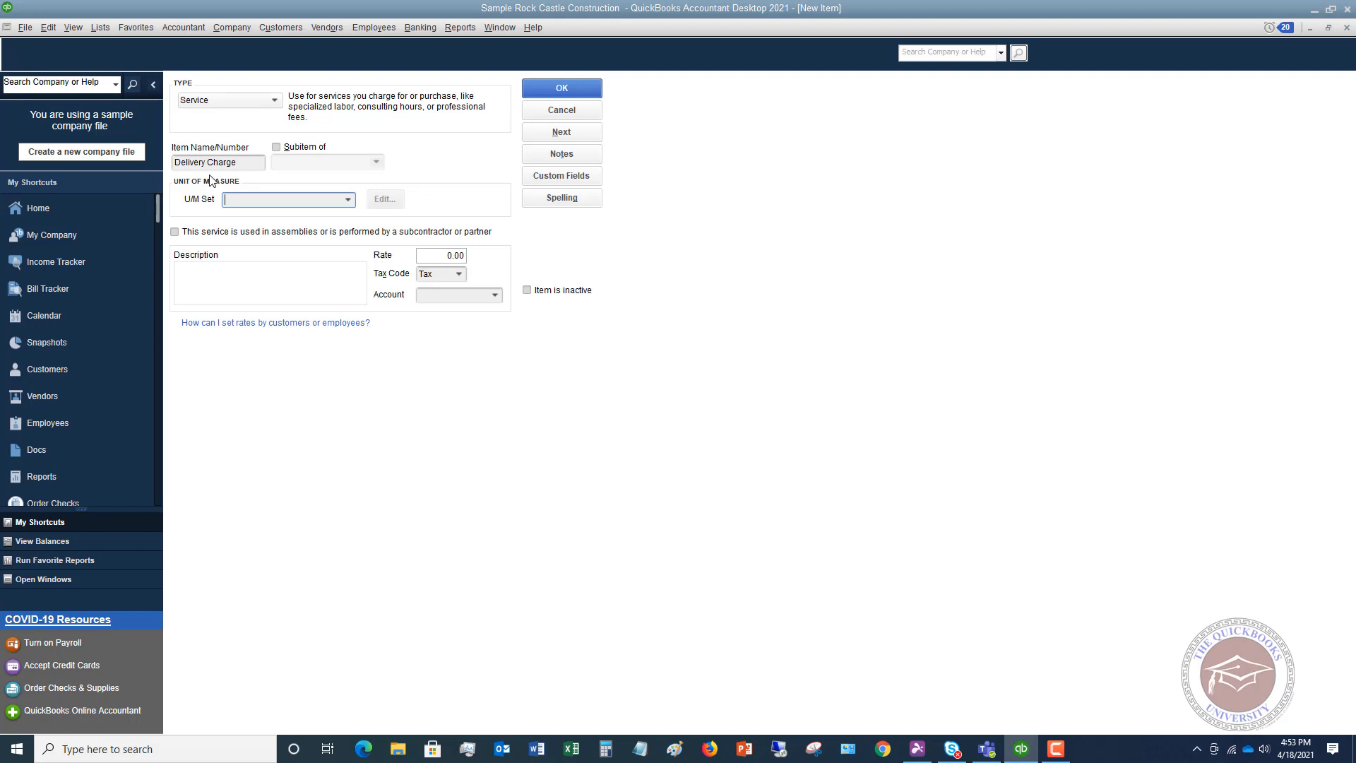
mouse_move(184, 240)
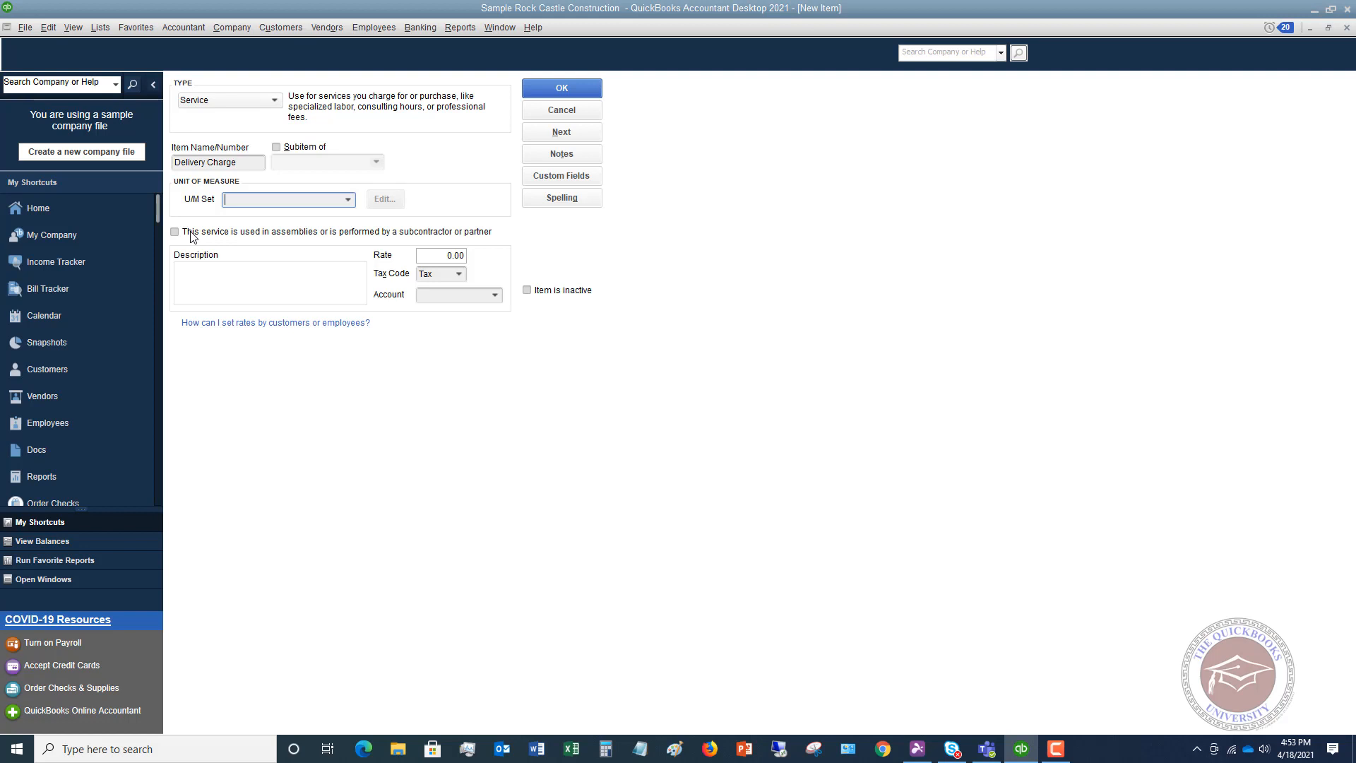
click(175, 232)
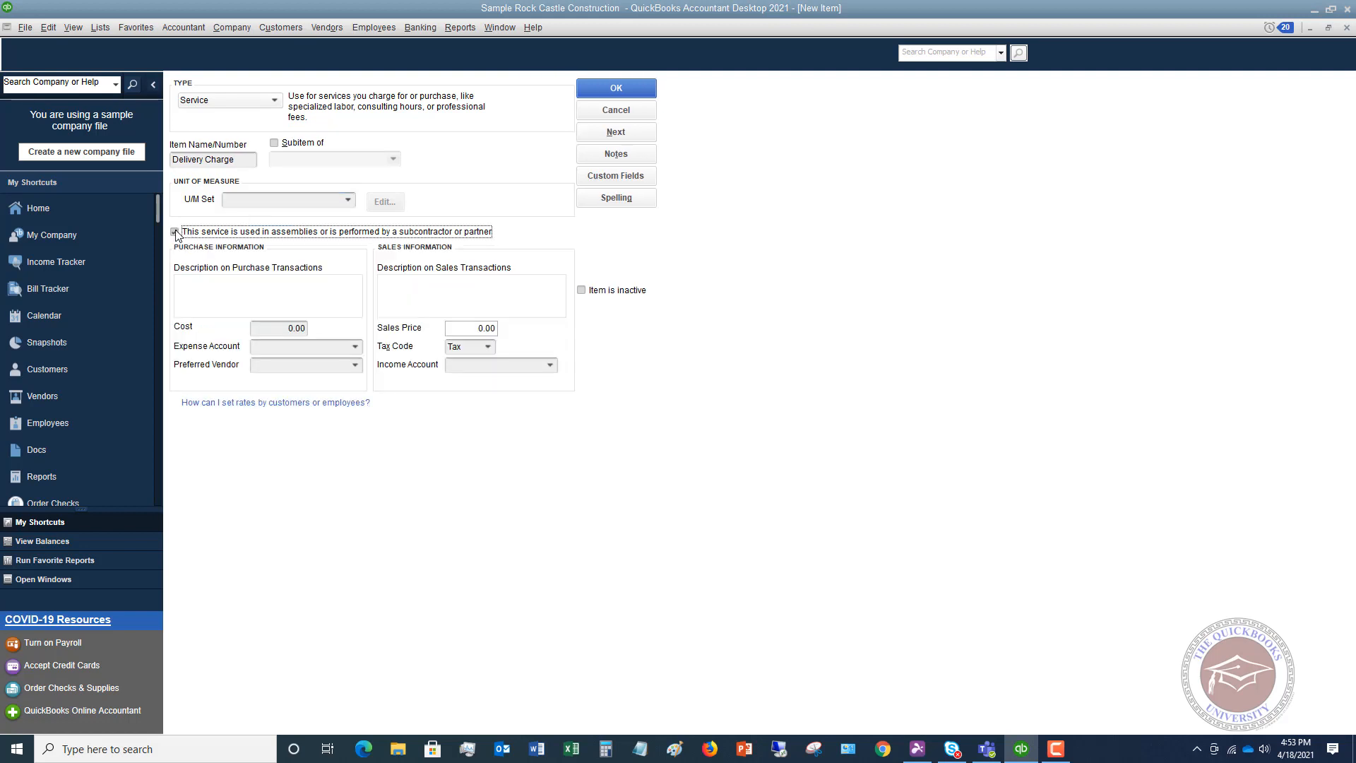
click(174, 230)
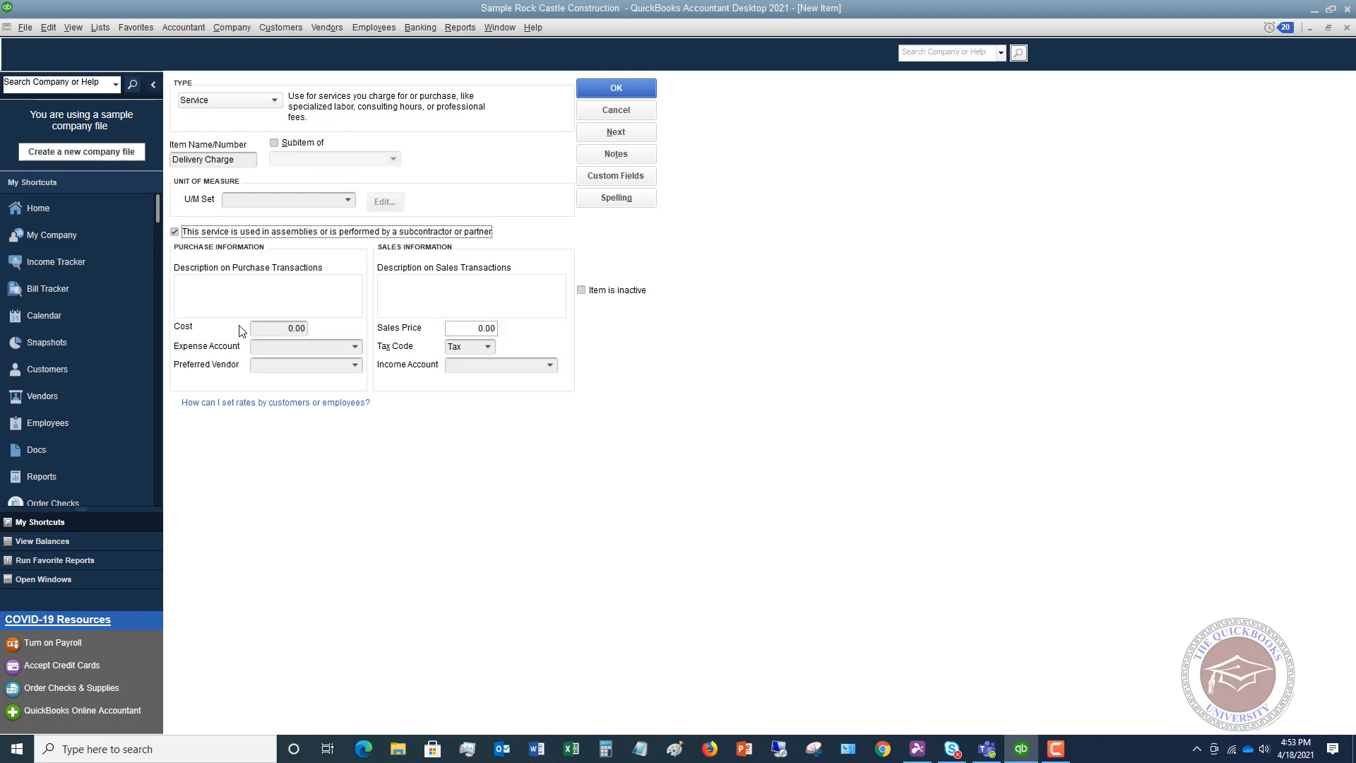
mouse_move(411, 360)
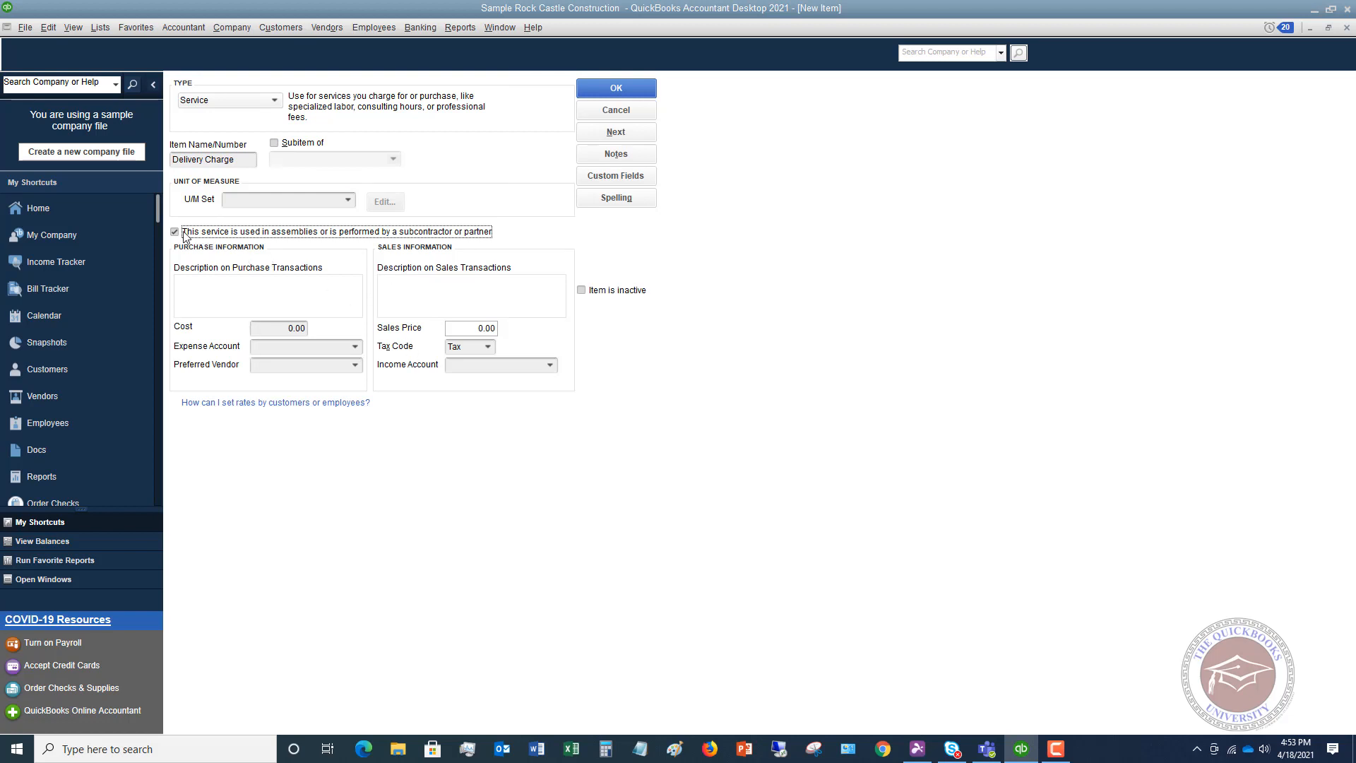
click(175, 231)
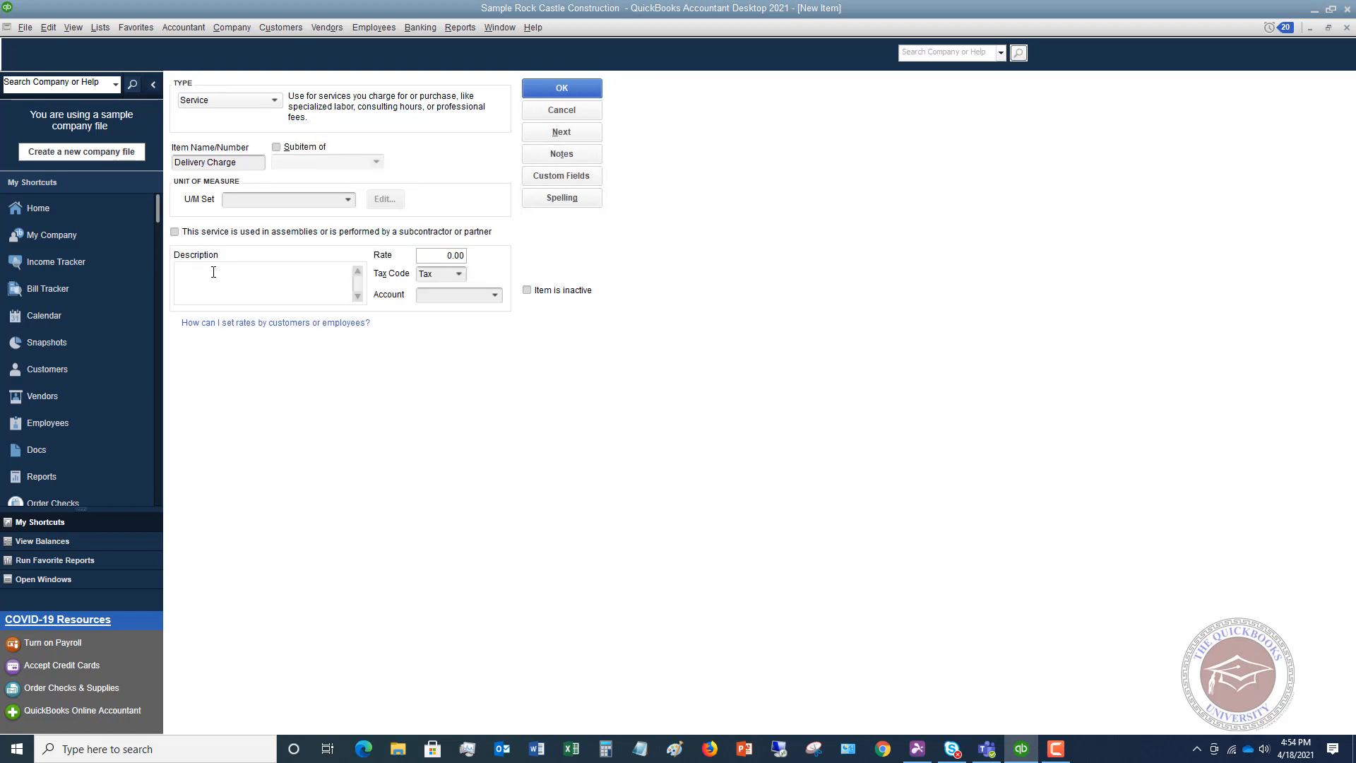
Describe the item as Delivery charge with a rate of 150.00.
text(Delivery char)
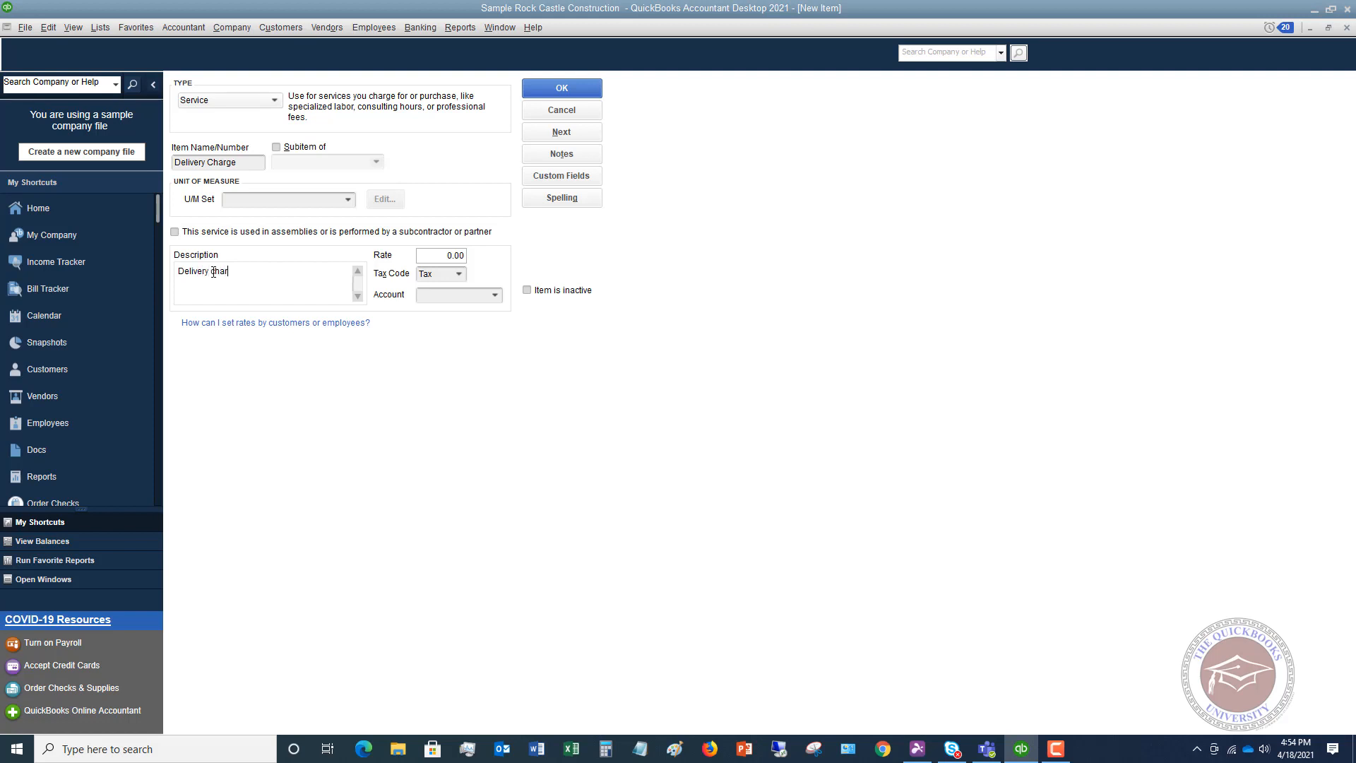
text(ge)
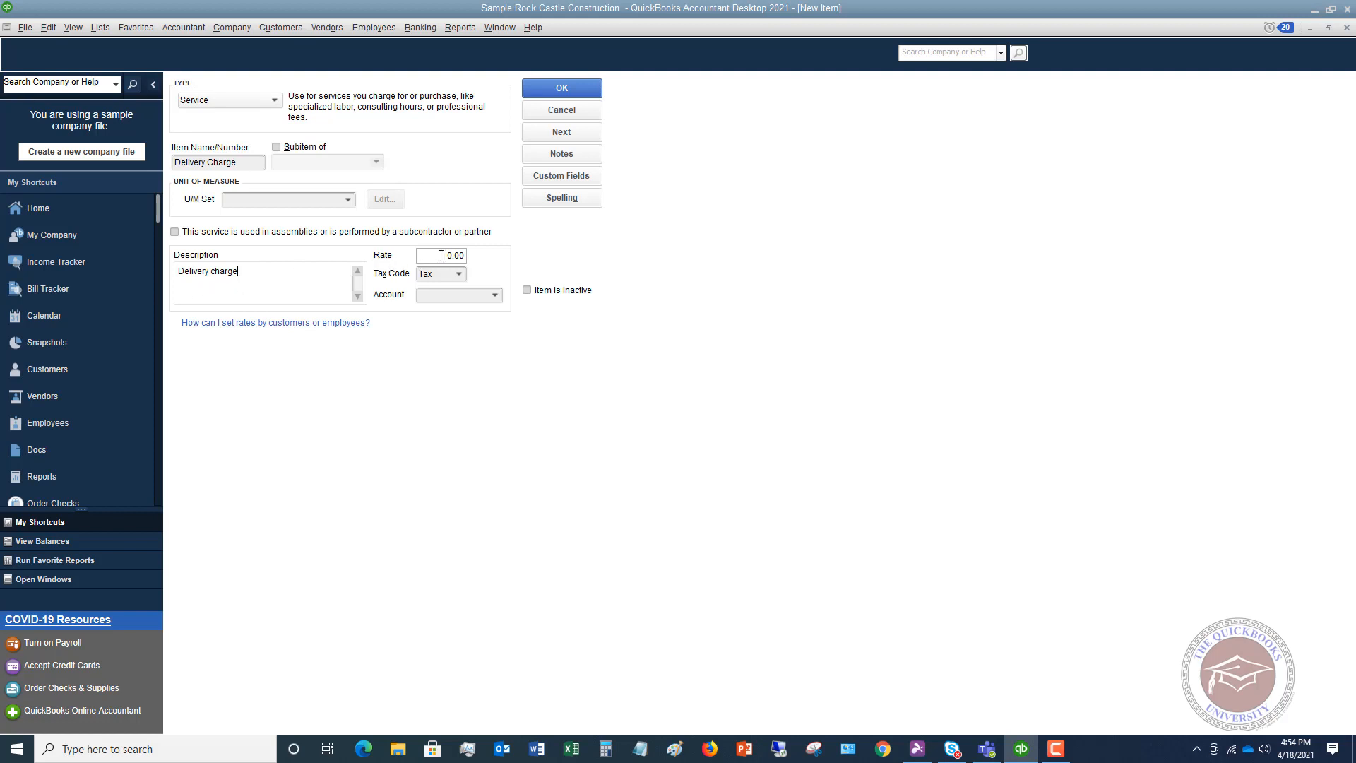
click(441, 256)
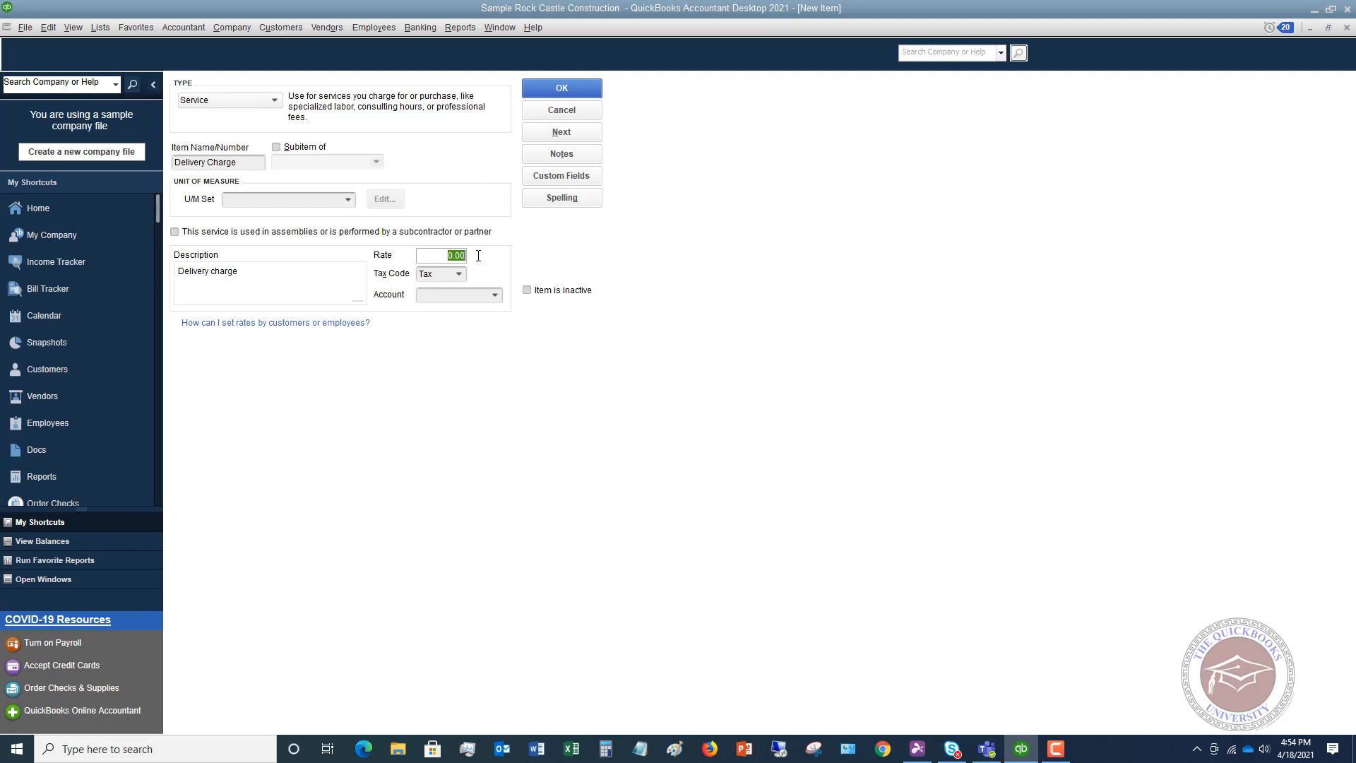
text(150.00)
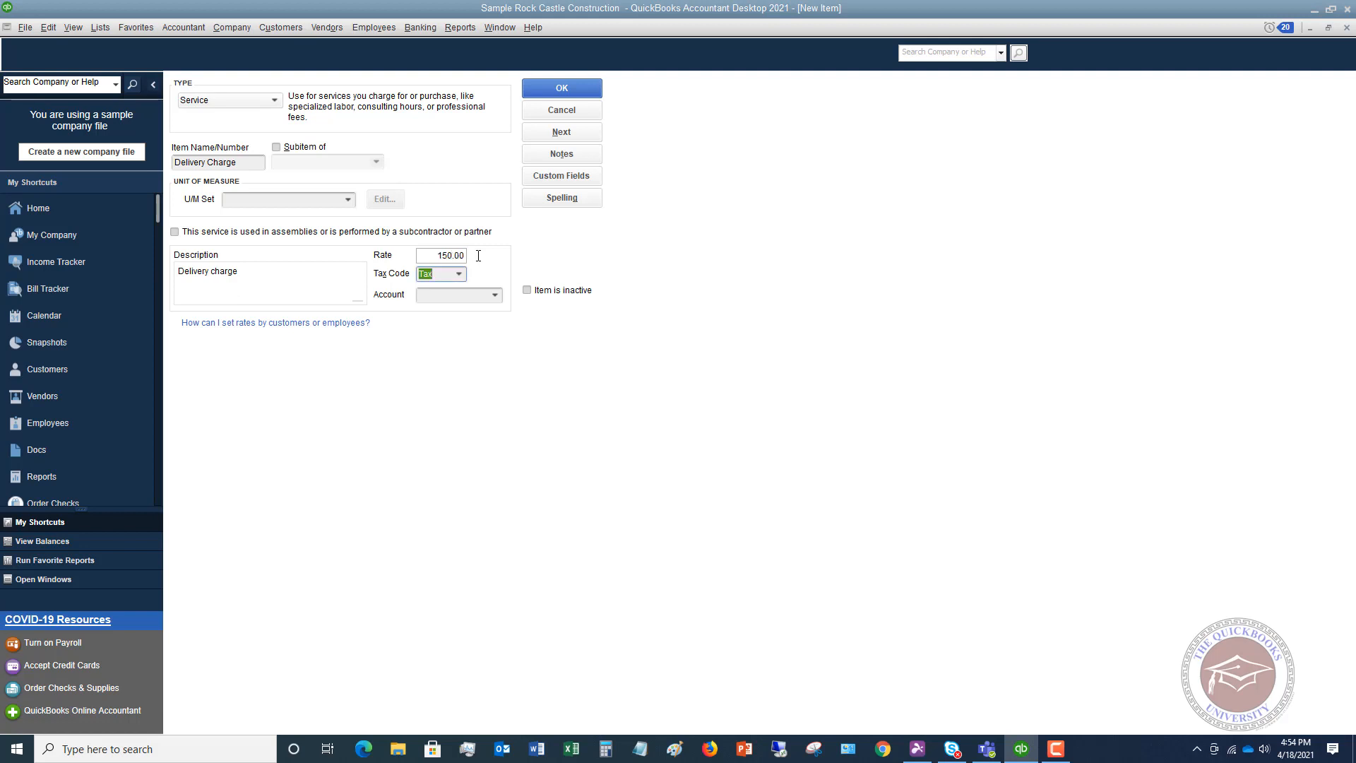
mouse_move(463, 277)
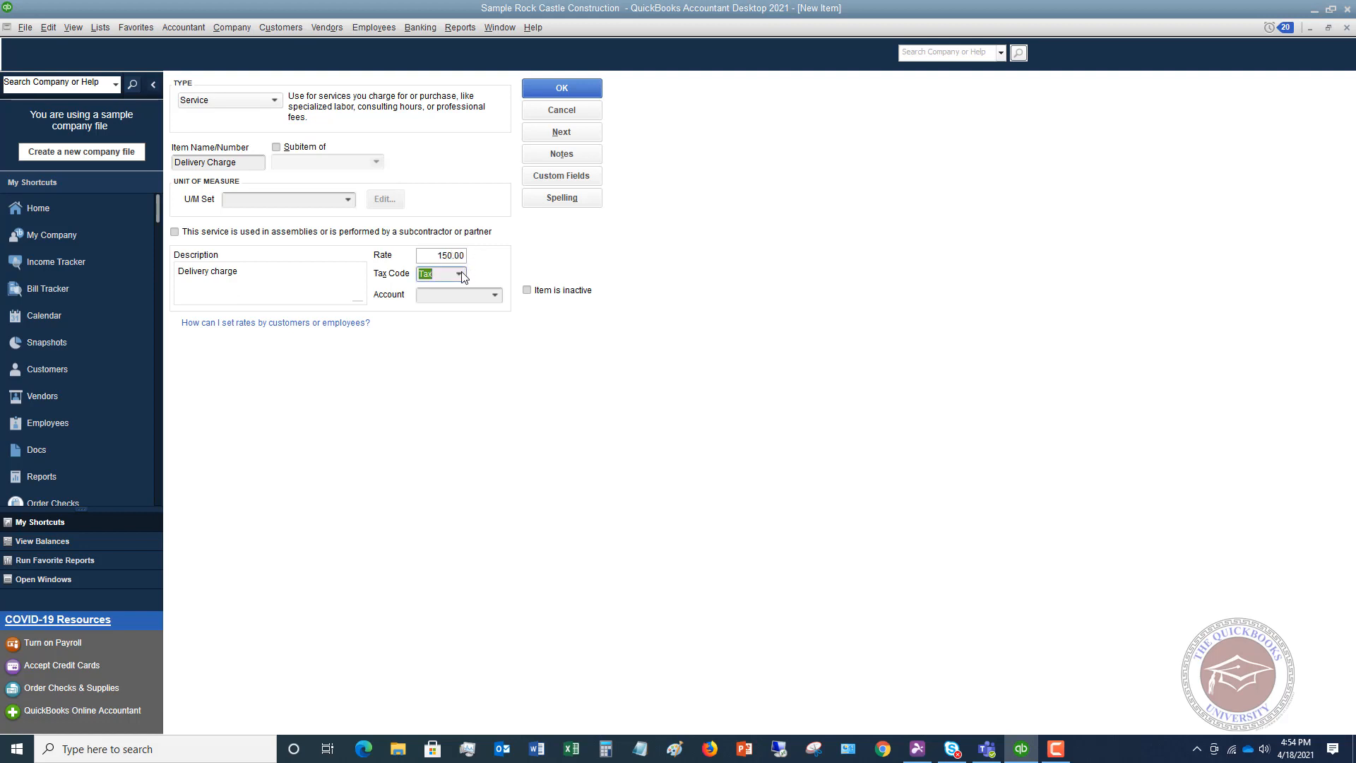
Set the tax code to Non and show the income account choices.
click(460, 273)
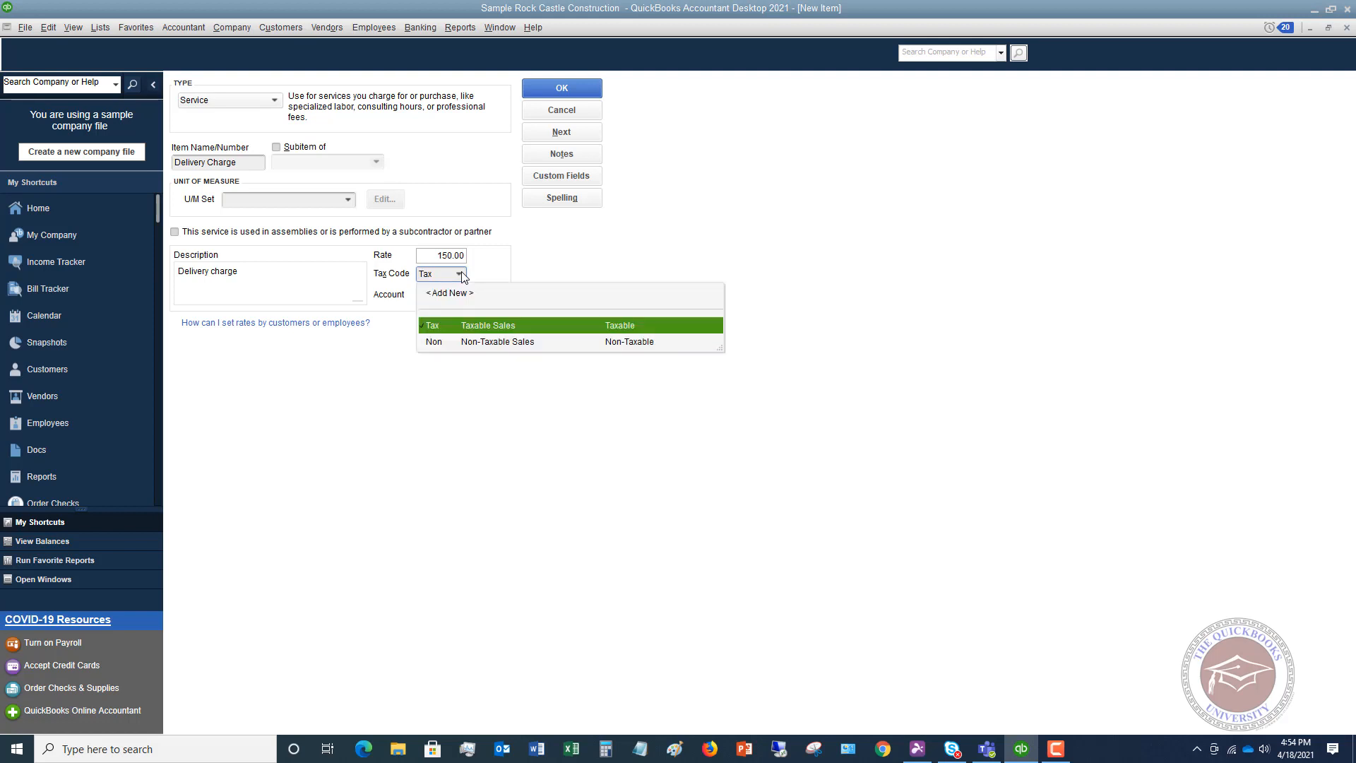
mouse_move(476, 346)
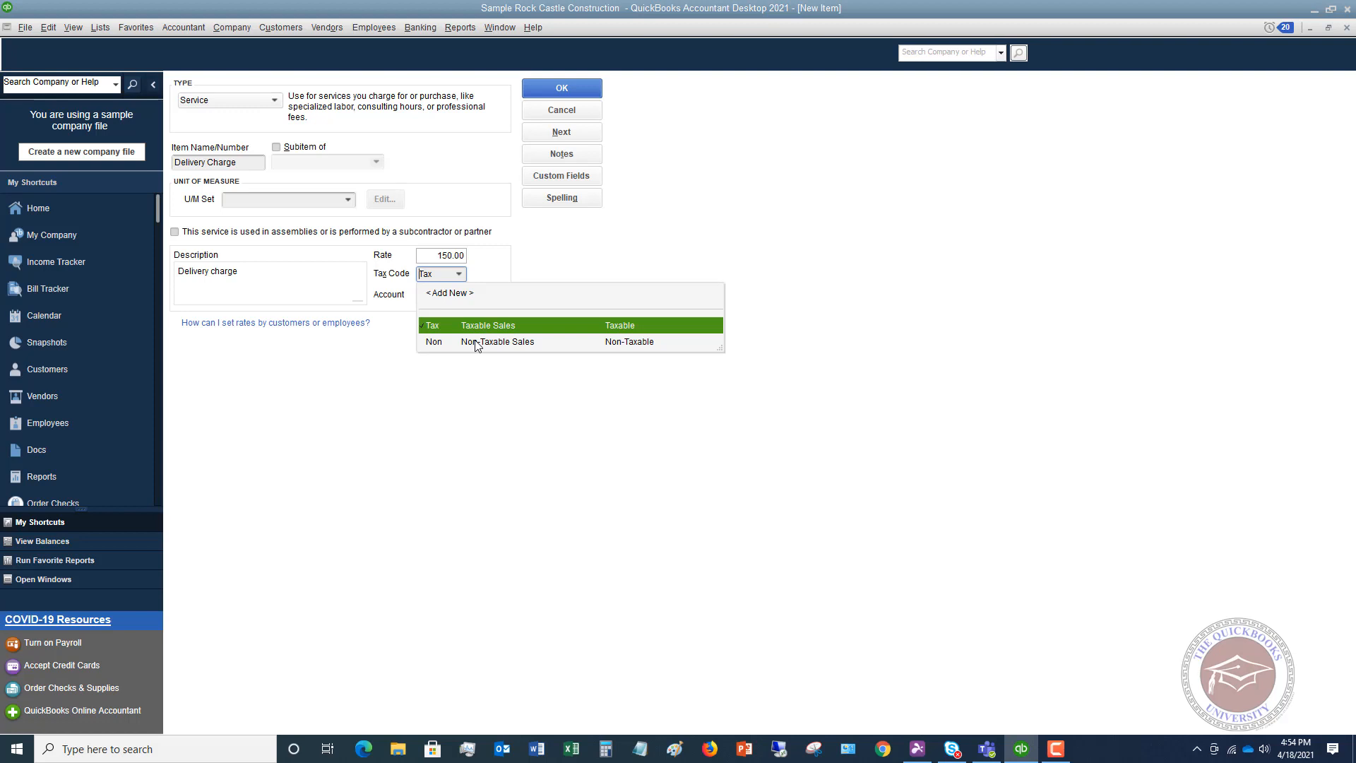
click(434, 342)
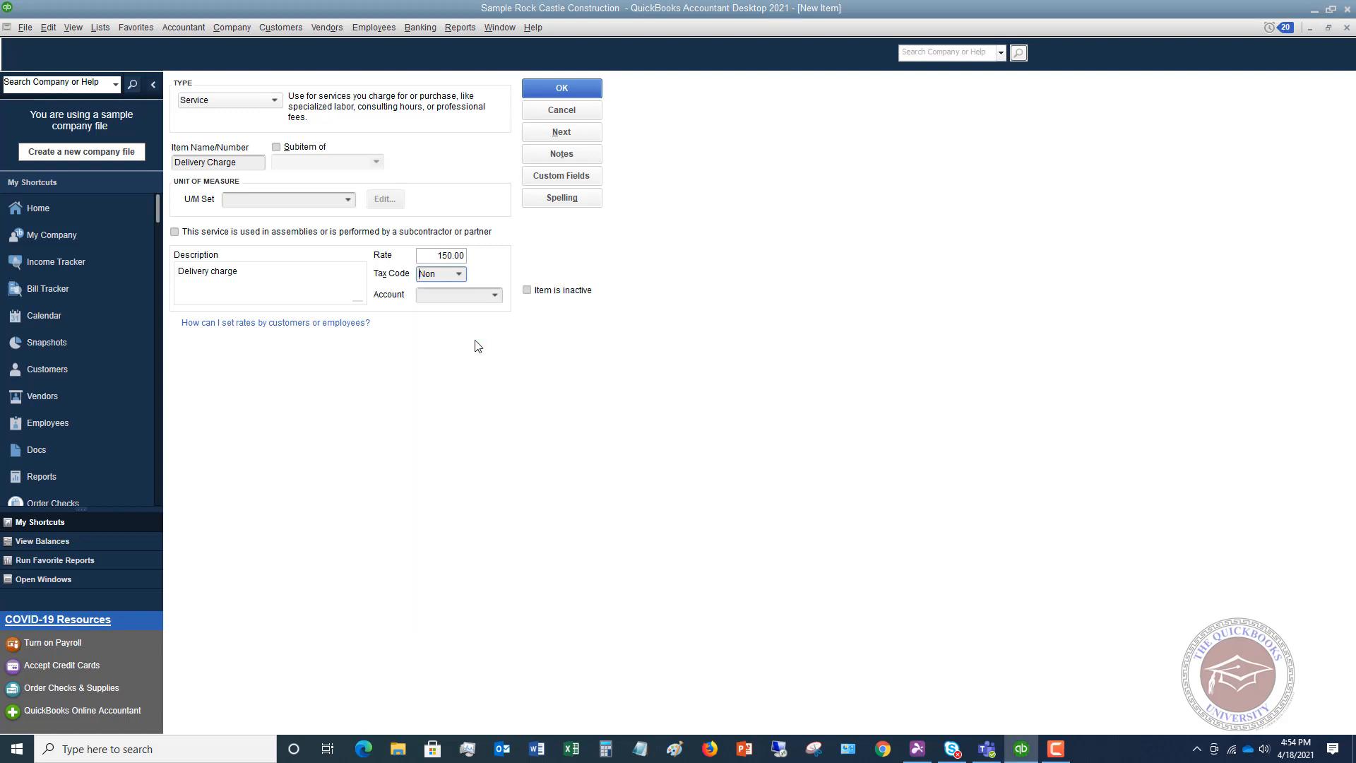
click(494, 295)
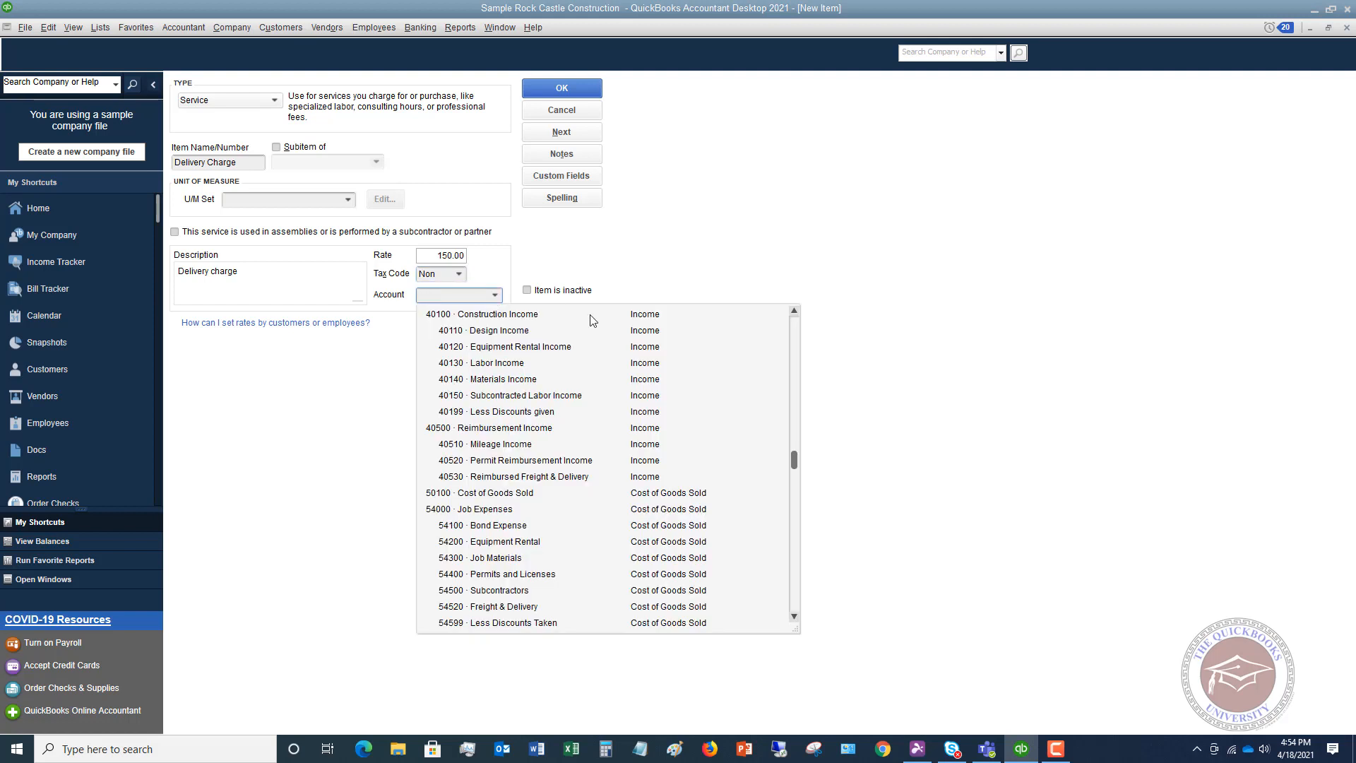
mouse_move(559, 321)
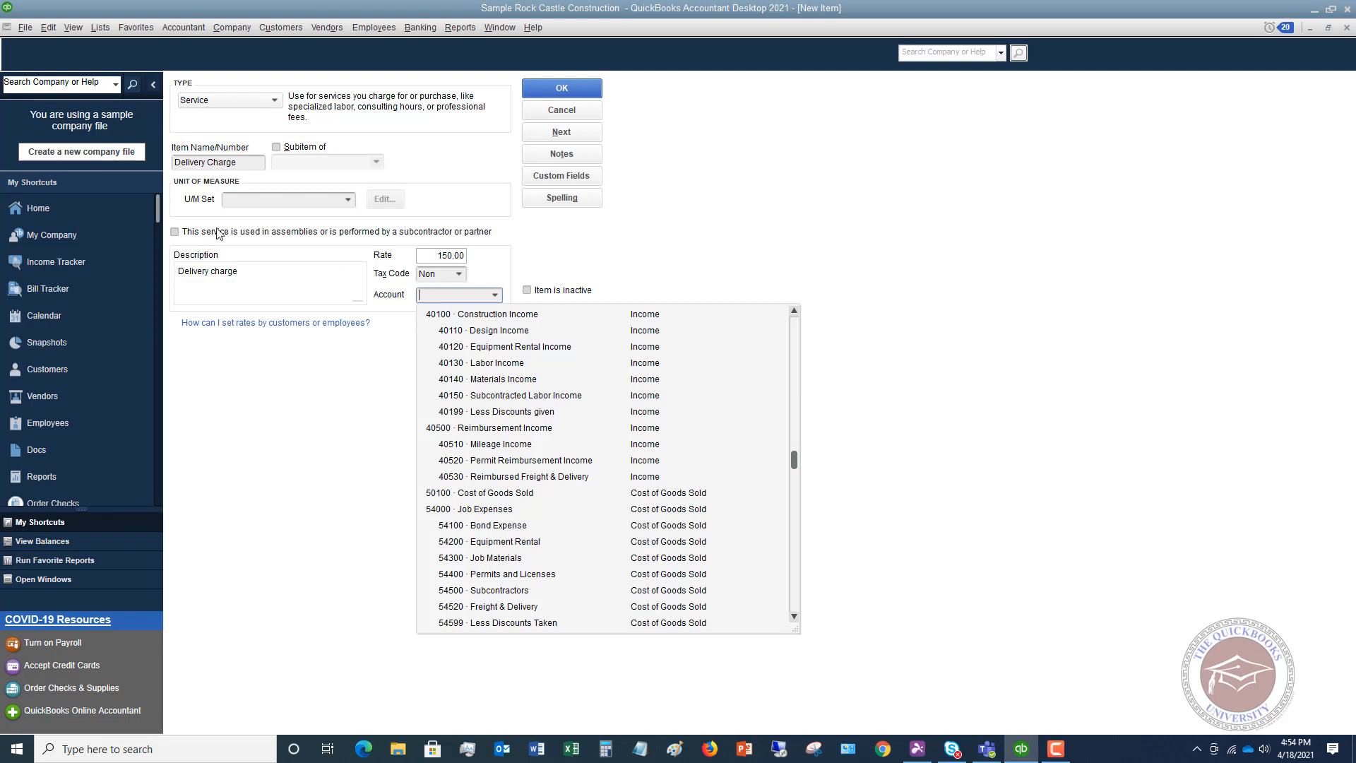
mouse_move(260, 224)
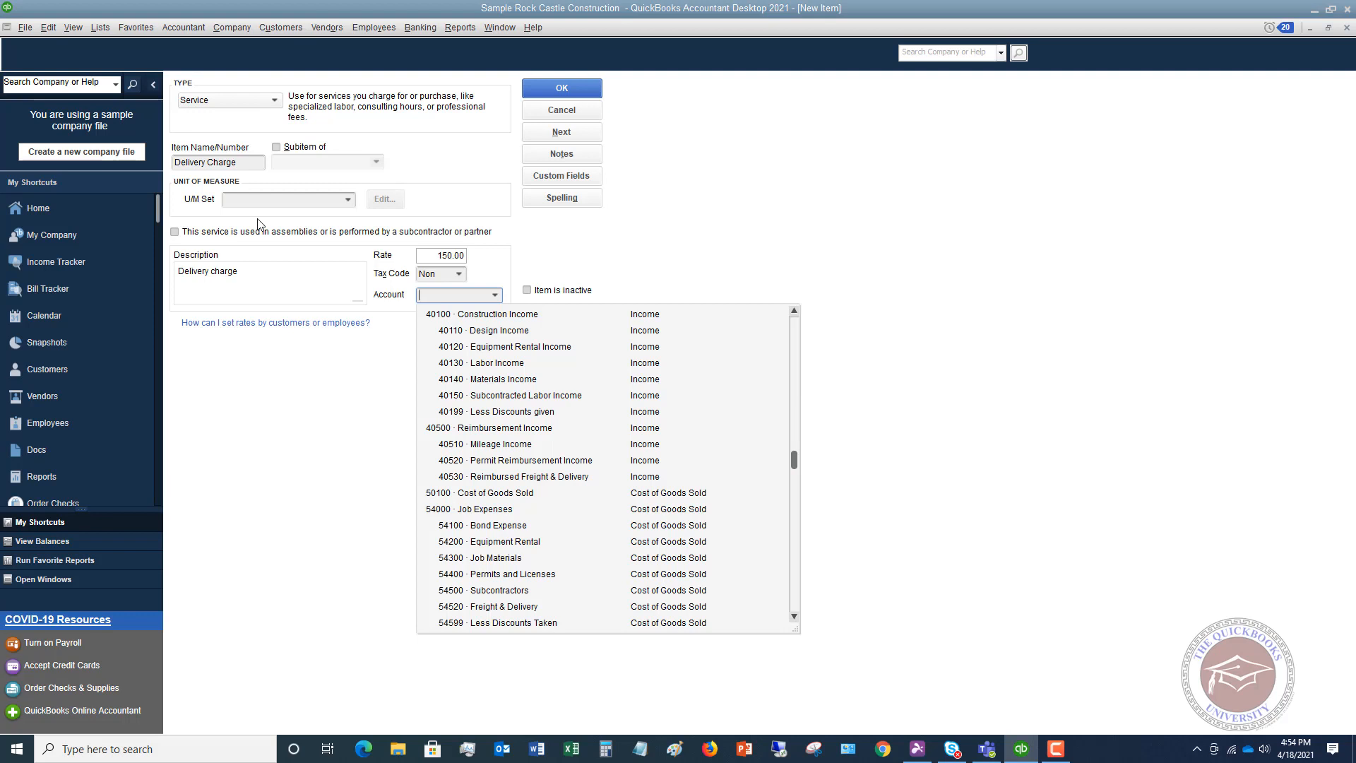
mouse_move(510, 443)
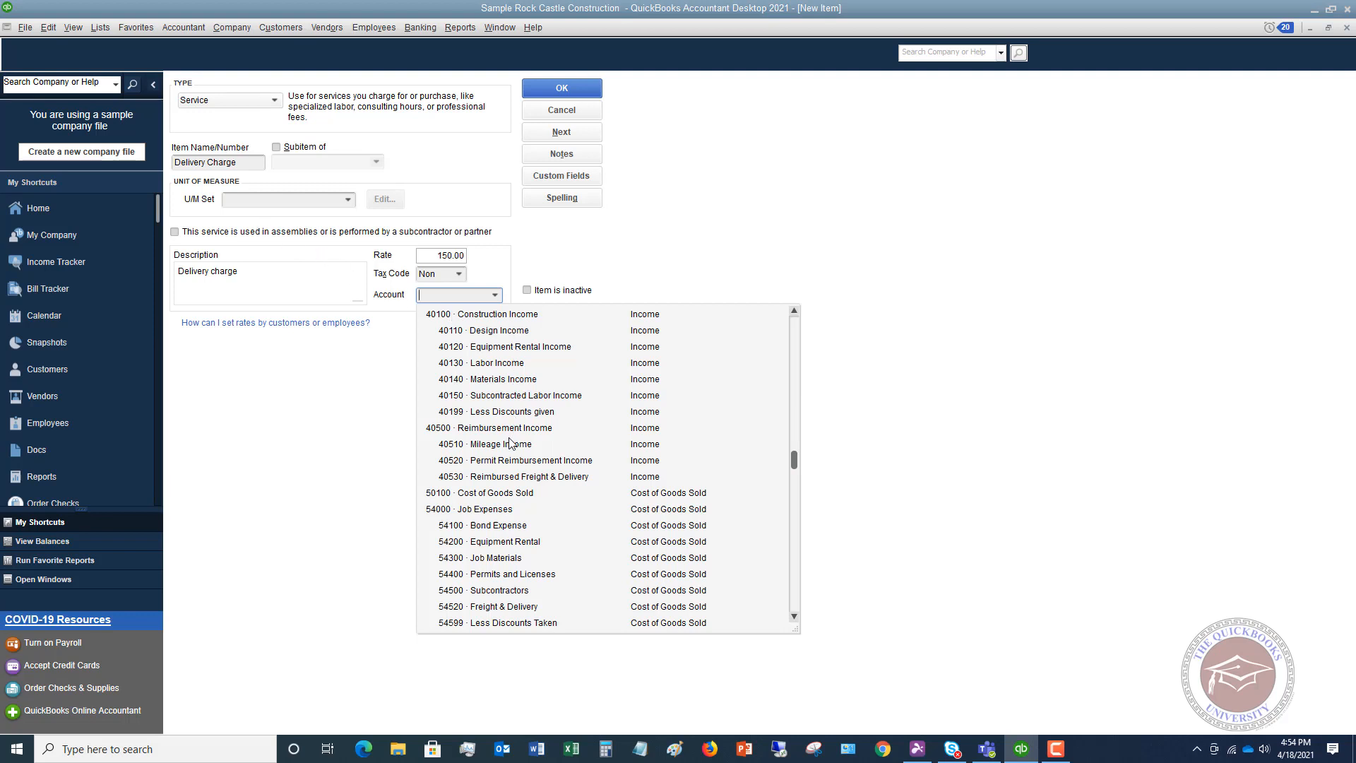
mouse_move(502, 344)
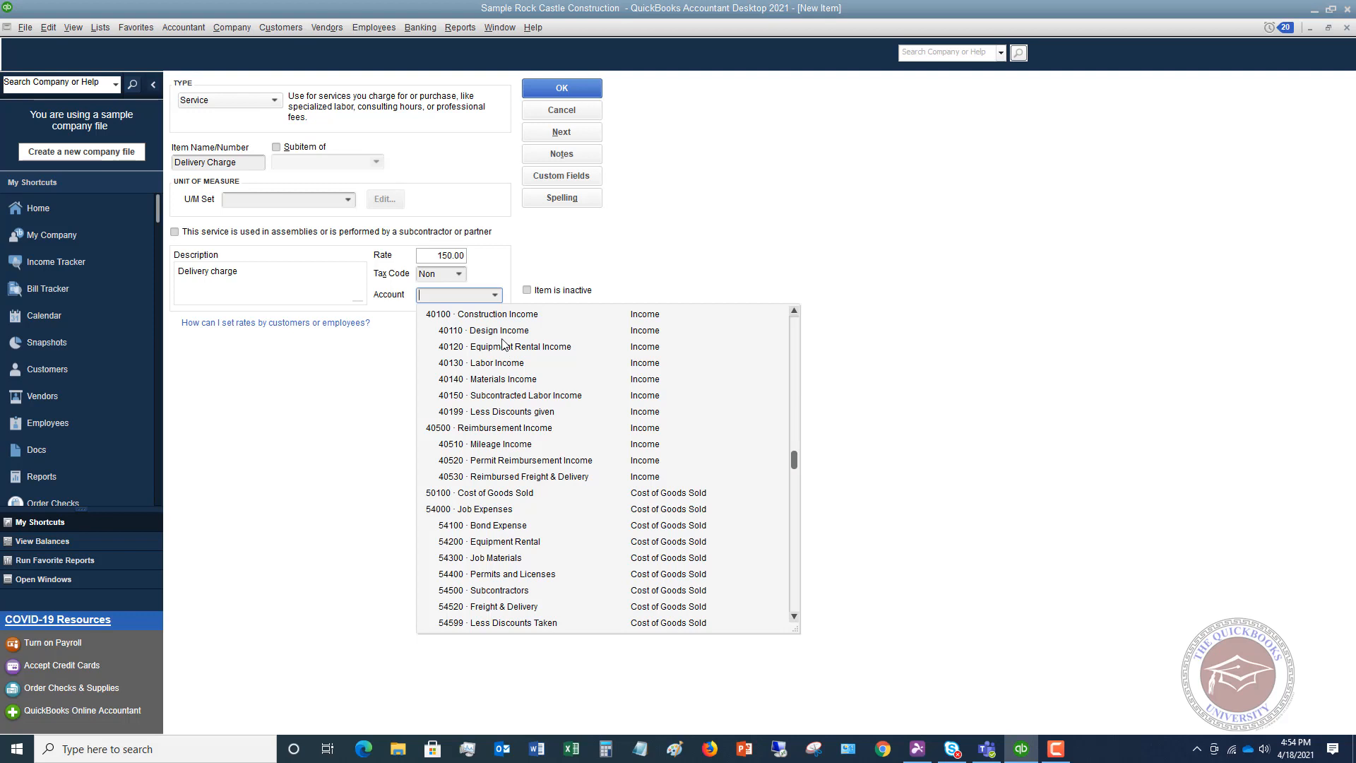
mouse_move(511, 480)
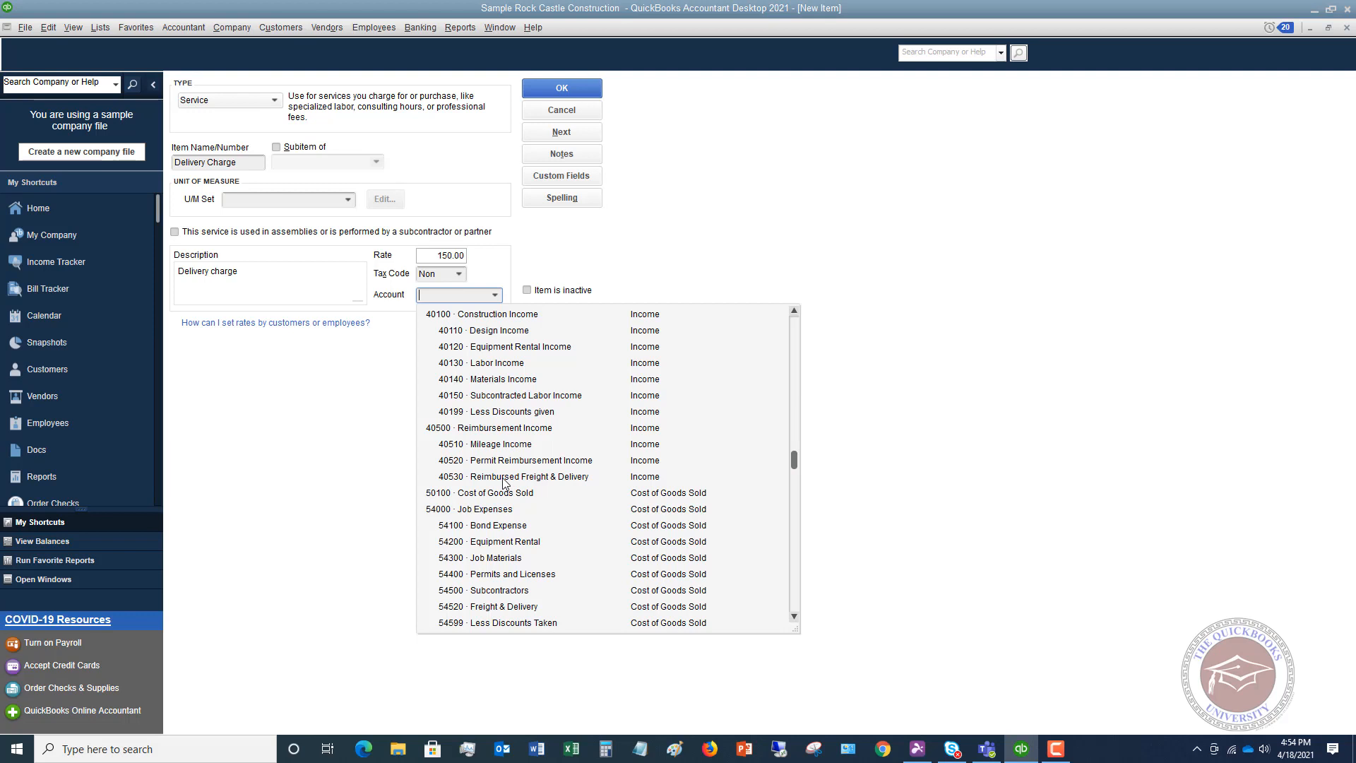
Assign 40500 Reimbursement Income and save the Delivery Charge item.
click(503, 426)
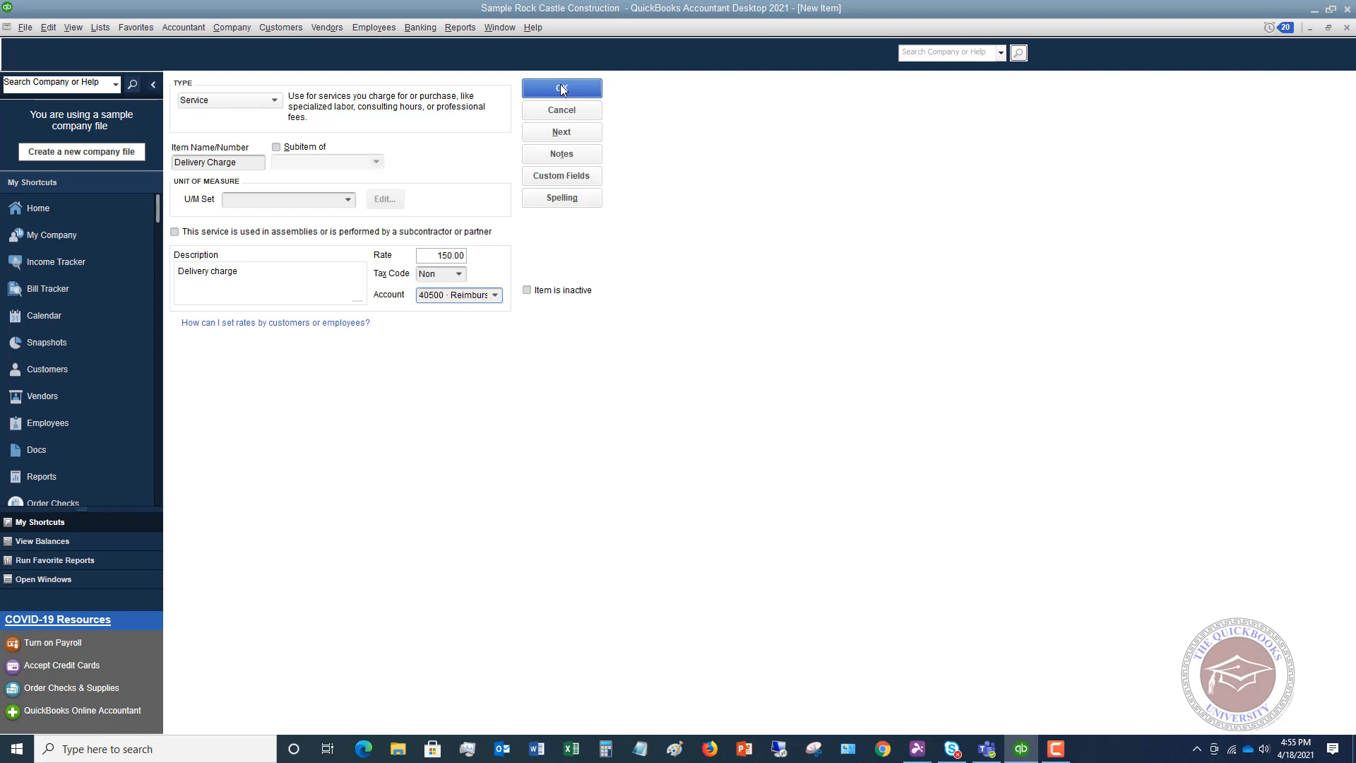
click(561, 87)
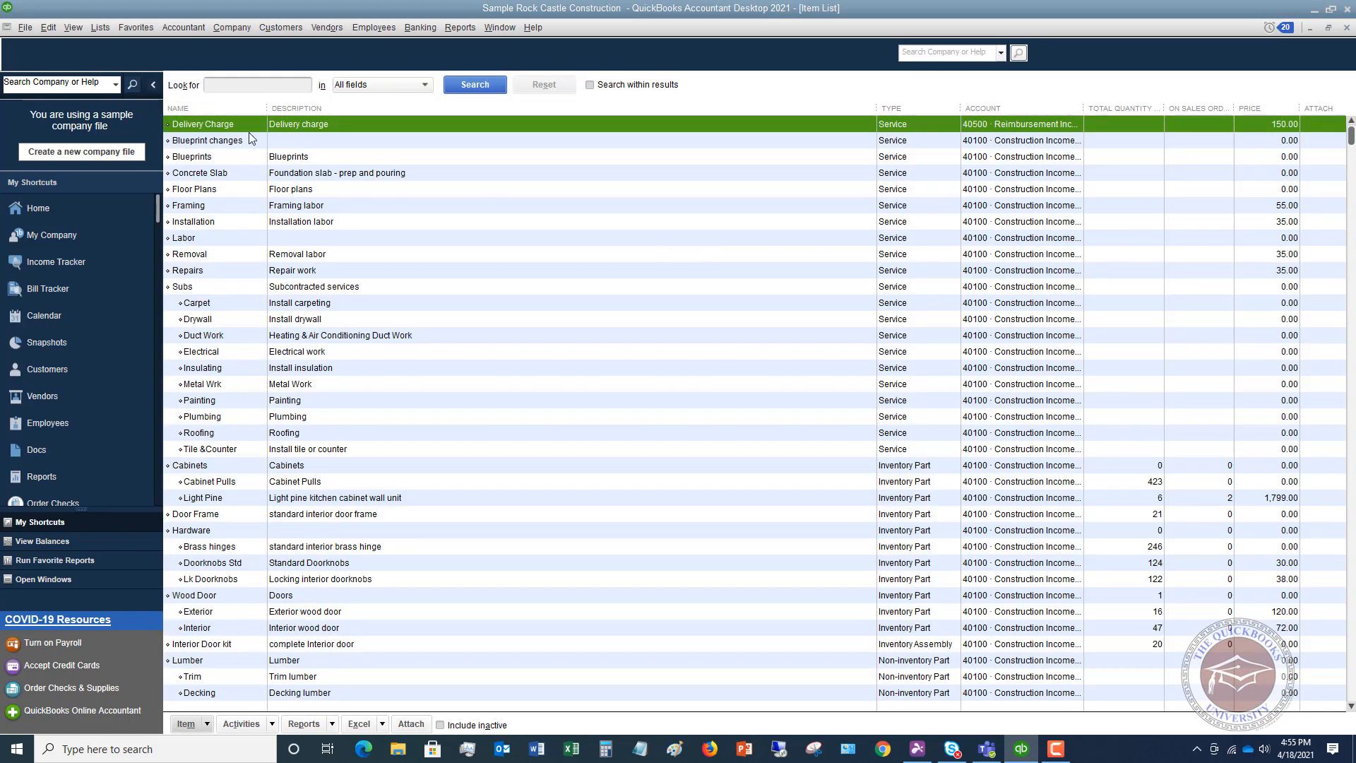
mouse_move(346, 126)
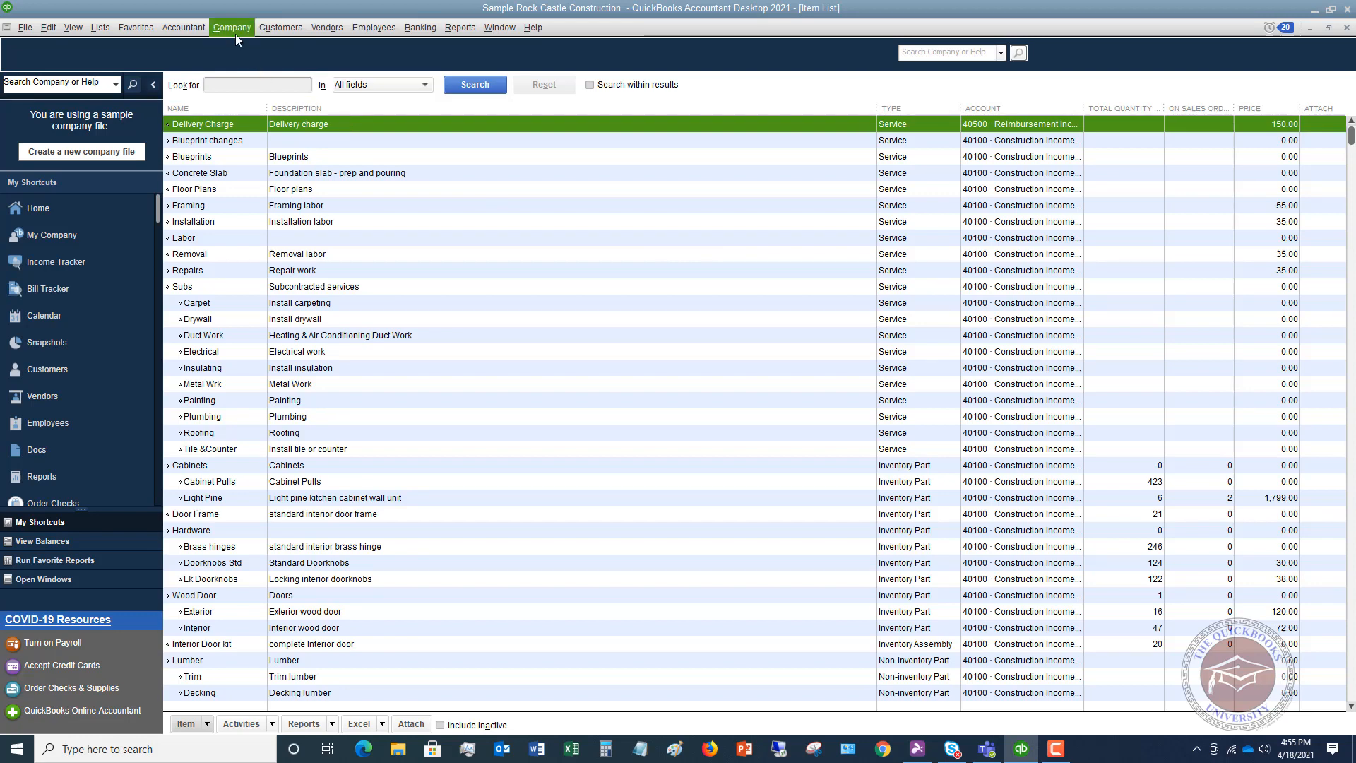
Start blank invoice 1103 from Customers > Create Invoices.
click(280, 27)
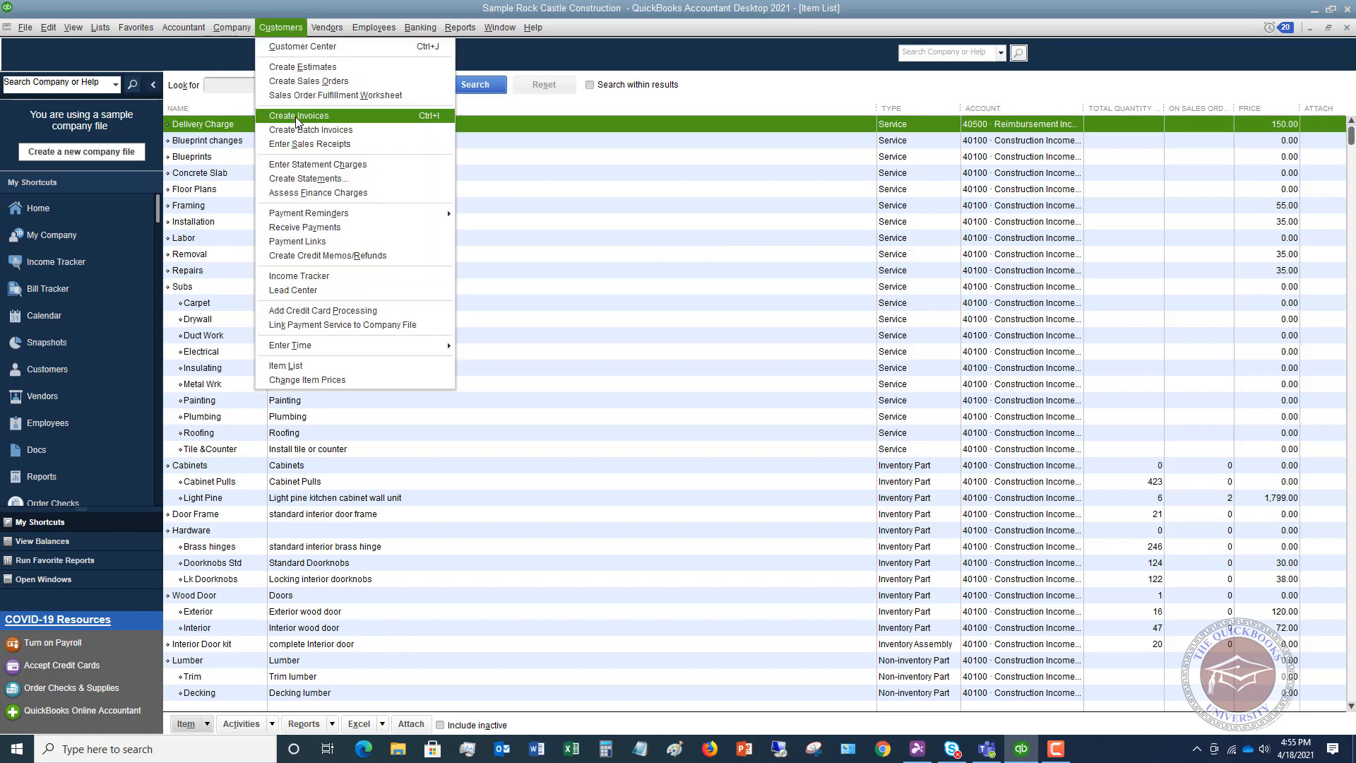
click(298, 115)
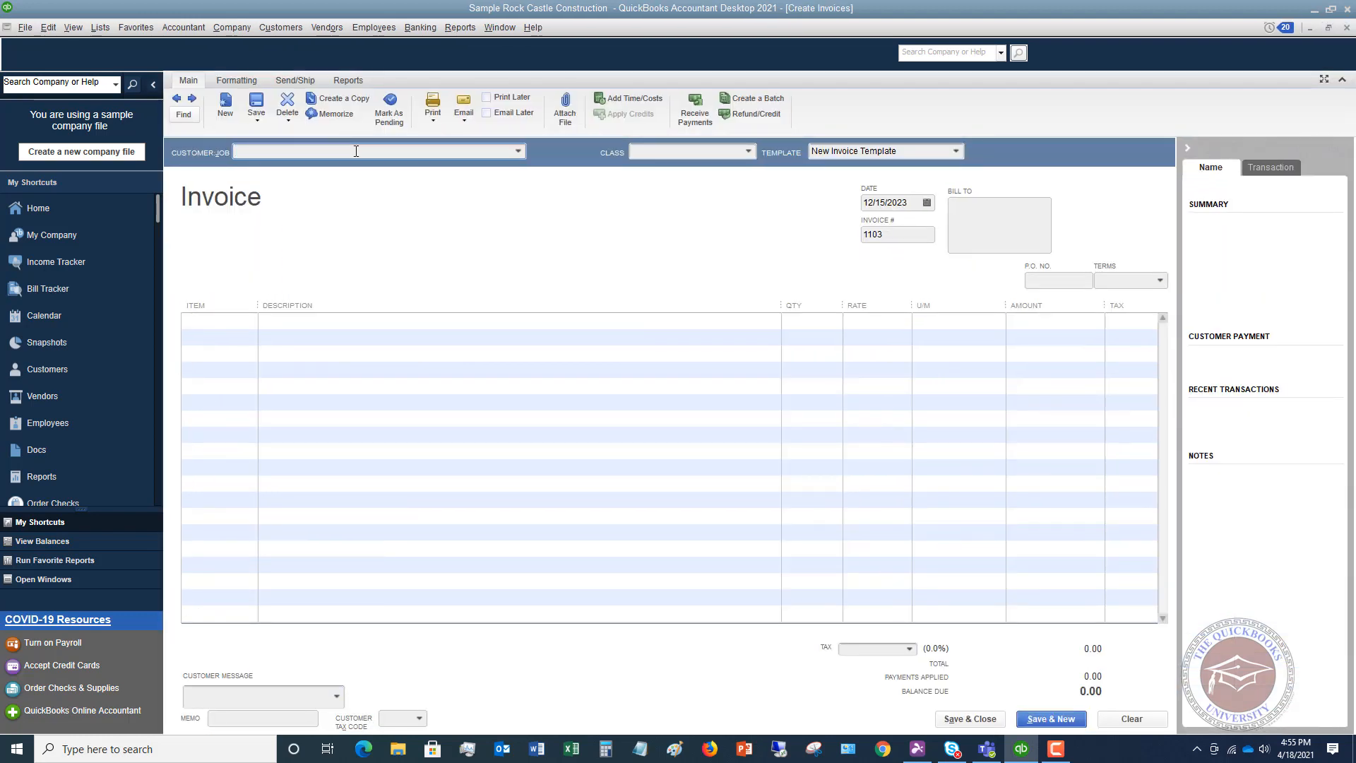
Bill the Delivery Charge item at 150.00 with description extended by '- one-way delivery fee'.
click(220, 321)
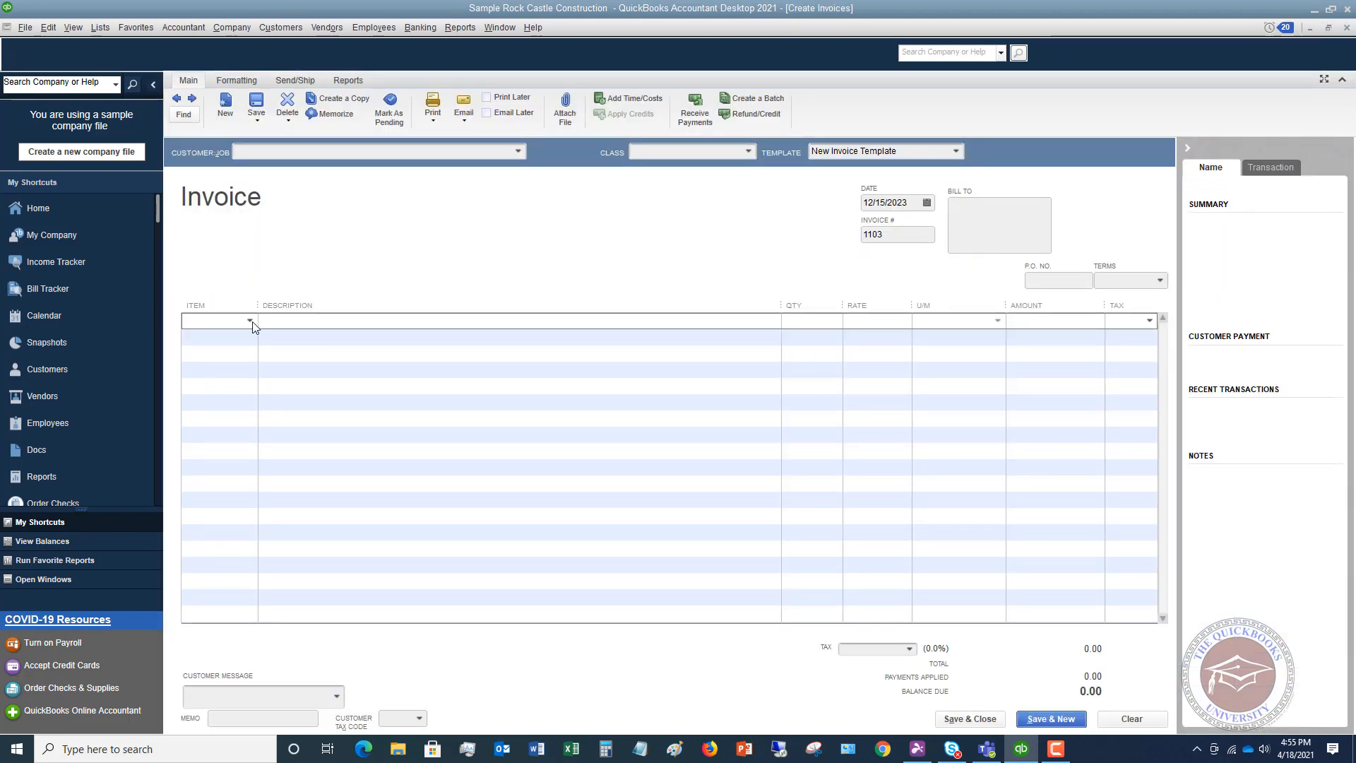
click(249, 320)
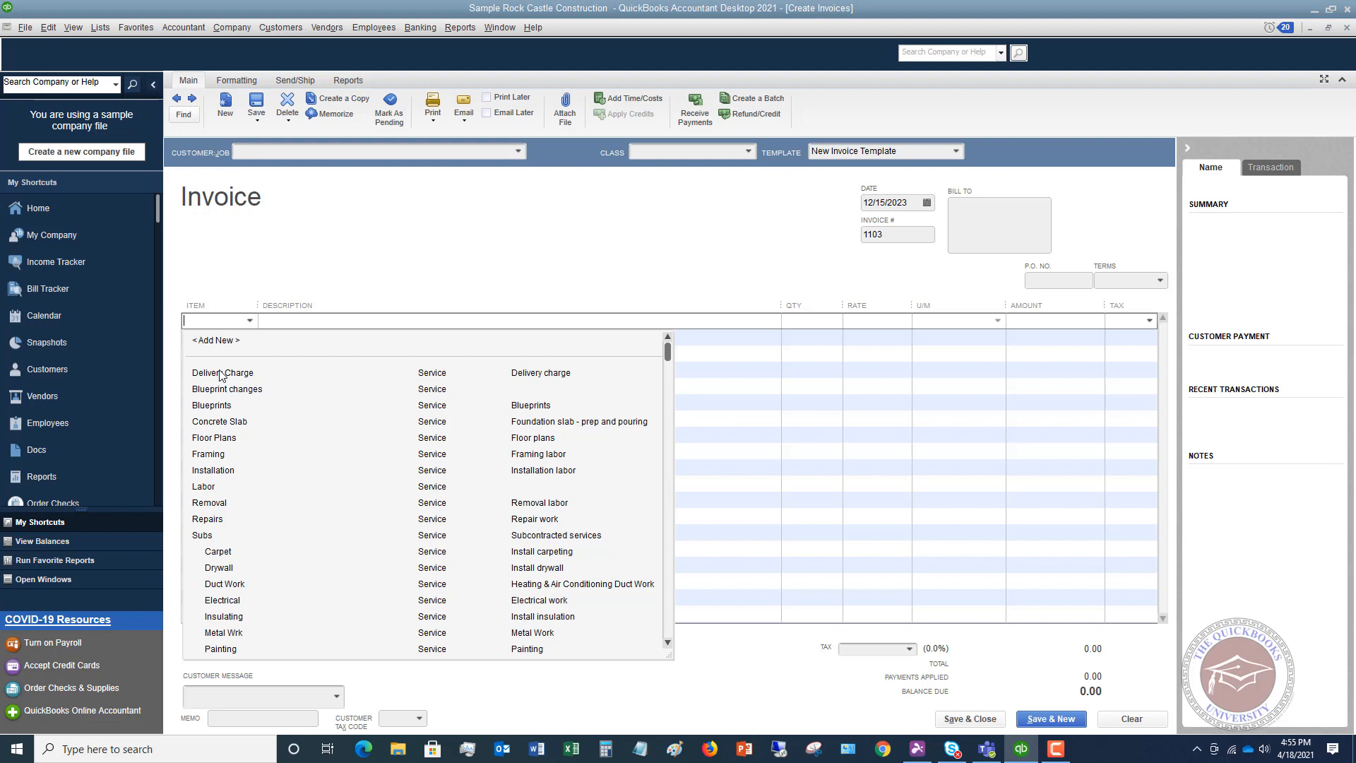
click(222, 373)
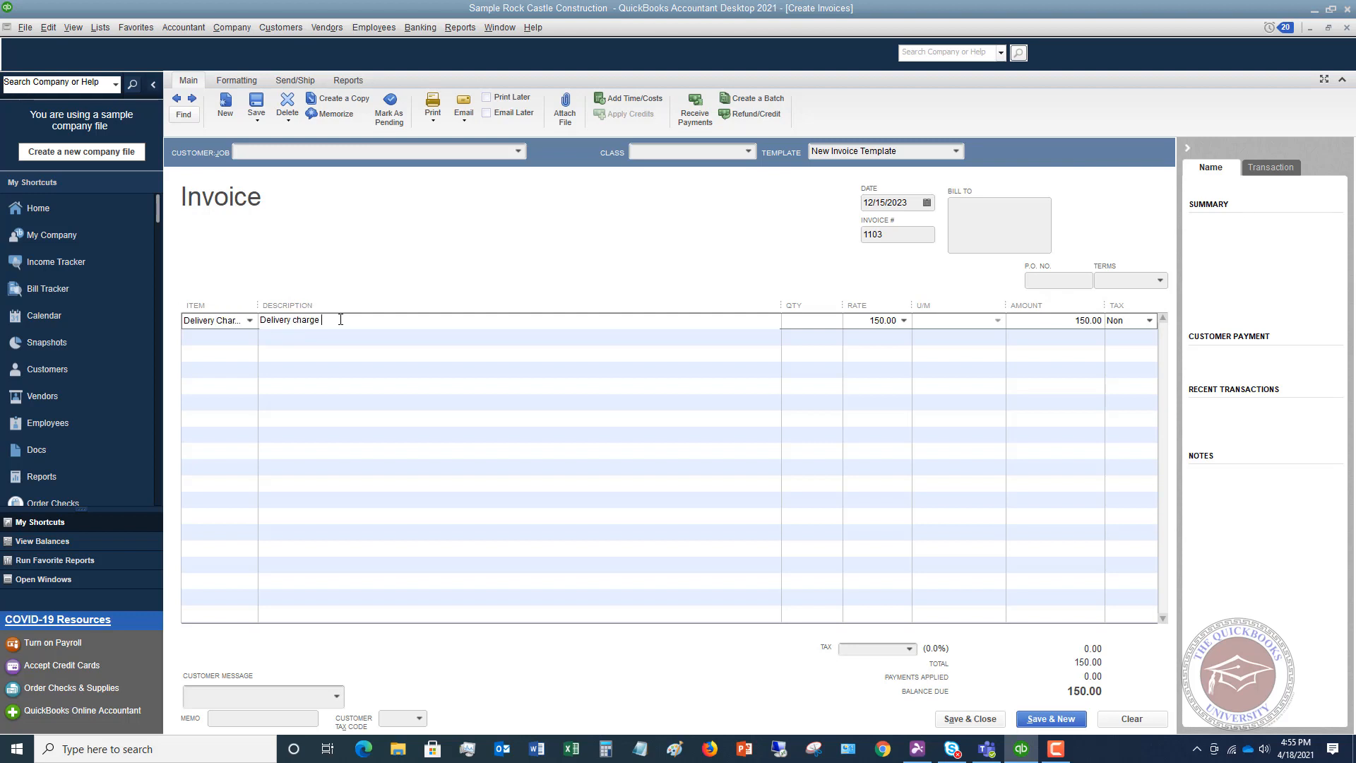
text(- on)
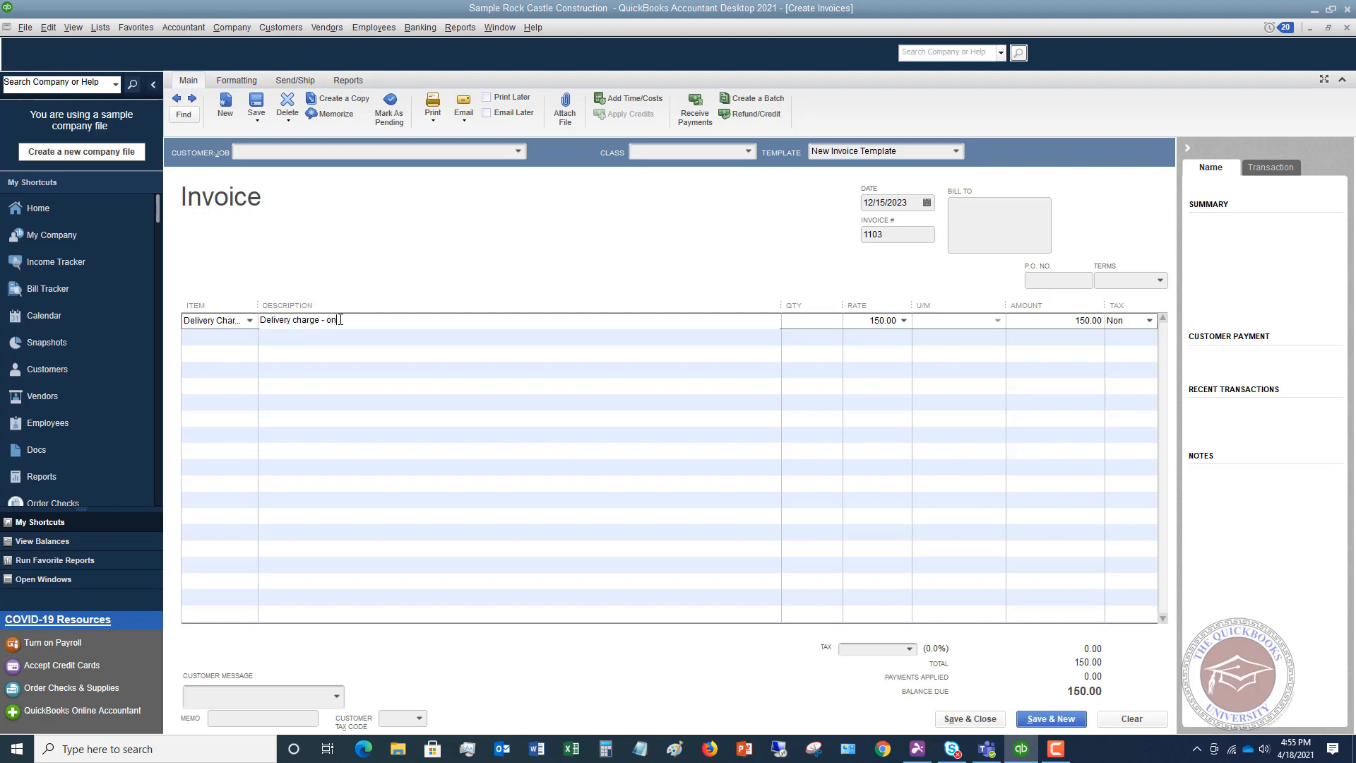
text(e-way d)
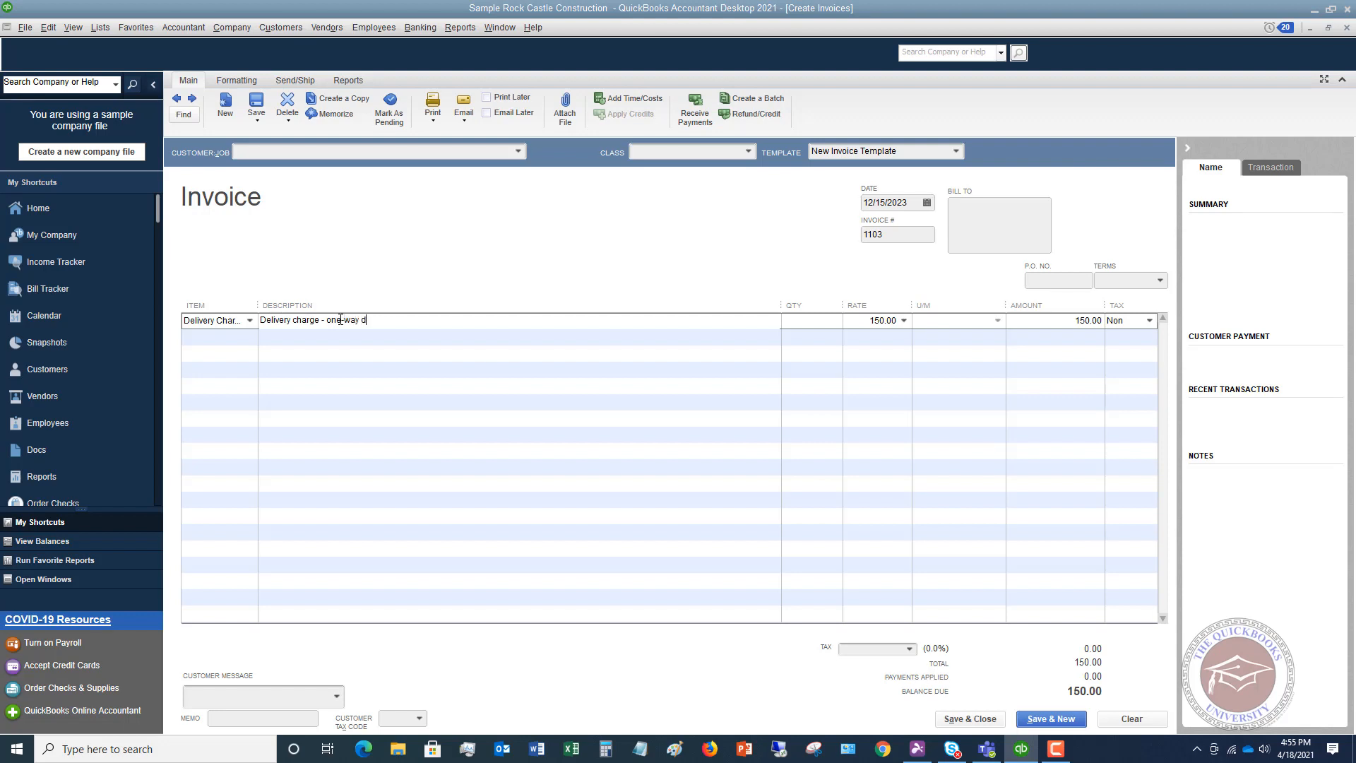
text(elivery fee)
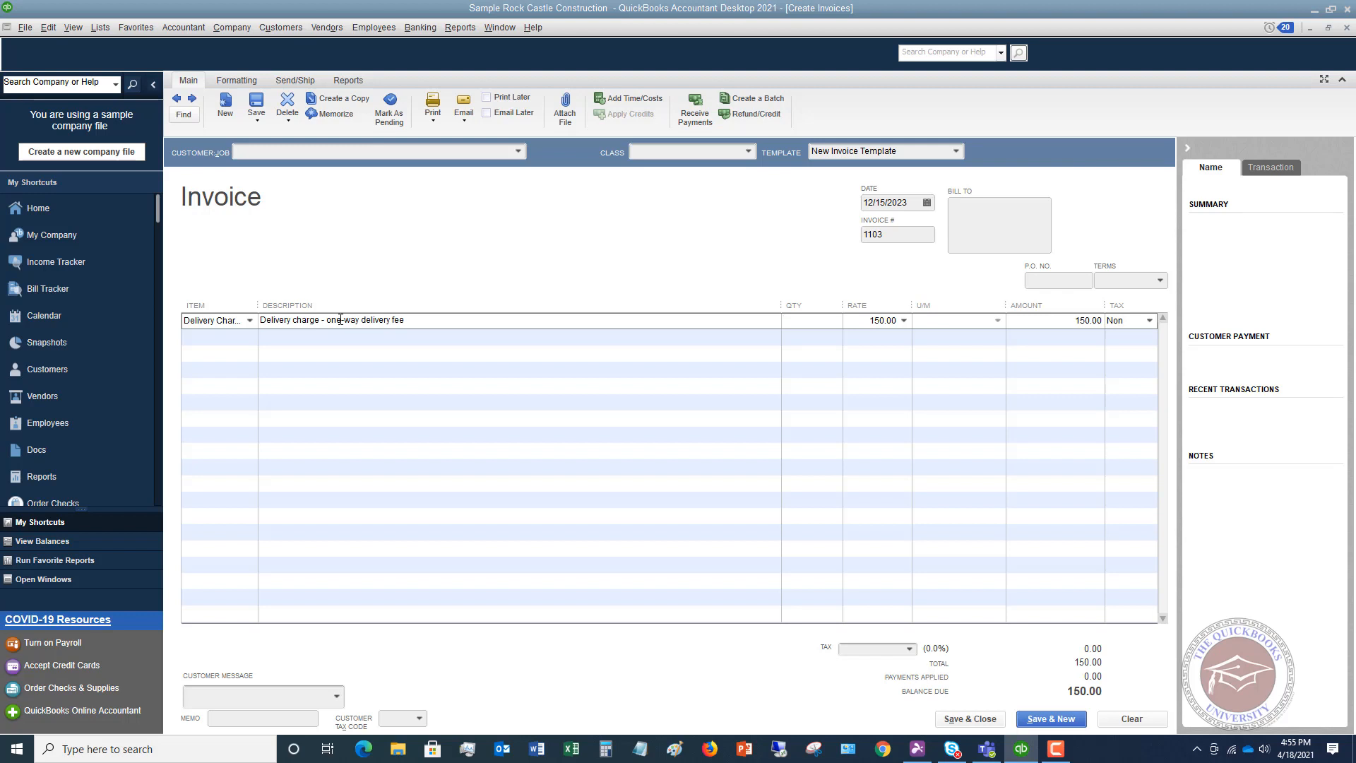
click(782, 320)
text(2)
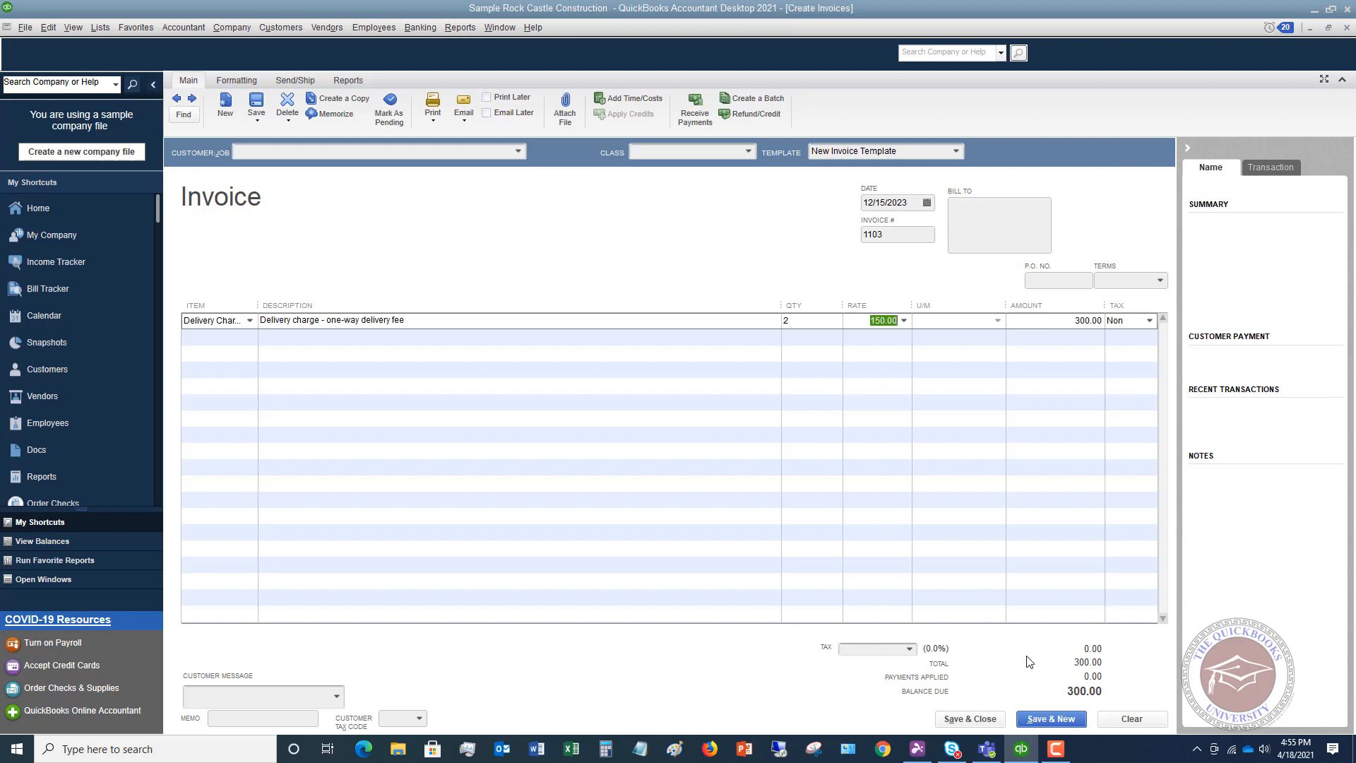
mouse_move(1087, 671)
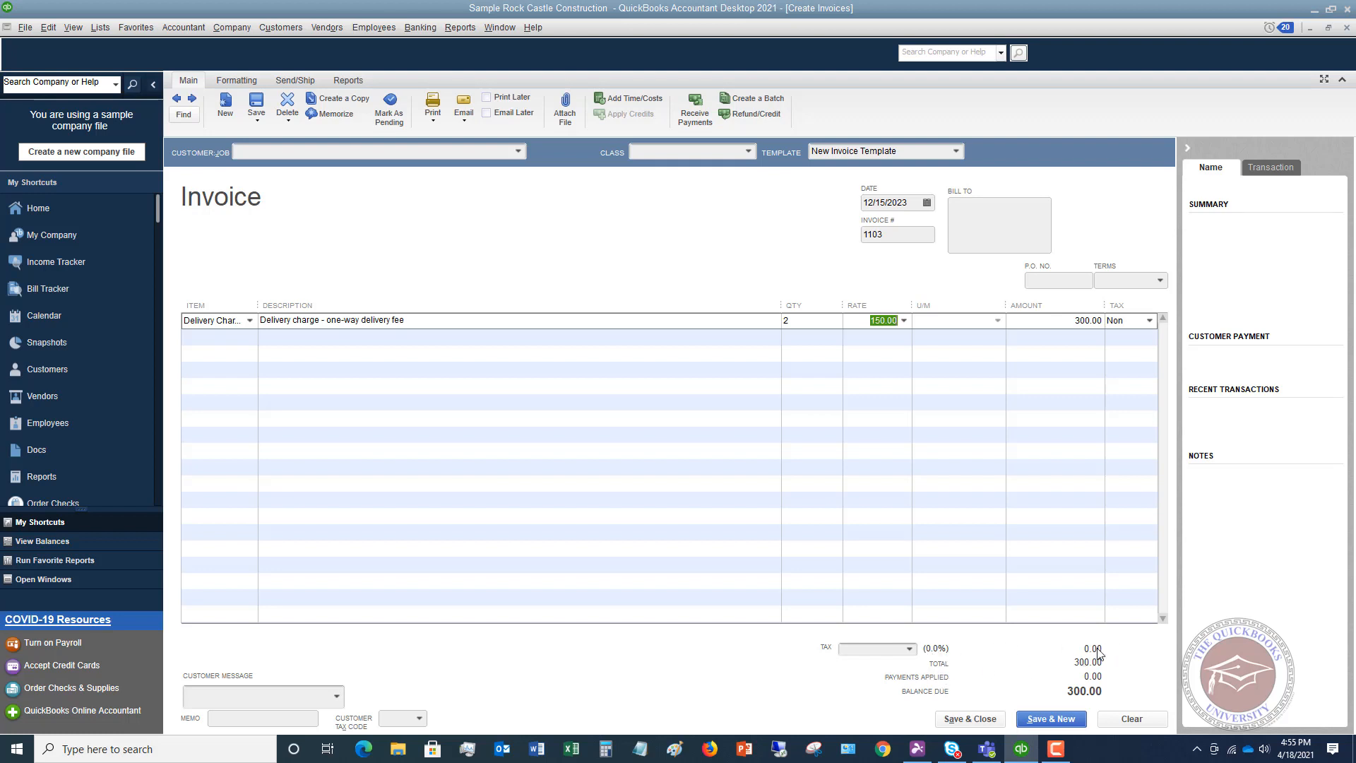
mouse_move(1092, 669)
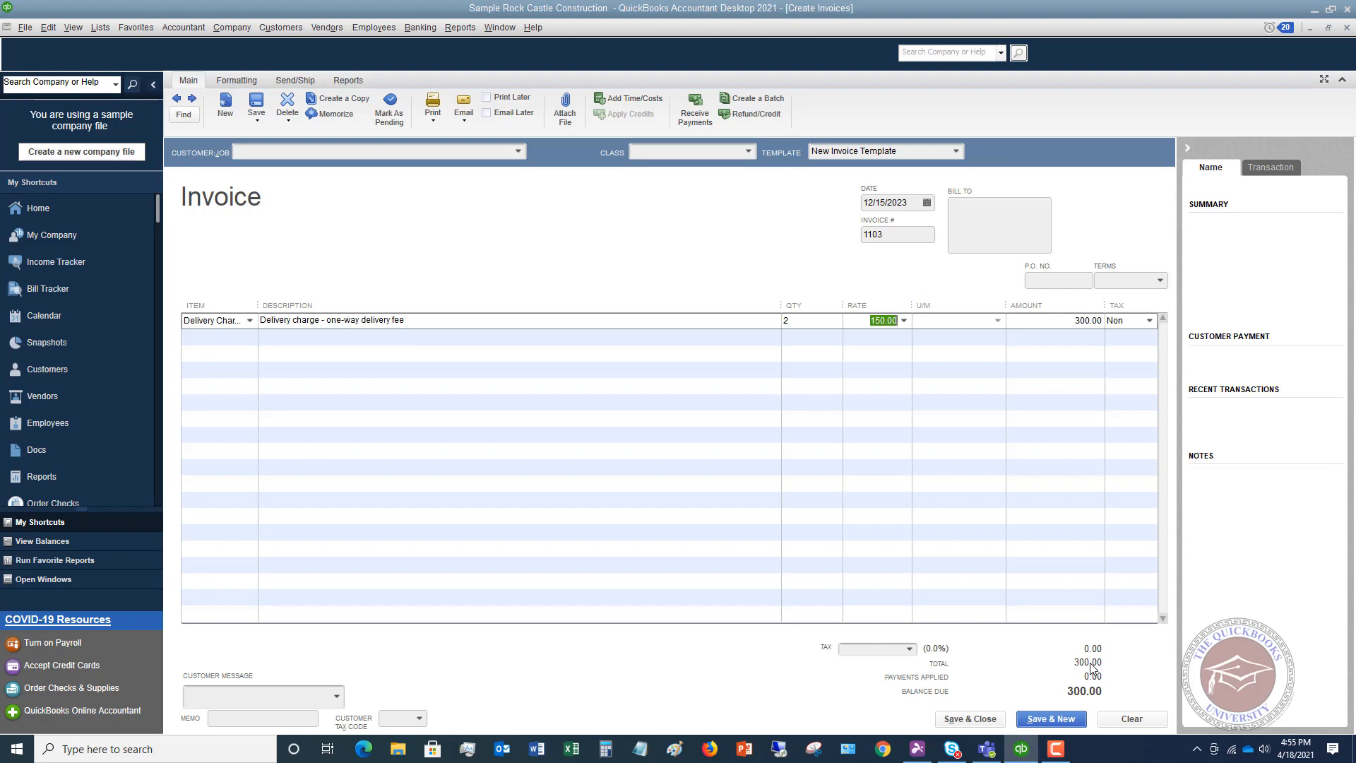
mouse_move(917, 652)
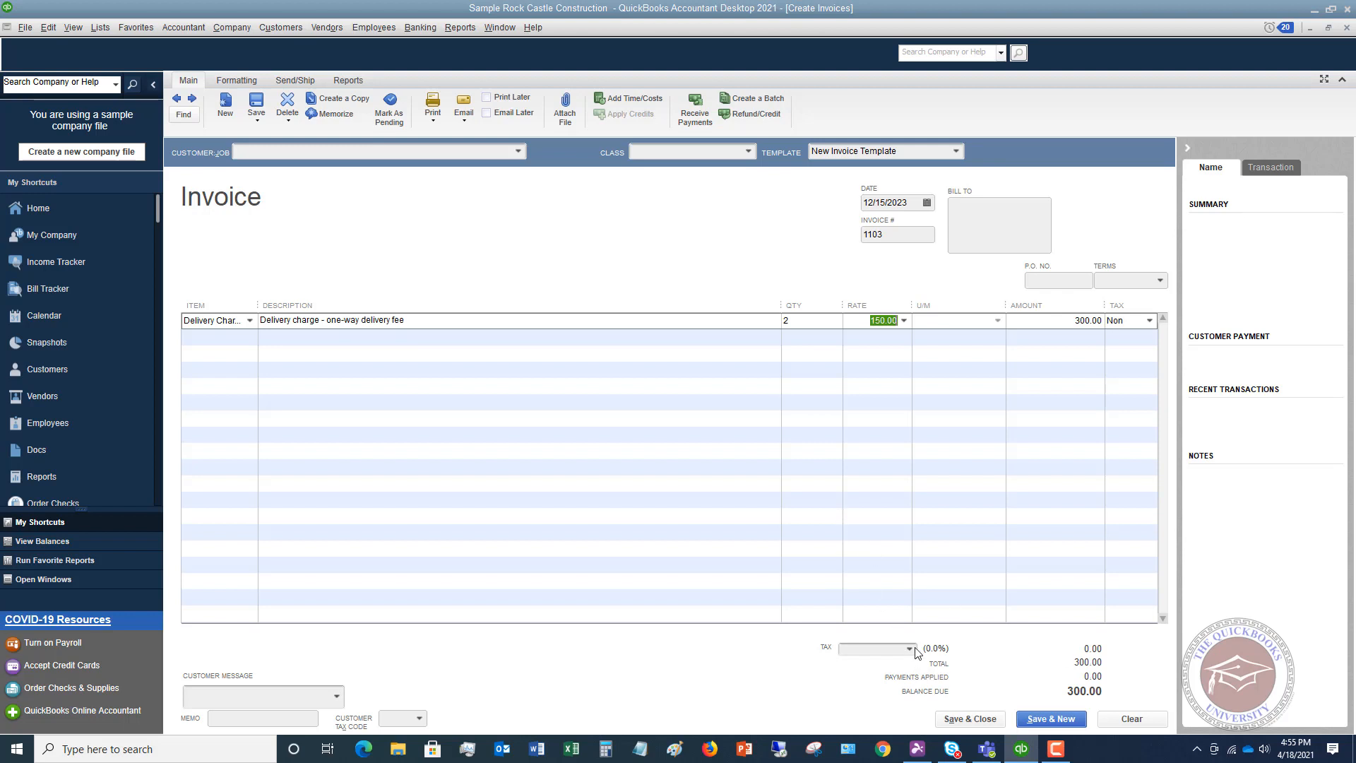
Review the sales tax options and commit the line with no tax item, total 300.00.
click(908, 648)
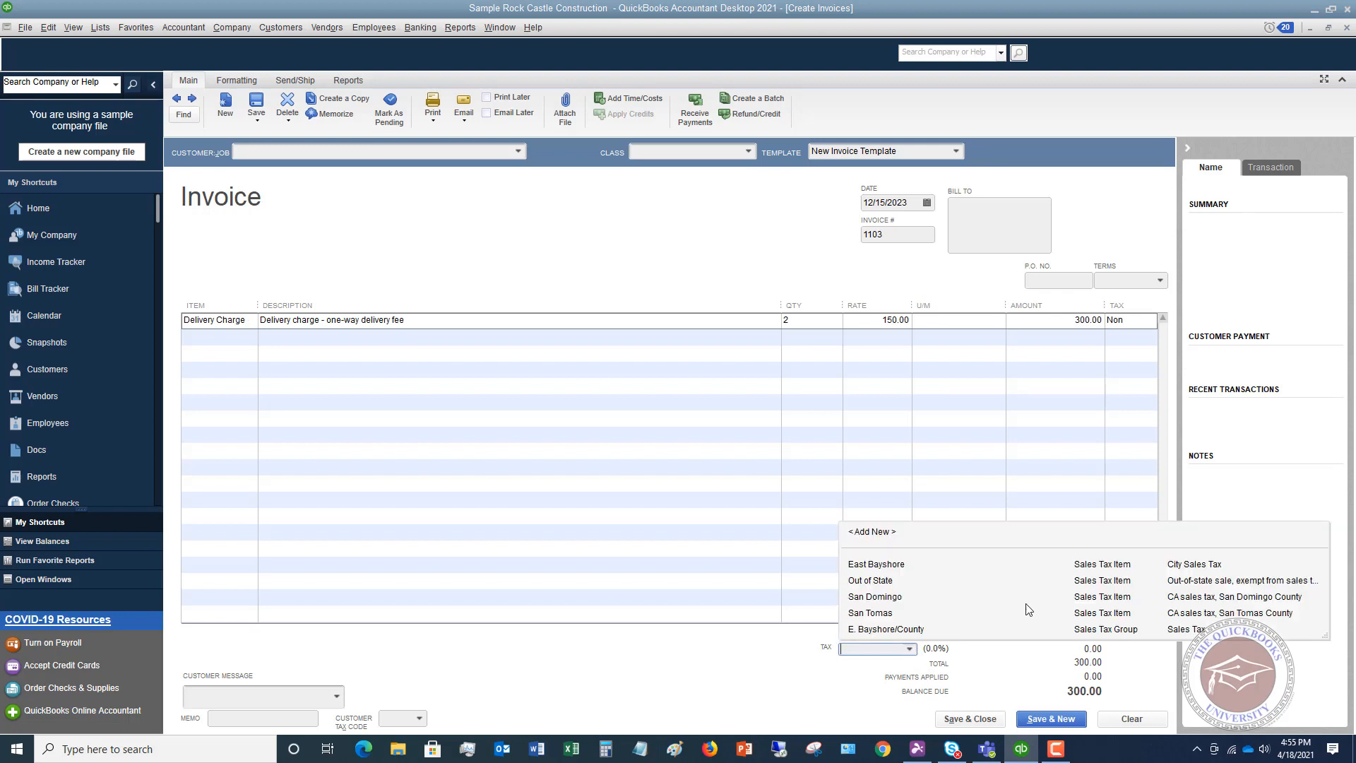
mouse_move(1097, 610)
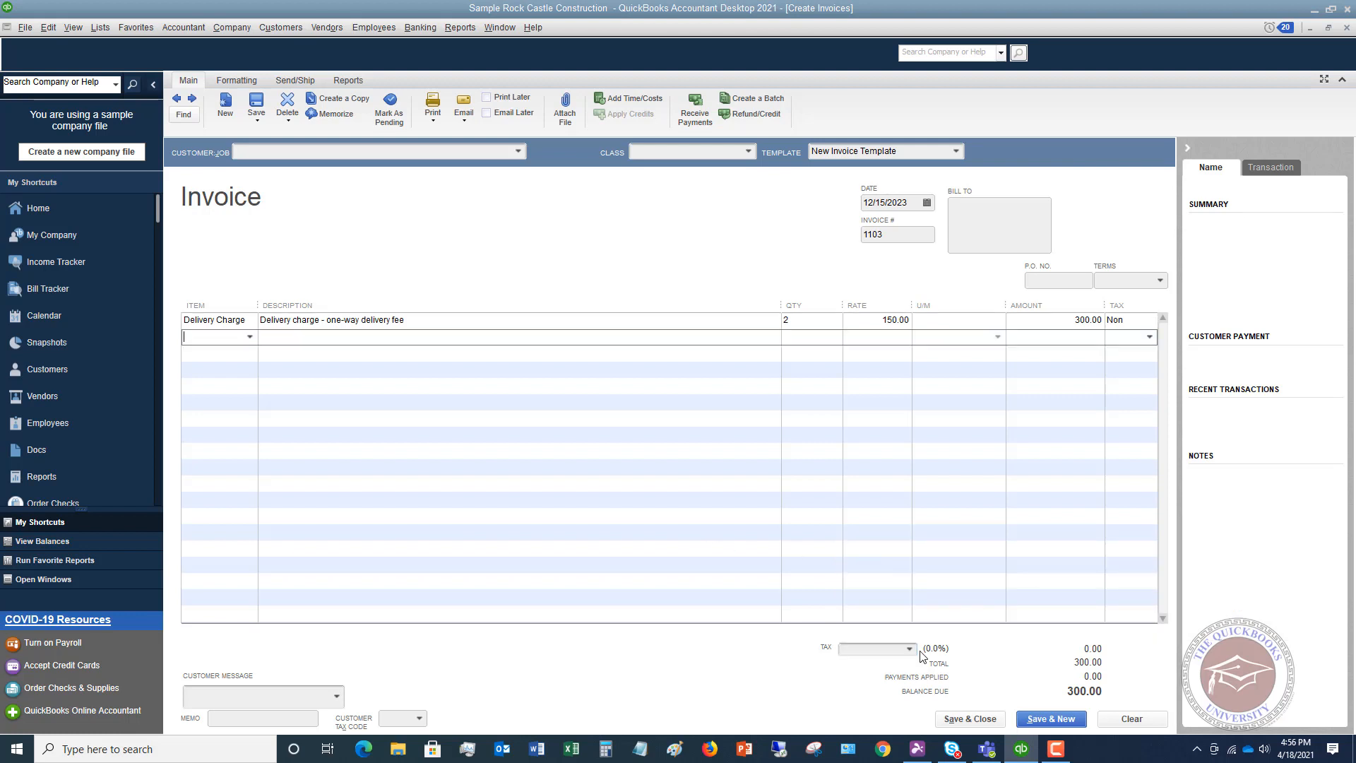
mouse_move(495, 439)
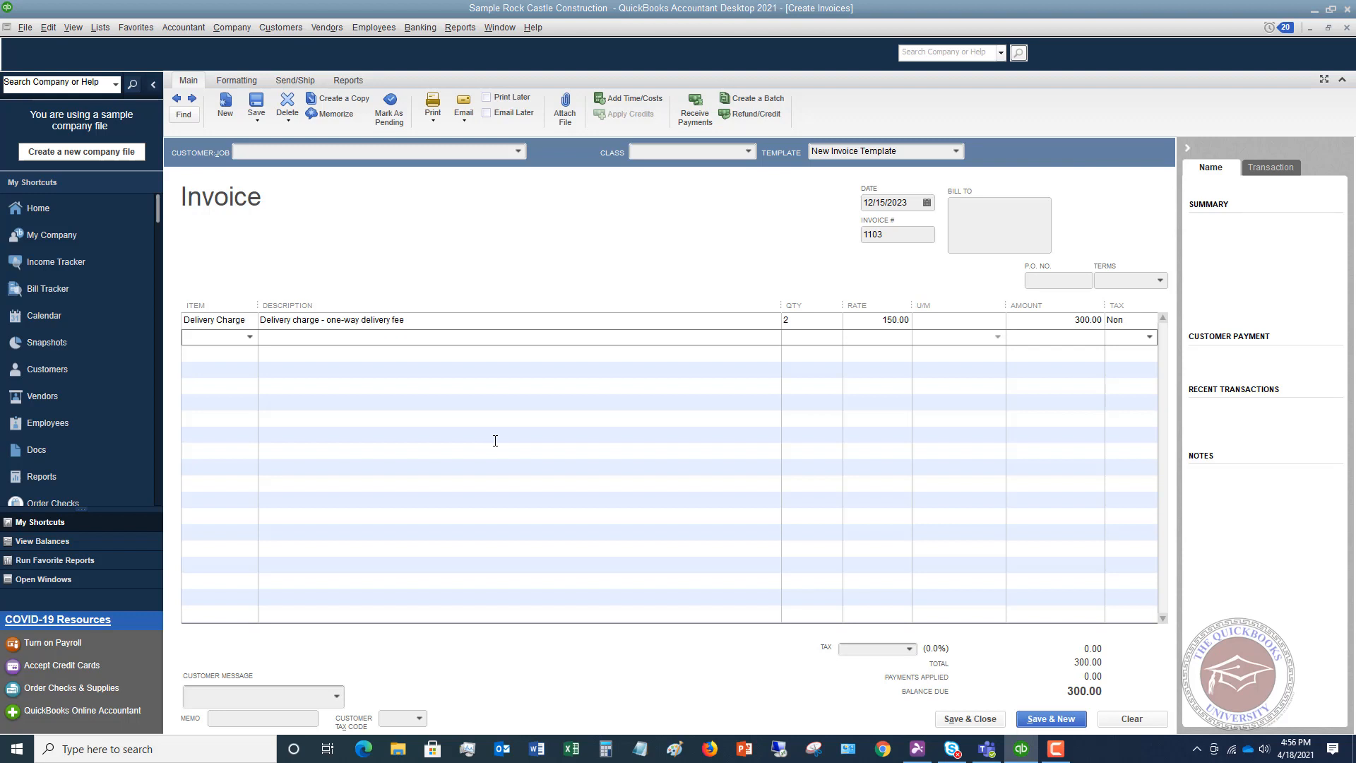
mouse_move(420, 325)
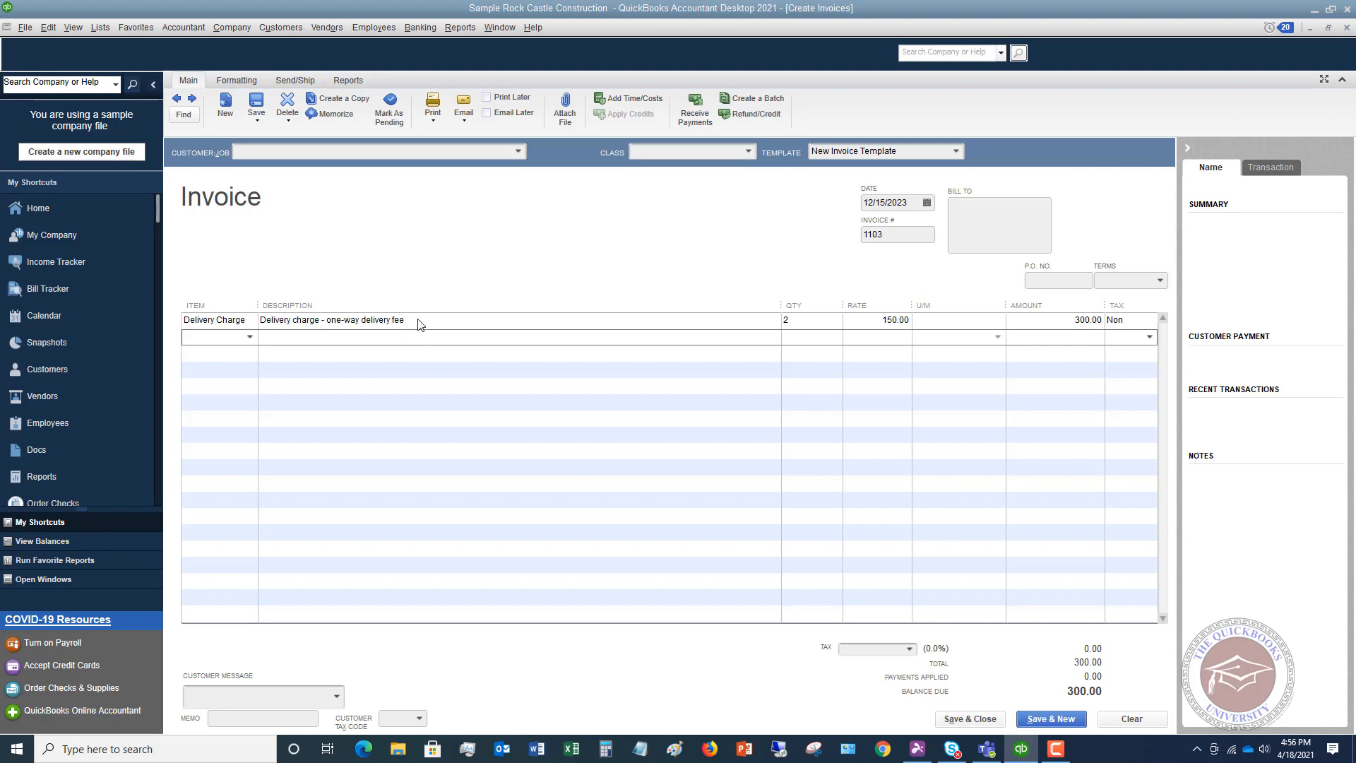
click(216, 337)
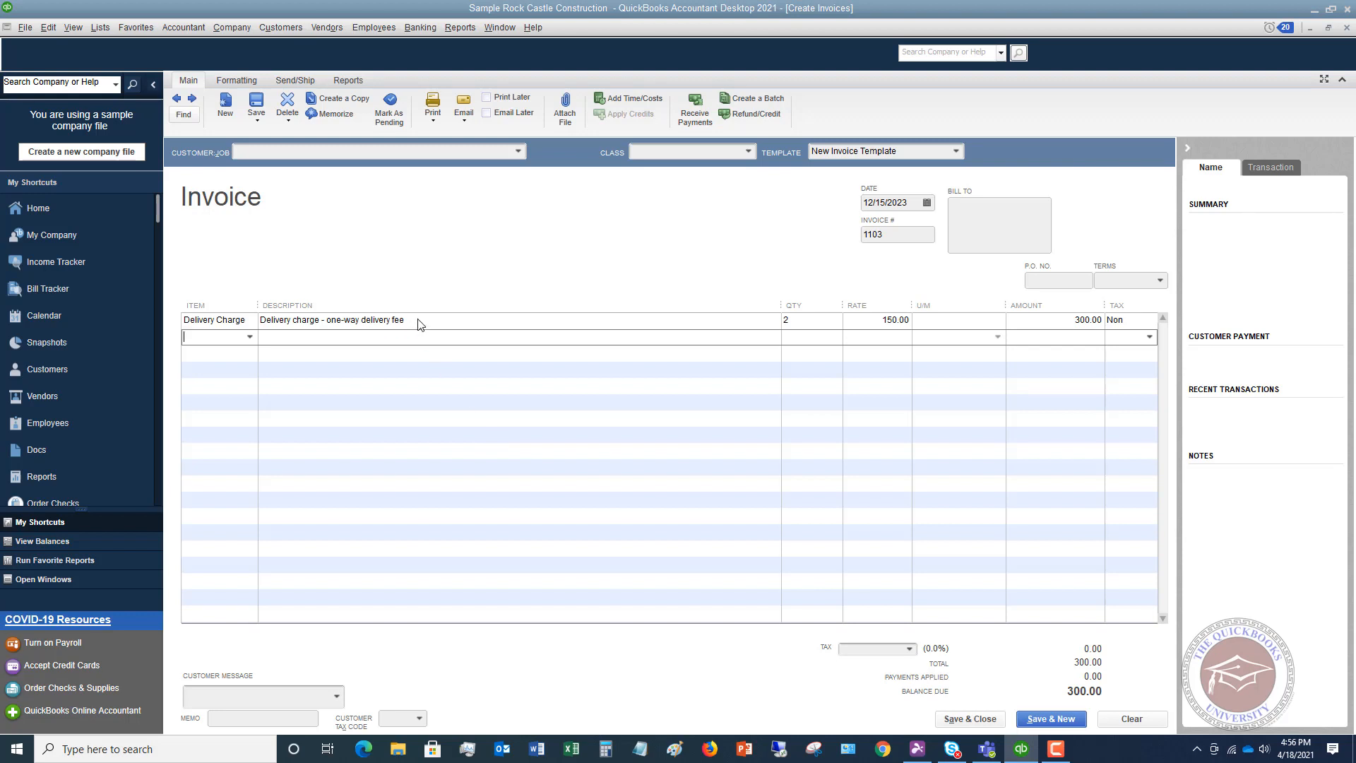
mouse_move(971, 719)
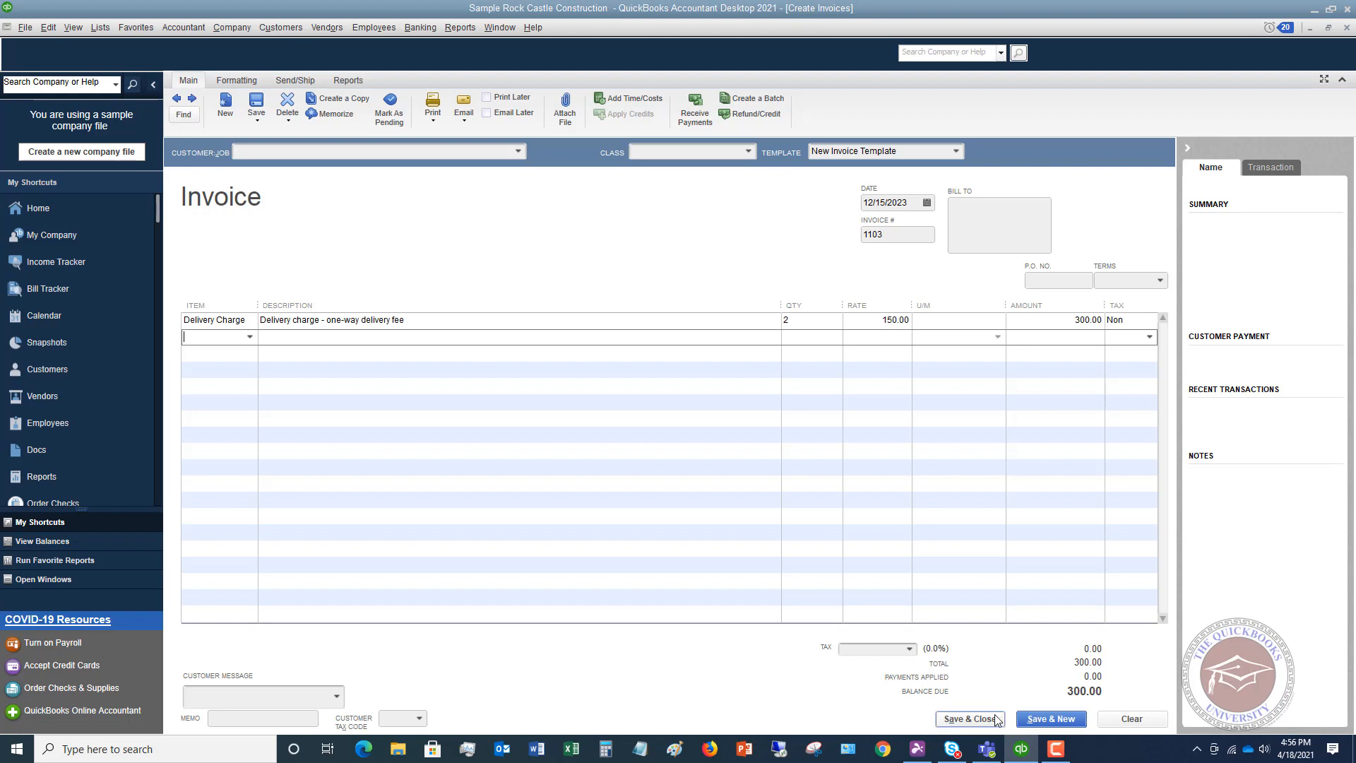
mouse_move(653, 279)
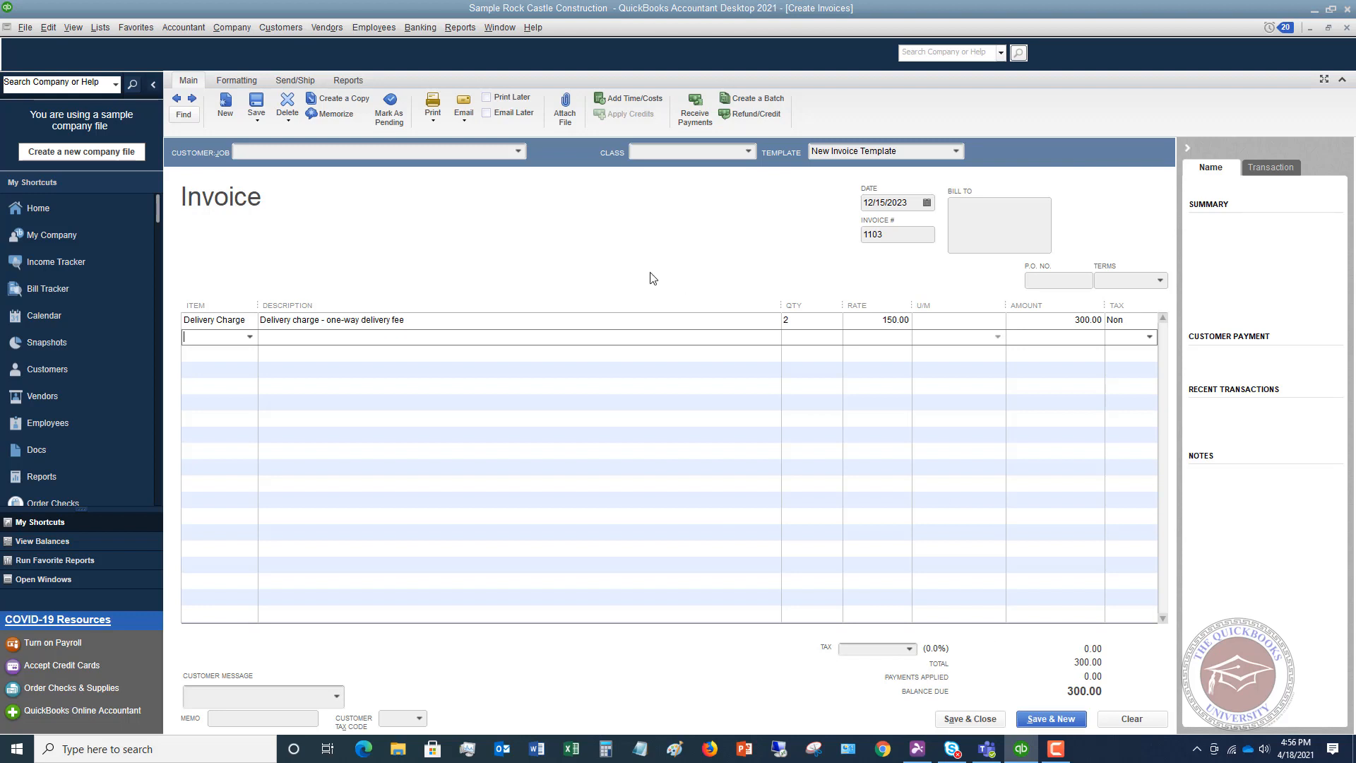
mouse_move(576, 284)
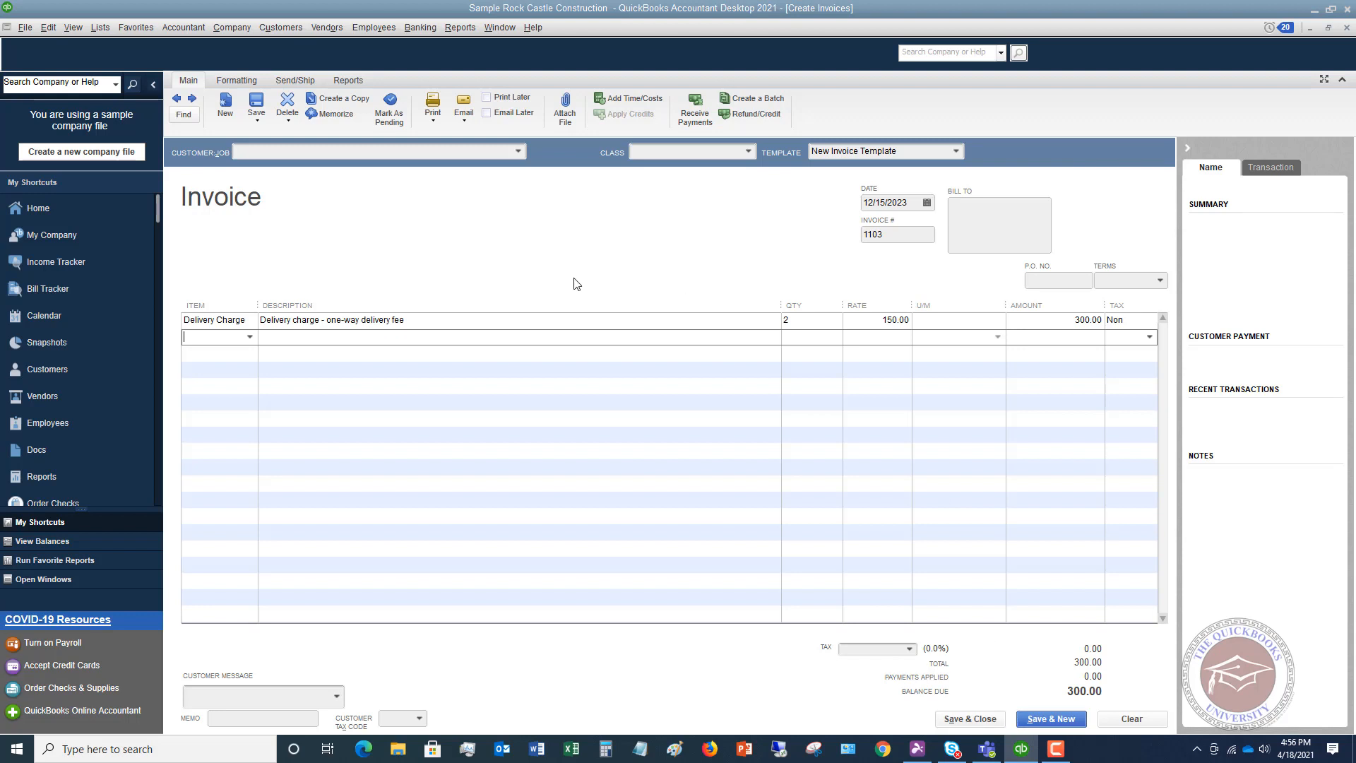